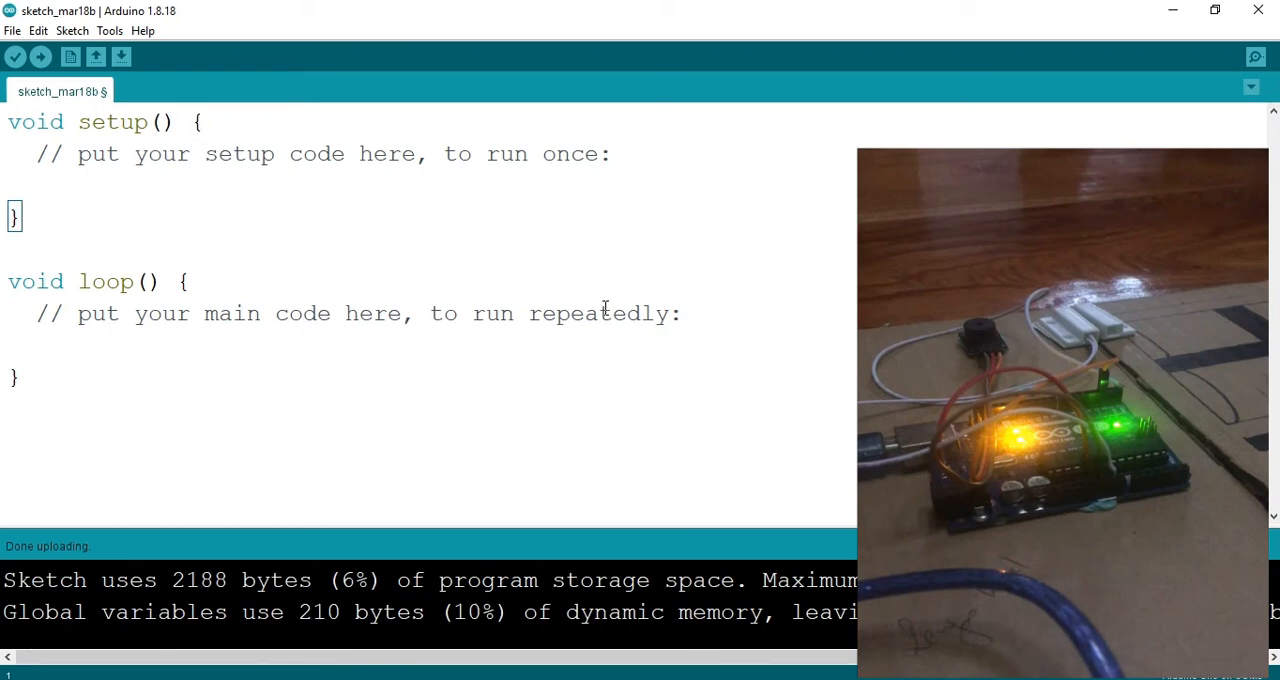
Step: Switch from the blank Arduino sketch to the Paint reed switch diagram
{"action": "left_click", "coordinate": [203, 122]}
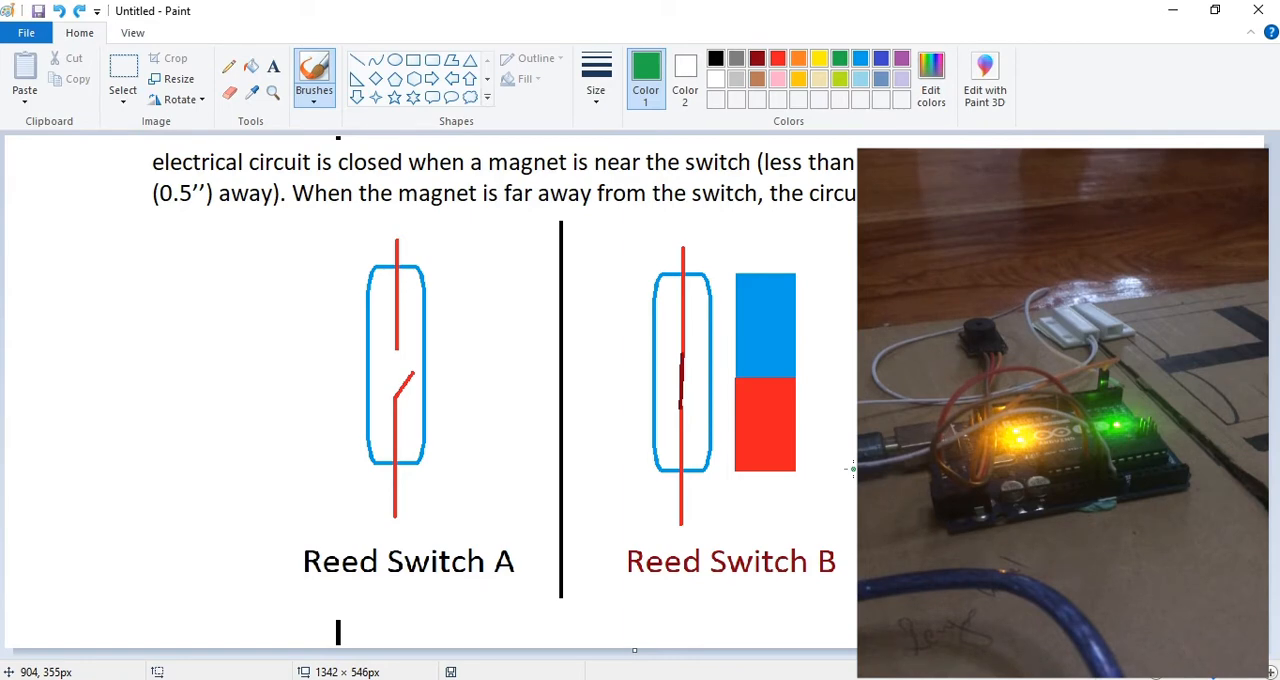
{"action": "mouse_move", "coordinate": [776, 530]}
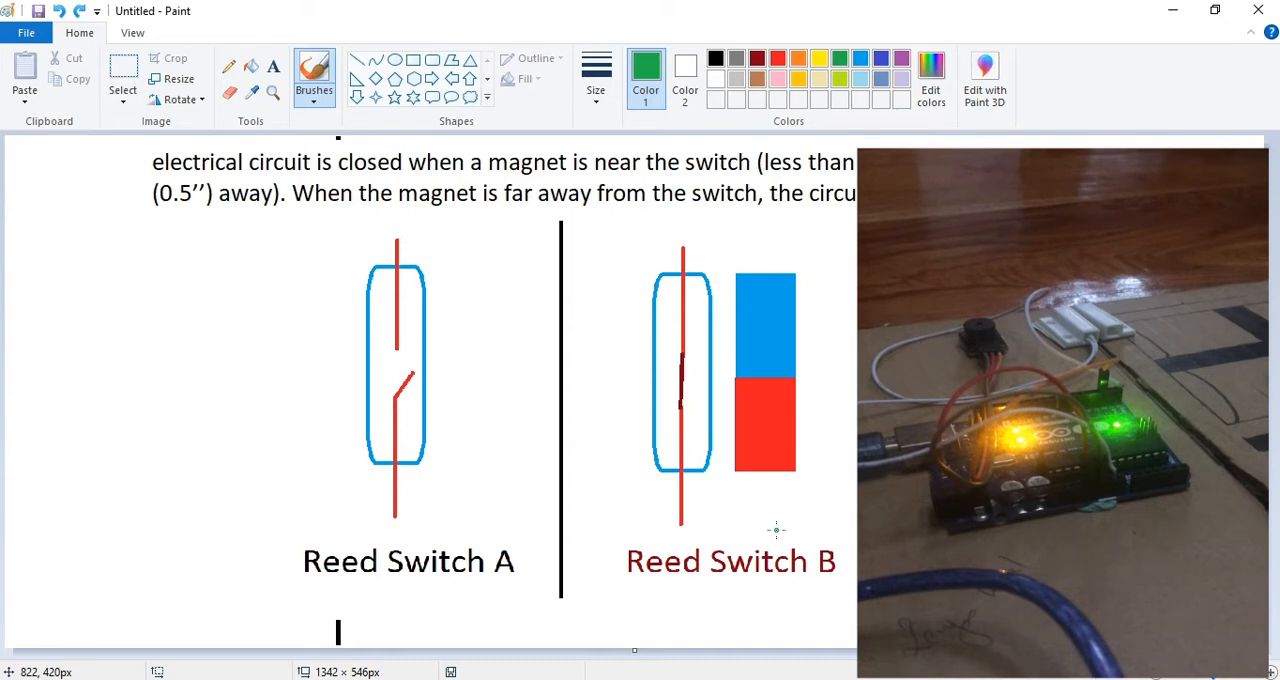
{"action": "mouse_move", "coordinate": [810, 431]}
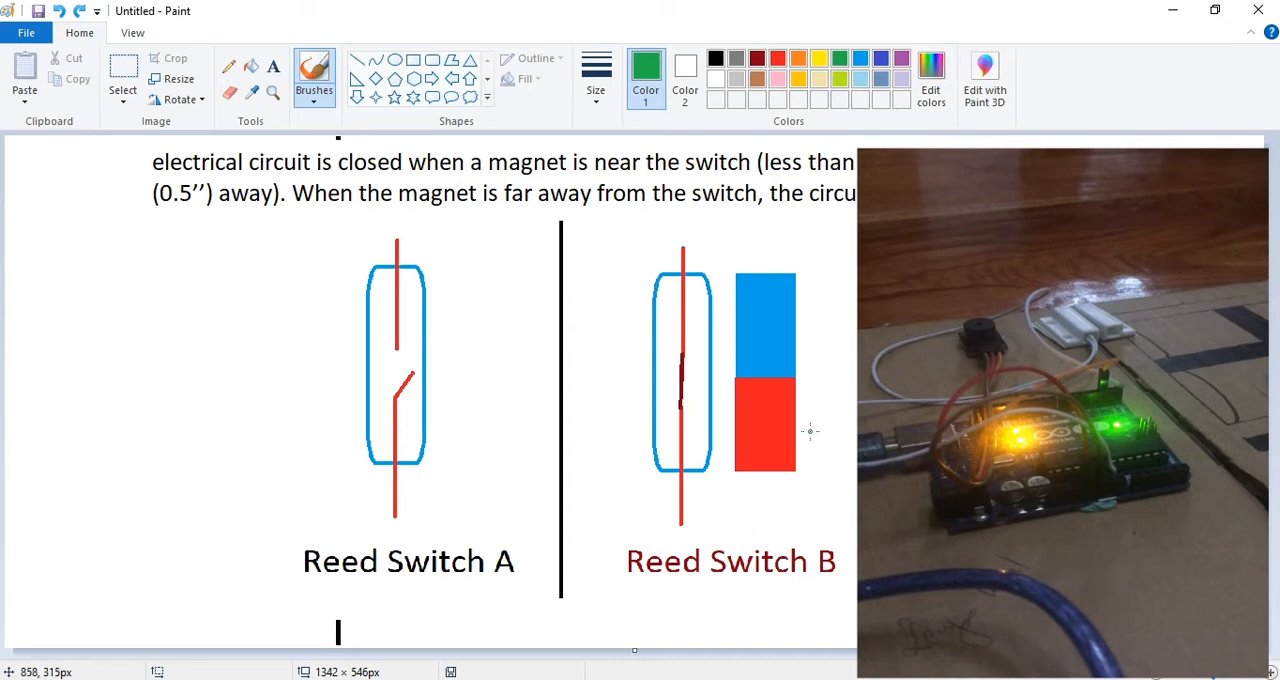
{"action": "mouse_move", "coordinate": [467, 225]}
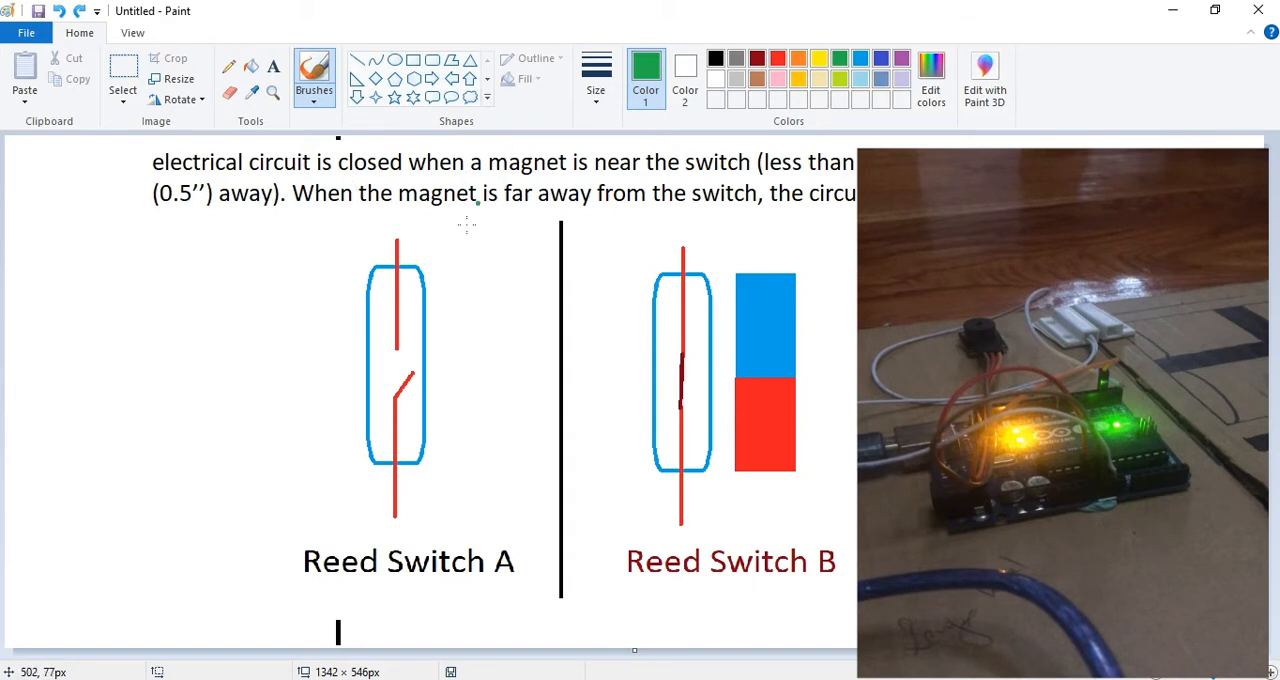
{"action": "mouse_move", "coordinate": [428, 512]}
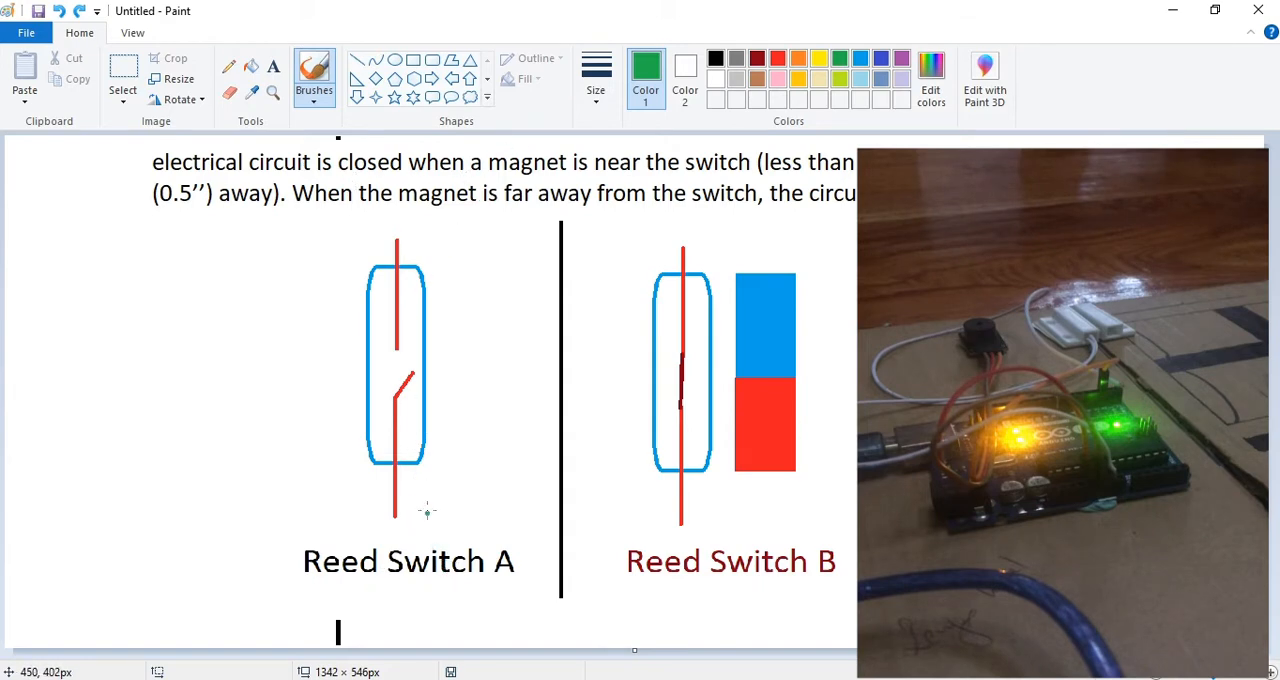
{"action": "left_click_drag", "start_coordinate": [468, 320], "coordinate": [532, 405]}
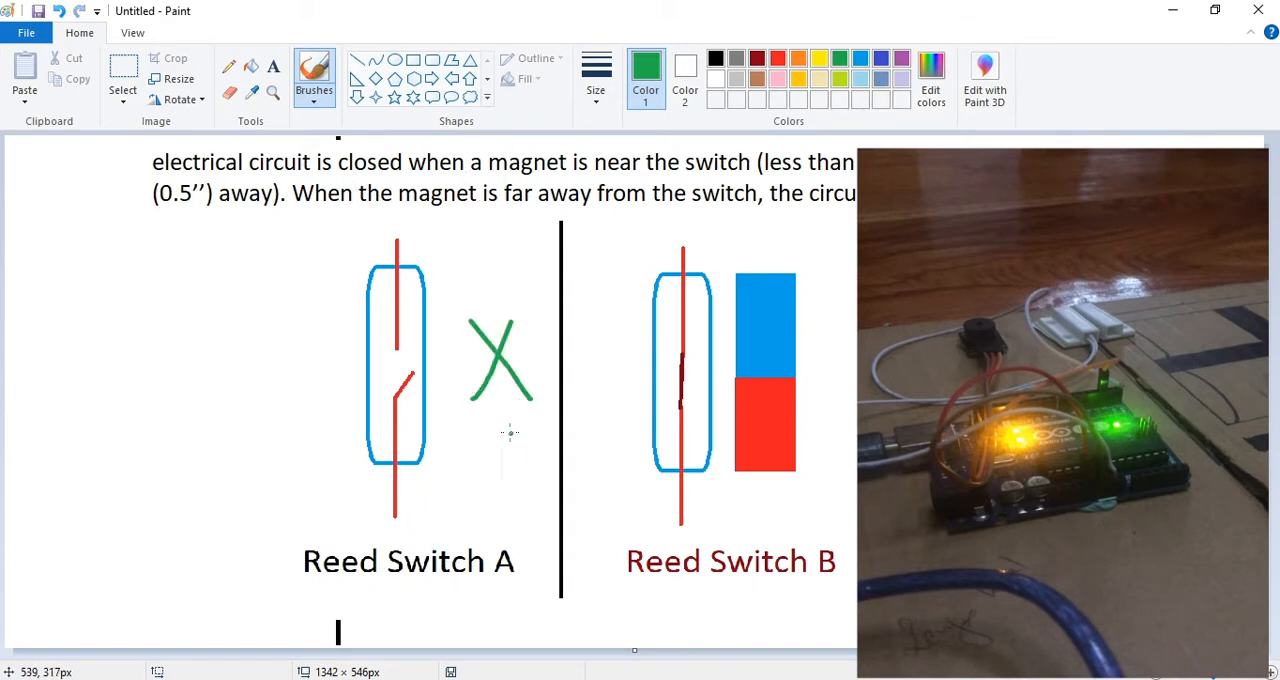
{"action": "mouse_move", "coordinate": [407, 330]}
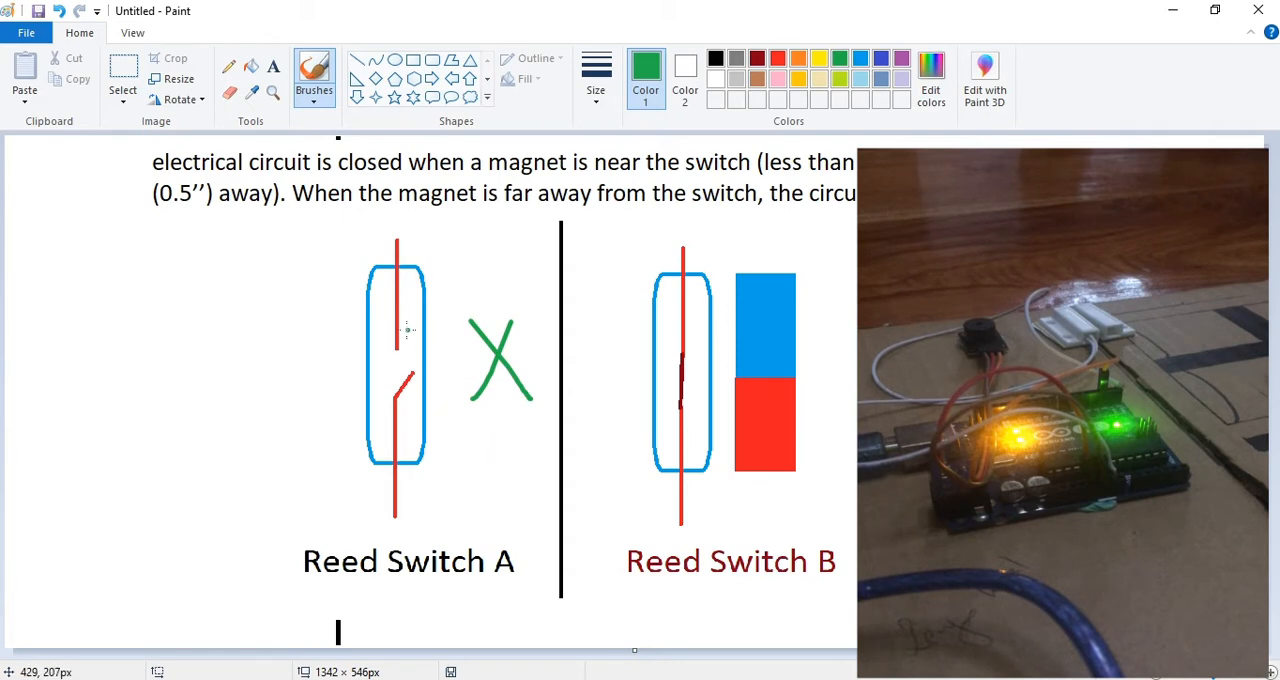
{"action": "left_click_drag", "start_coordinate": [405, 330], "coordinate": [405, 405]}
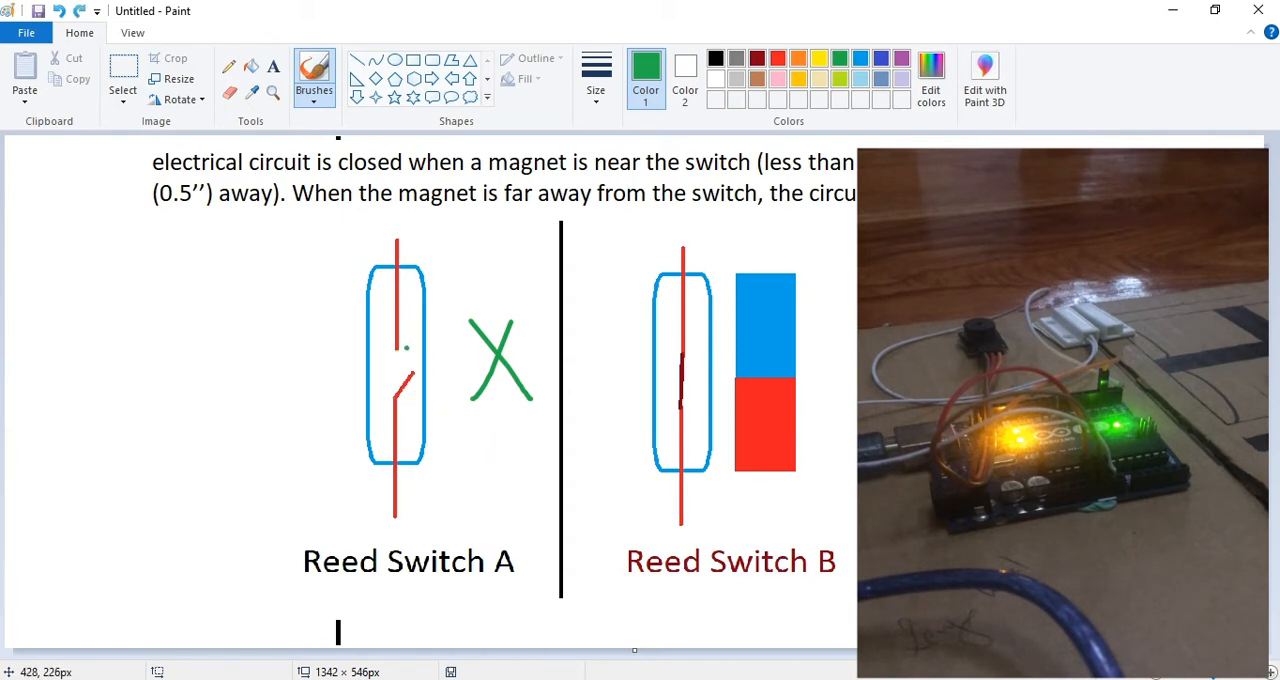
{"action": "mouse_move", "coordinate": [780, 378]}
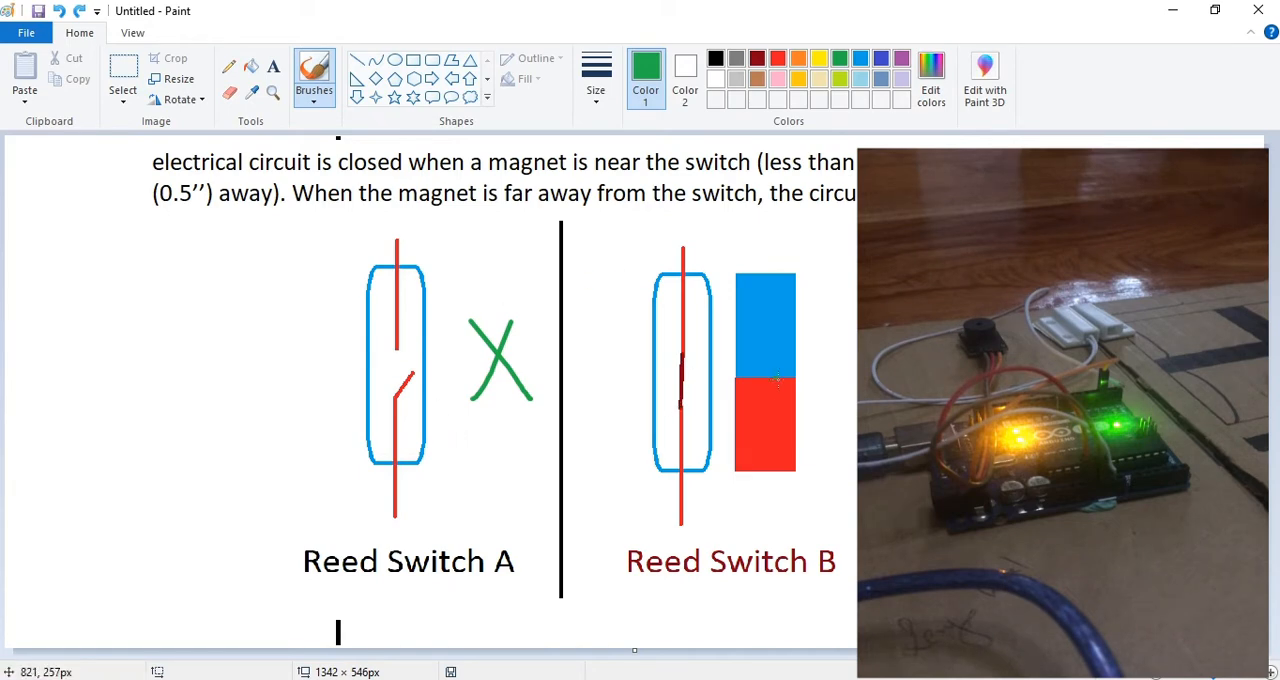
{"action": "mouse_move", "coordinate": [783, 235]}
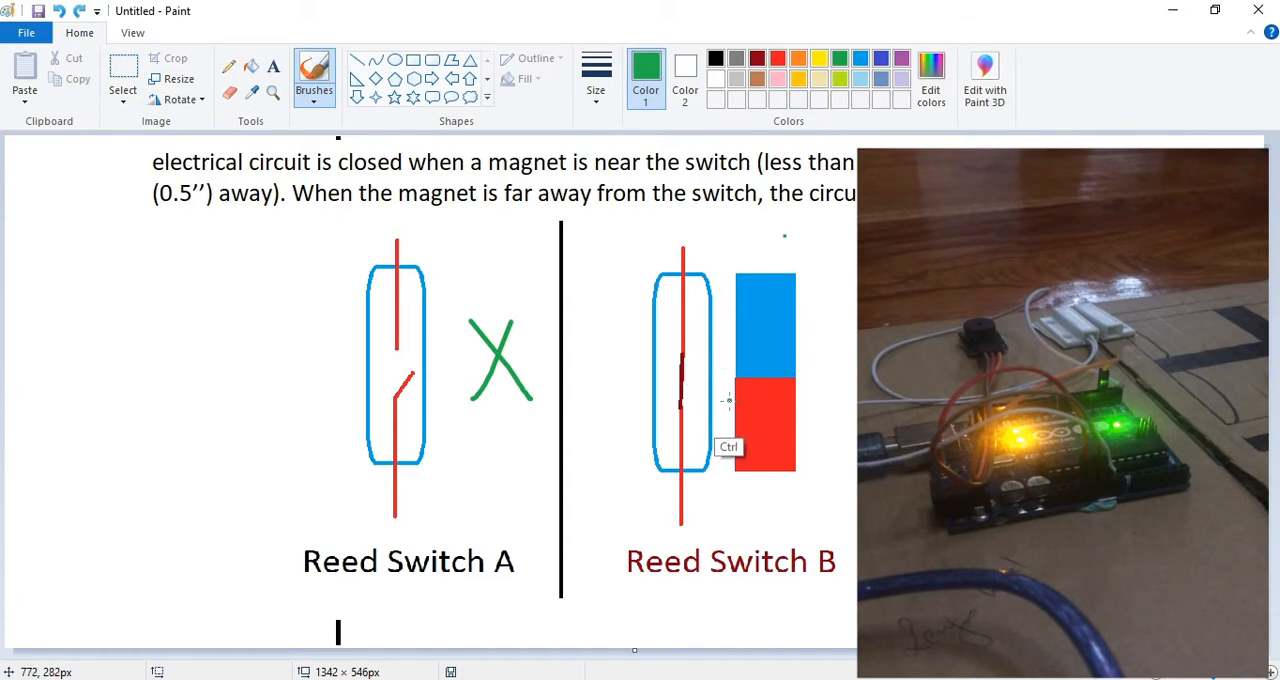
{"action": "mouse_move", "coordinate": [697, 354]}
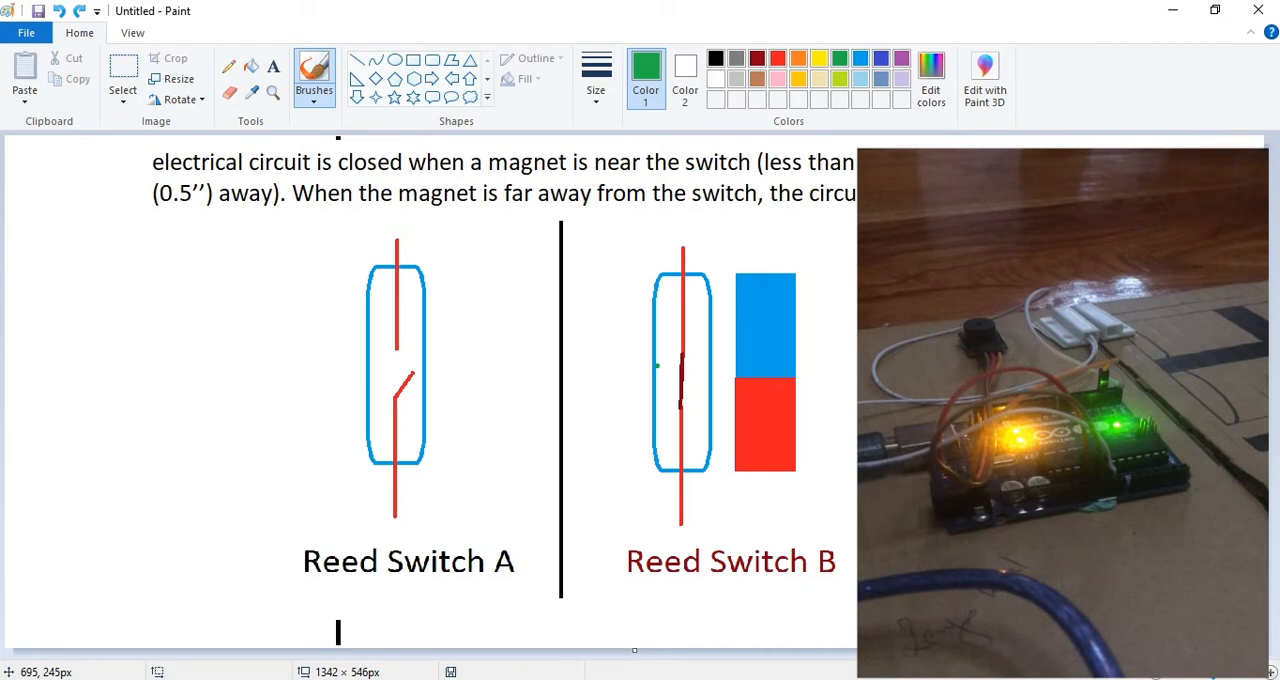
{"action": "mouse_move", "coordinate": [405, 298]}
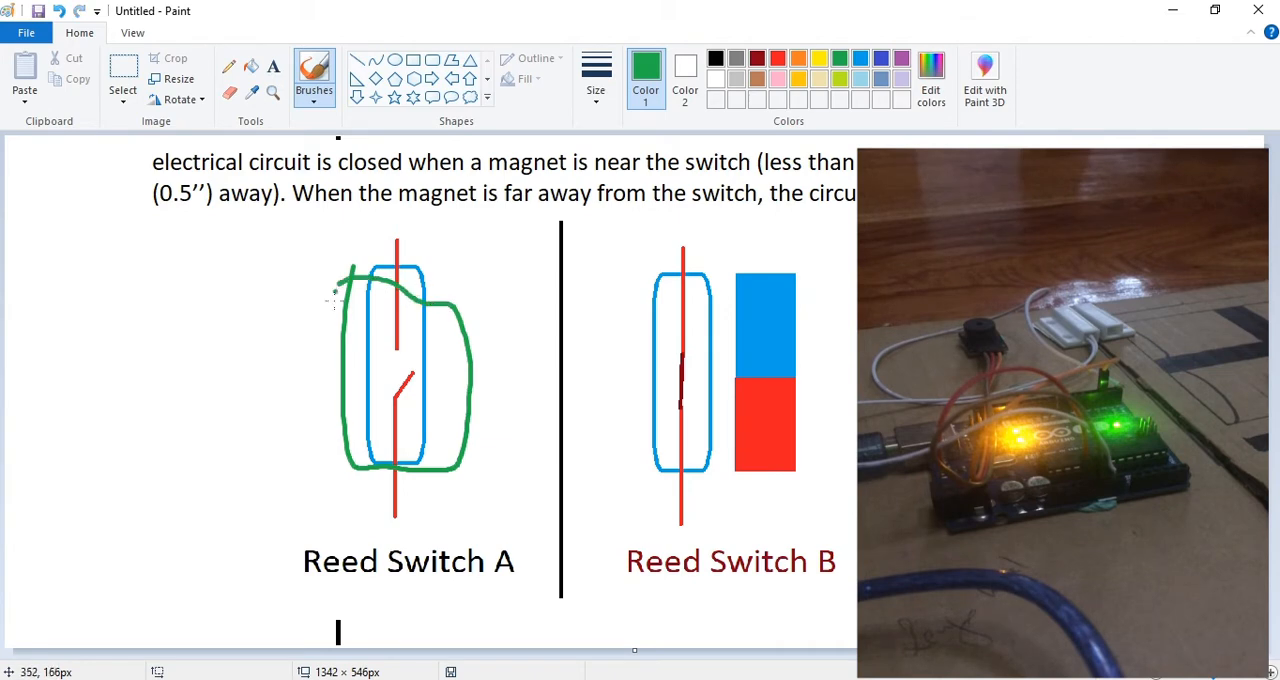
Step: Undo the green loop drawn around Reed Switch A in Paint
{"action": "key", "text": "ctrl+z"}
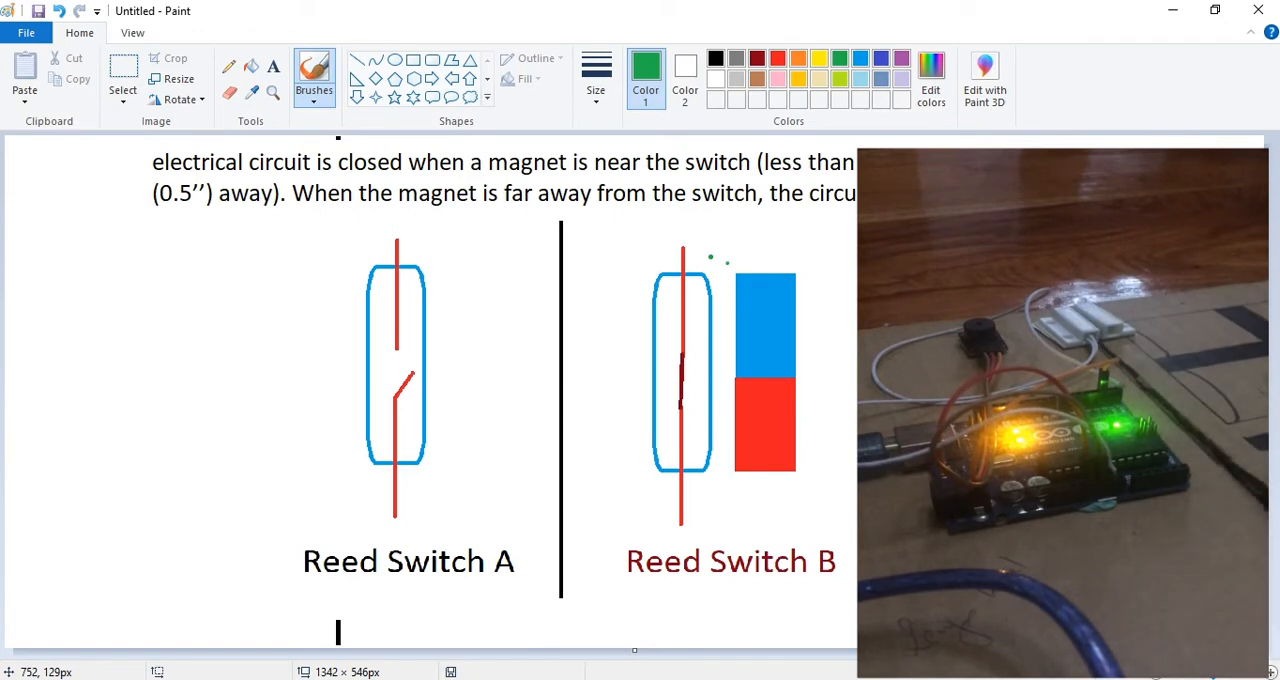
{"action": "mouse_move", "coordinate": [753, 453]}
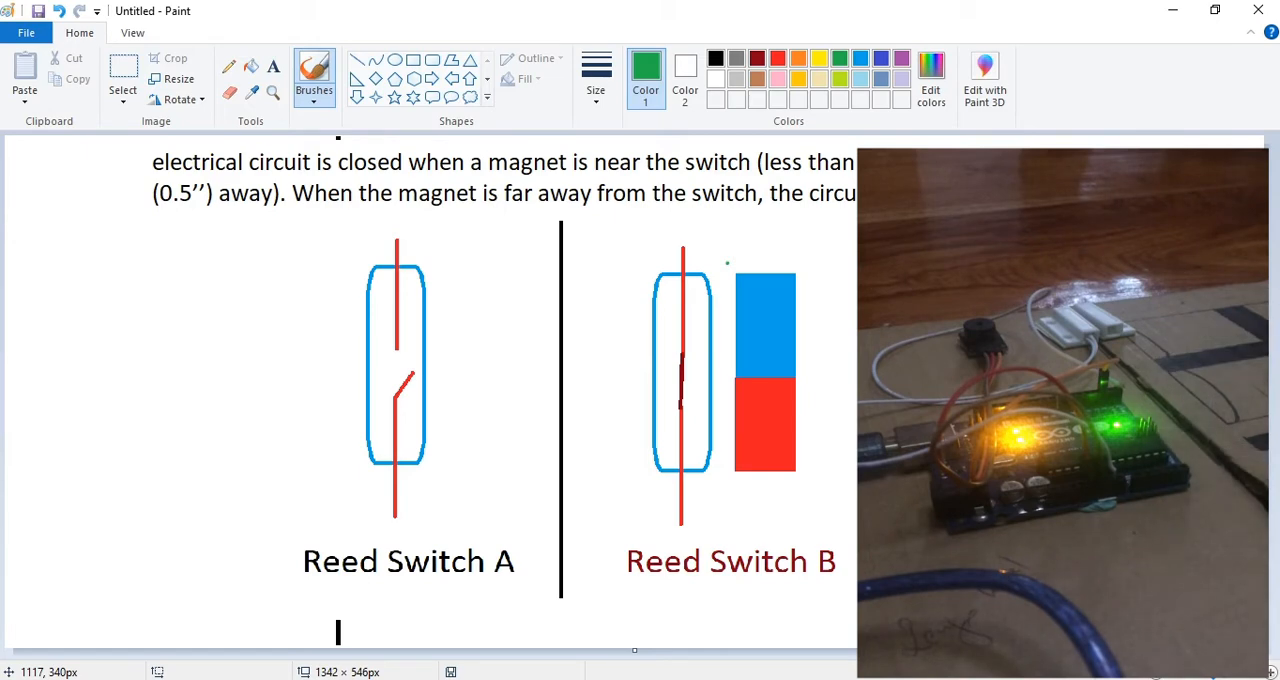
{"action": "mouse_move", "coordinate": [785, 613]}
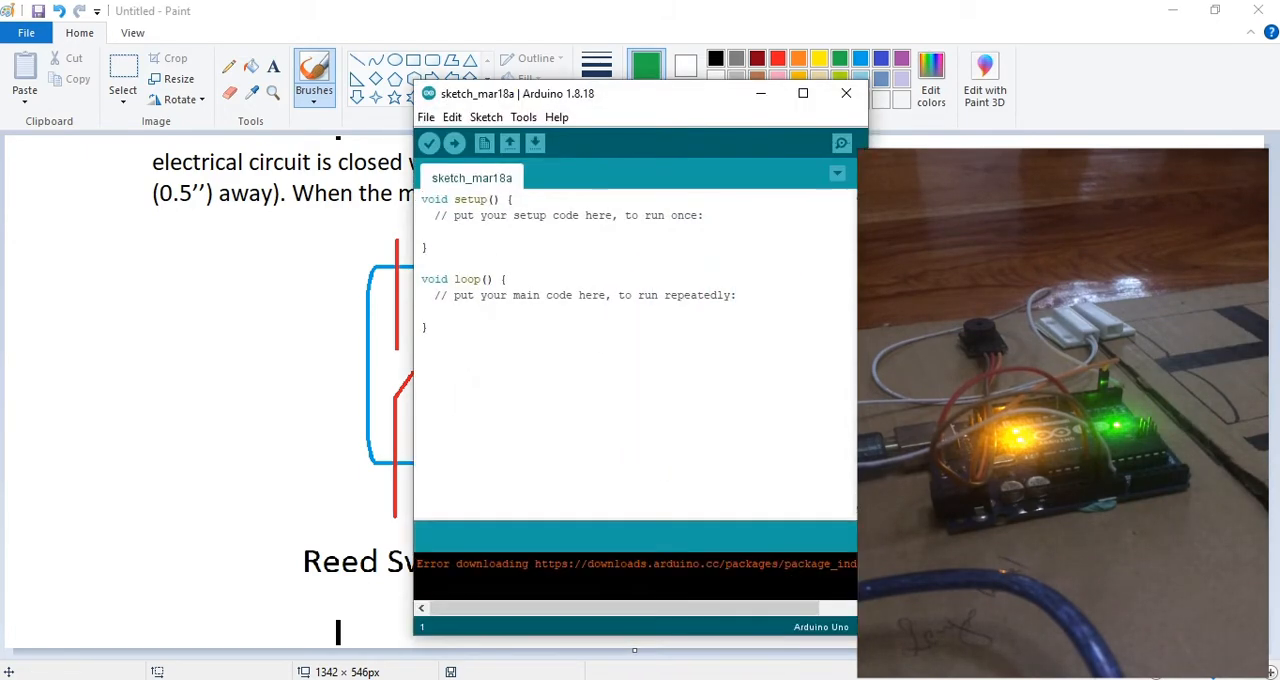
Step: Return to sketch_mar18b and place the cursor at the top of the code
{"action": "left_click", "coordinate": [802, 93]}
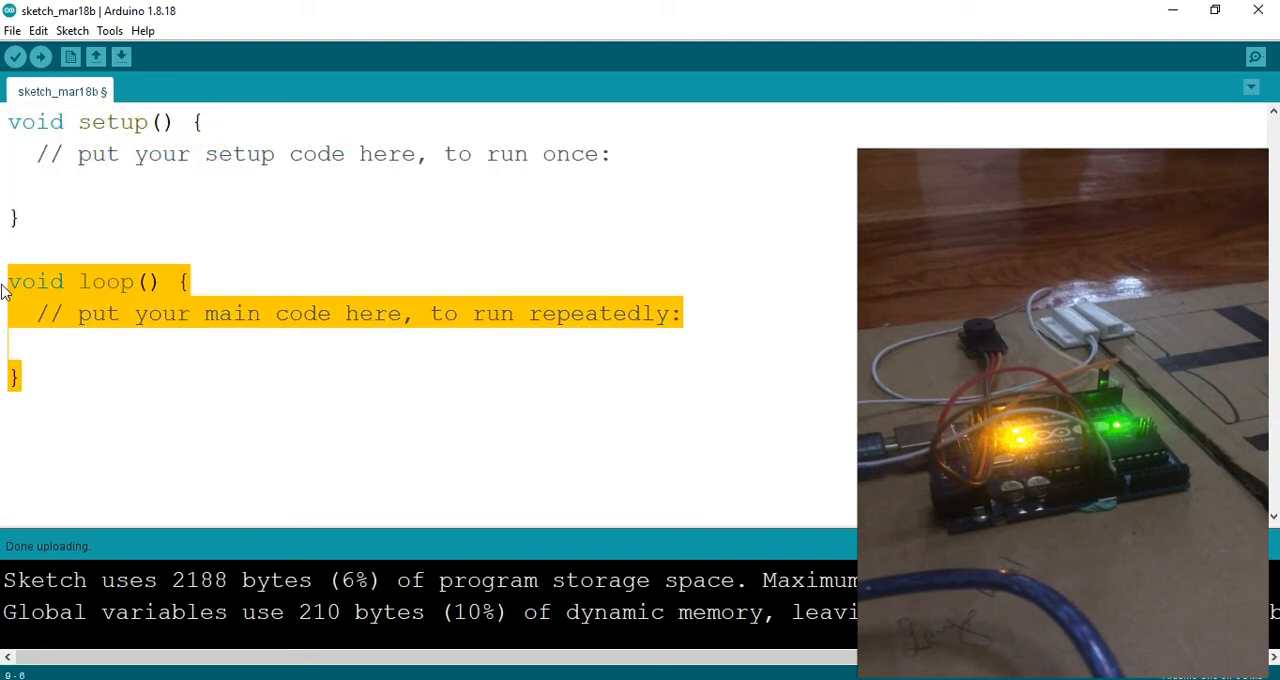
{"action": "left_click", "coordinate": [260, 154]}
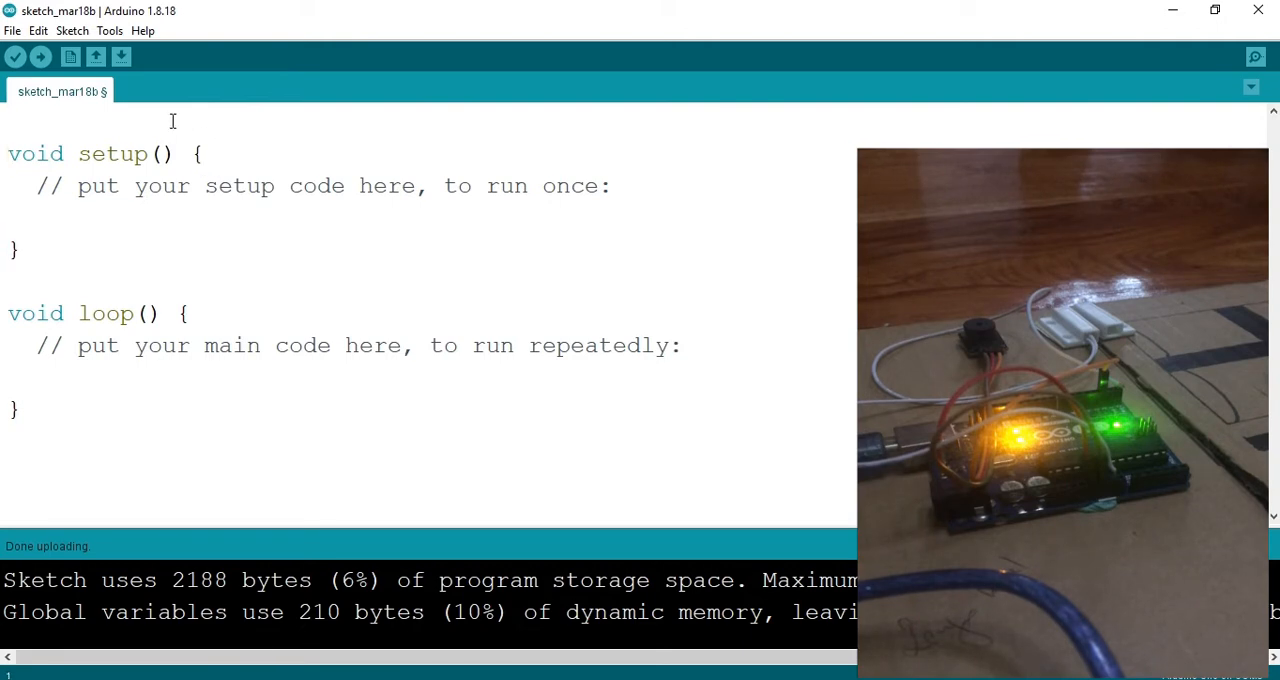
Step: Declare const int Reed = 0; at the top of the sketch
{"action": "type", "text": "cons"}
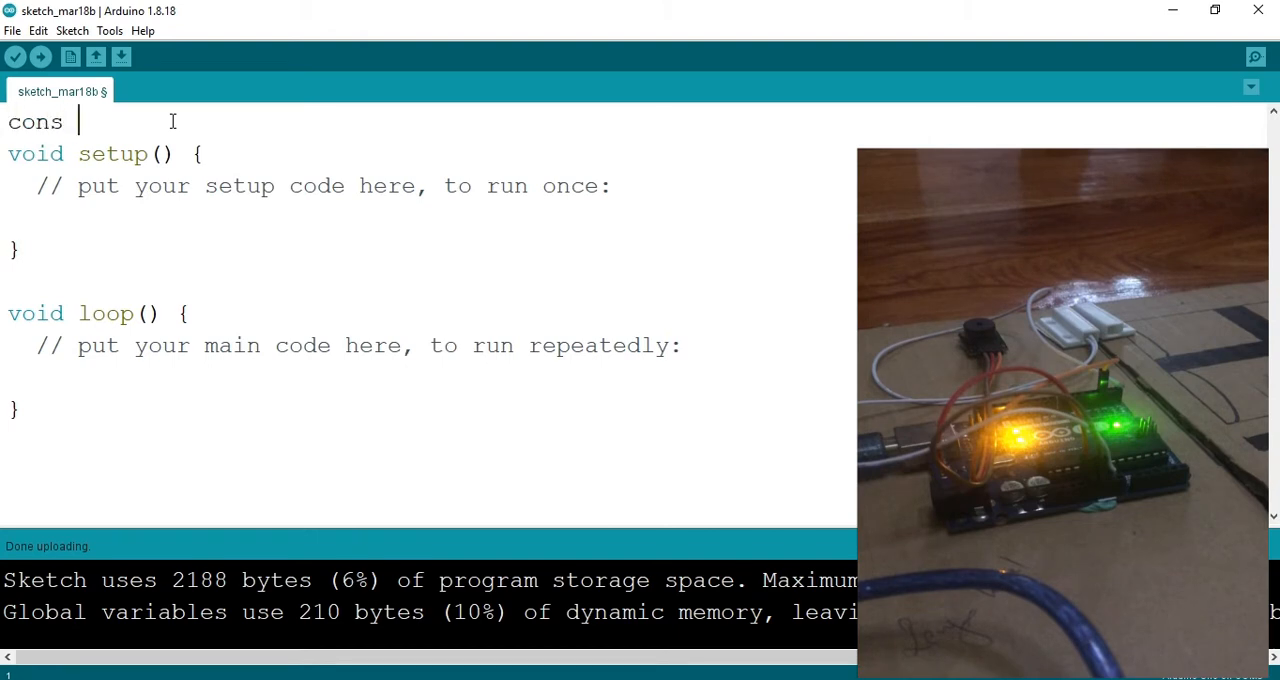
{"action": "type", "text": "t int"}
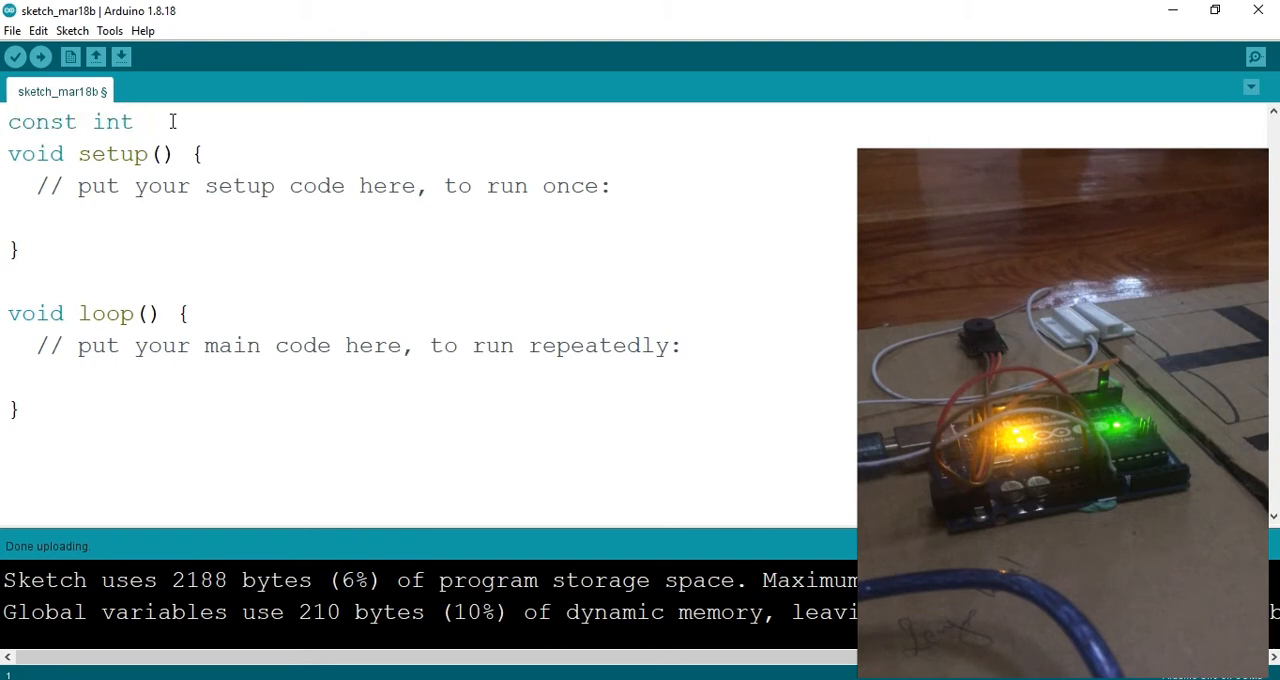
{"action": "type", "text": "Reed"}
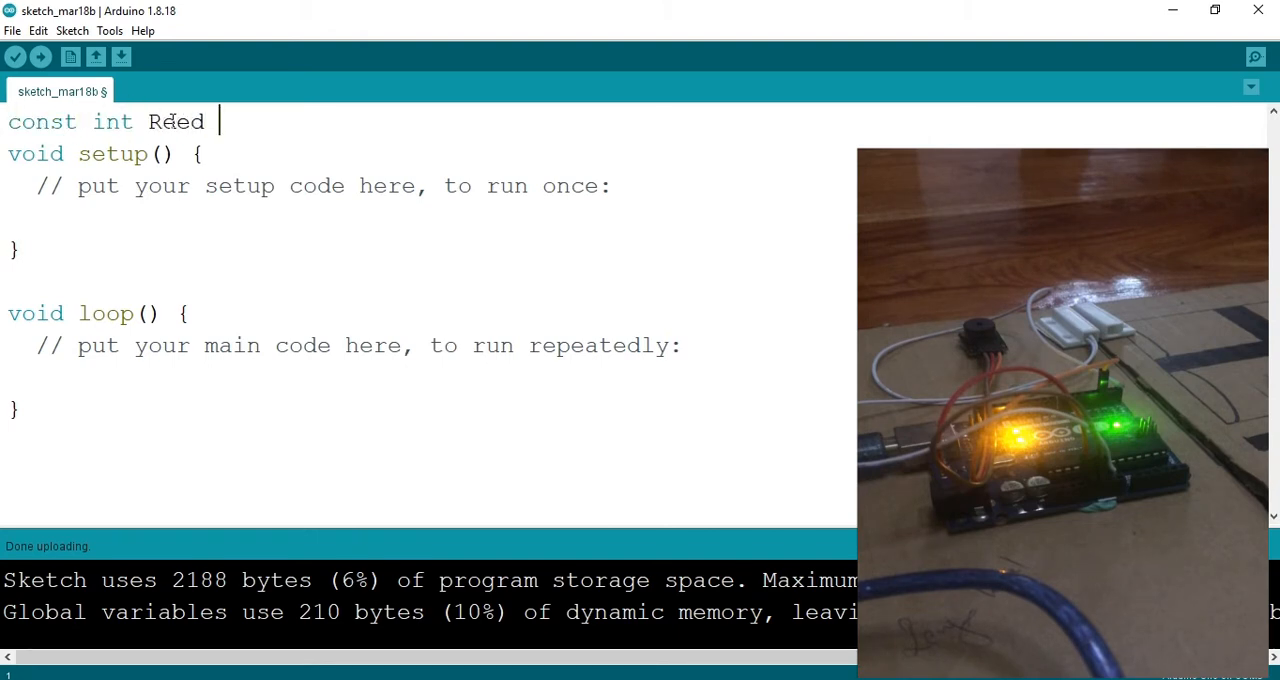
{"action": "type", "text": "="}
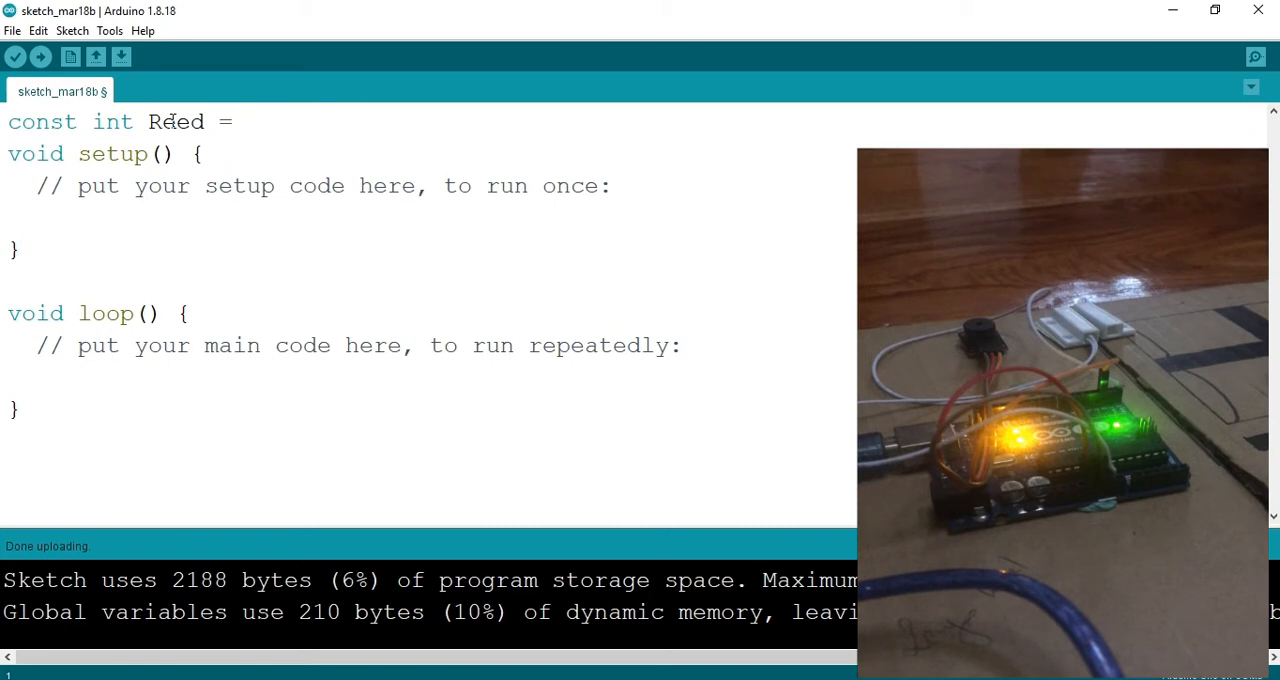
{"action": "type", "text": "0;"}
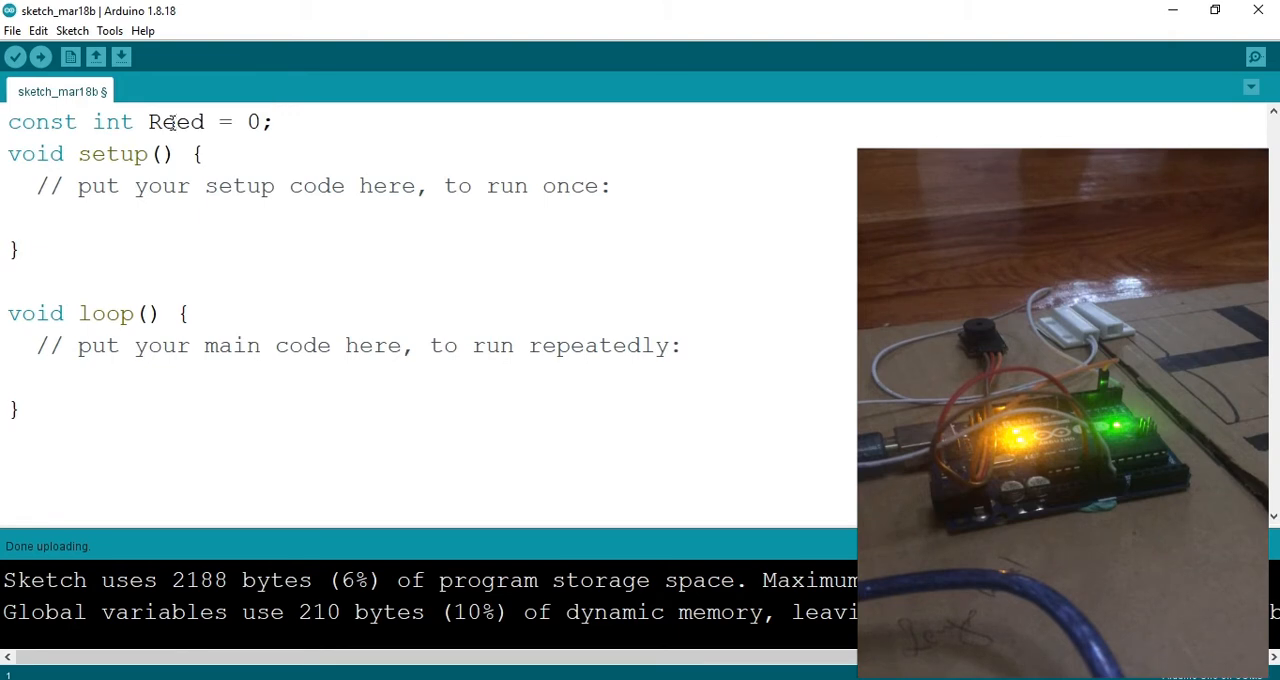
Step: Add const int buzzer = 2; and int val = 0; below the Reed constant
{"action": "type", "text": "c"}
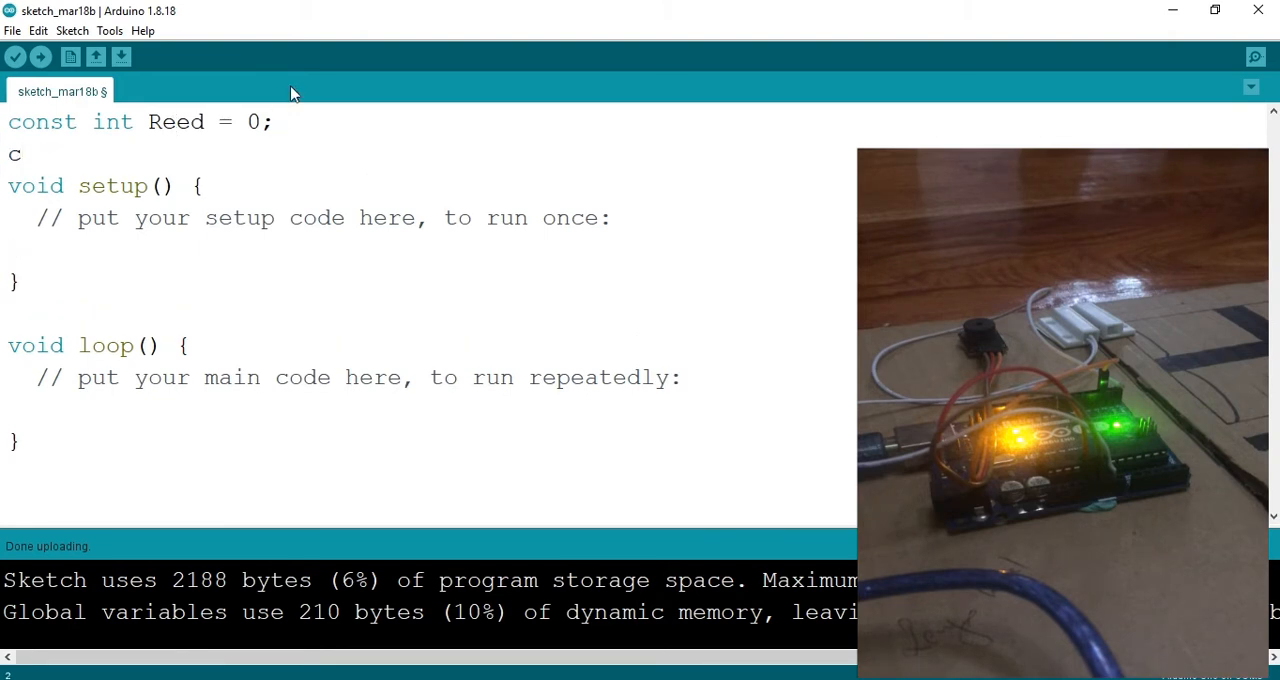
{"action": "type", "text": "ons"}
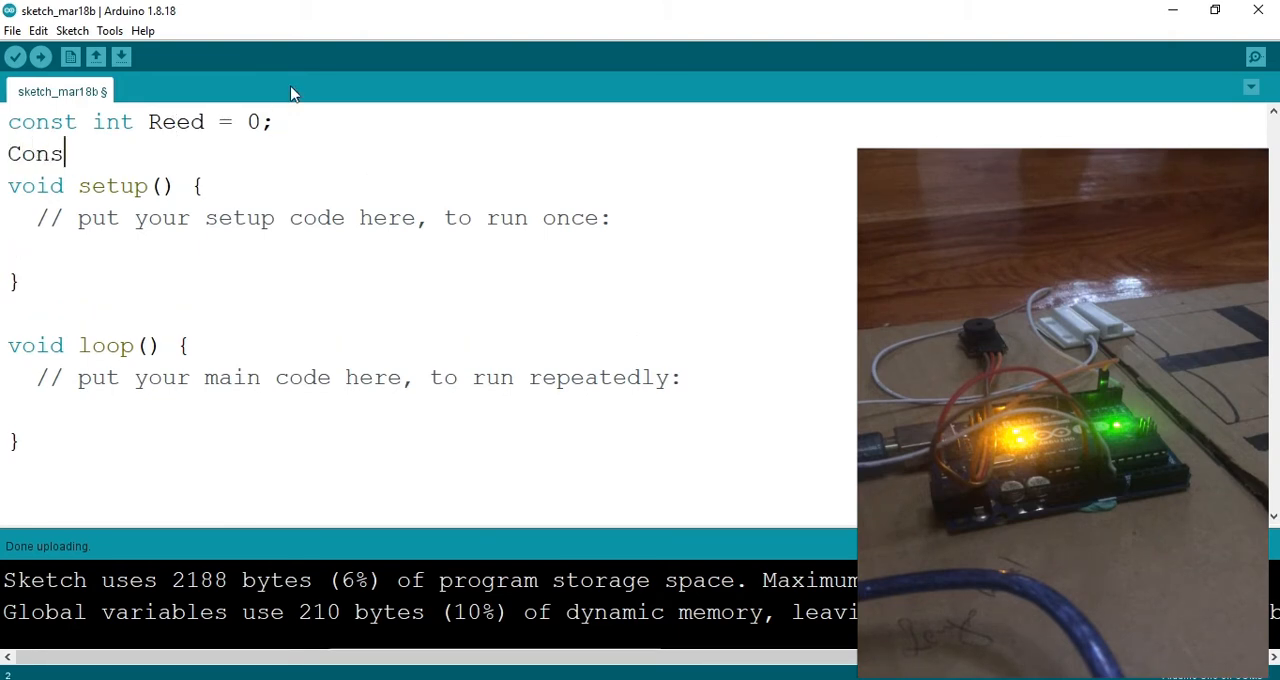
{"action": "key", "text": "BackSpace"}
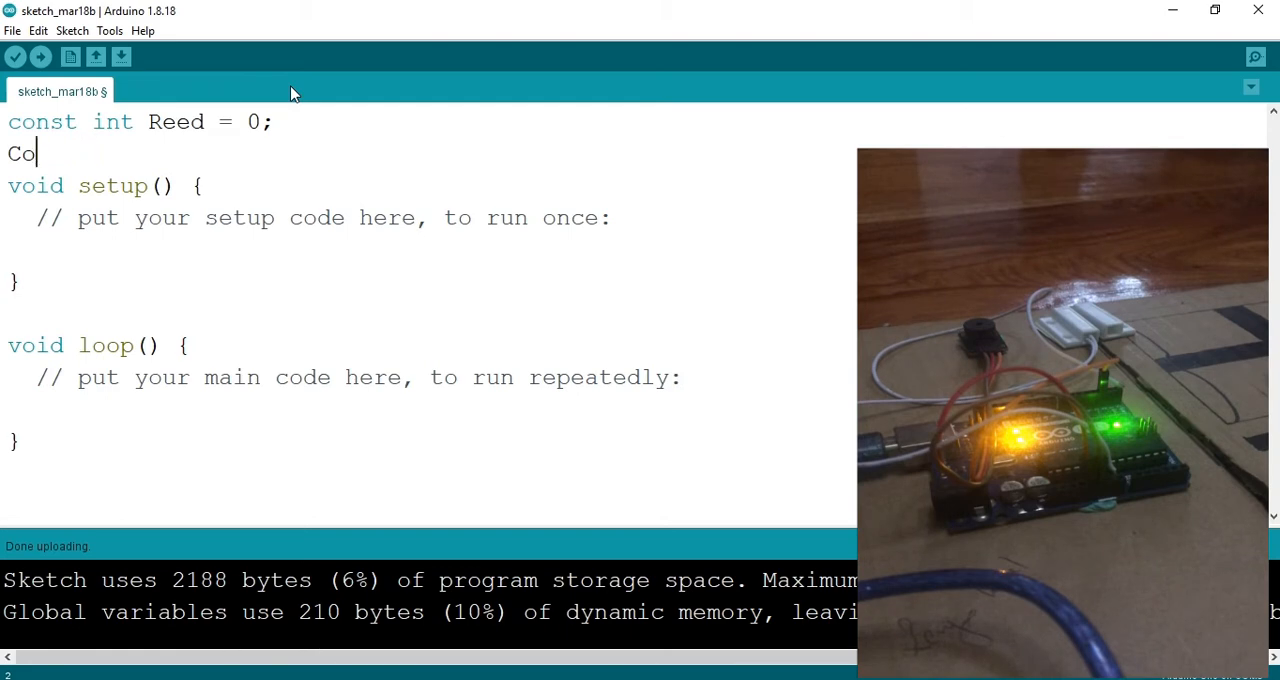
{"action": "type", "text": "ns"}
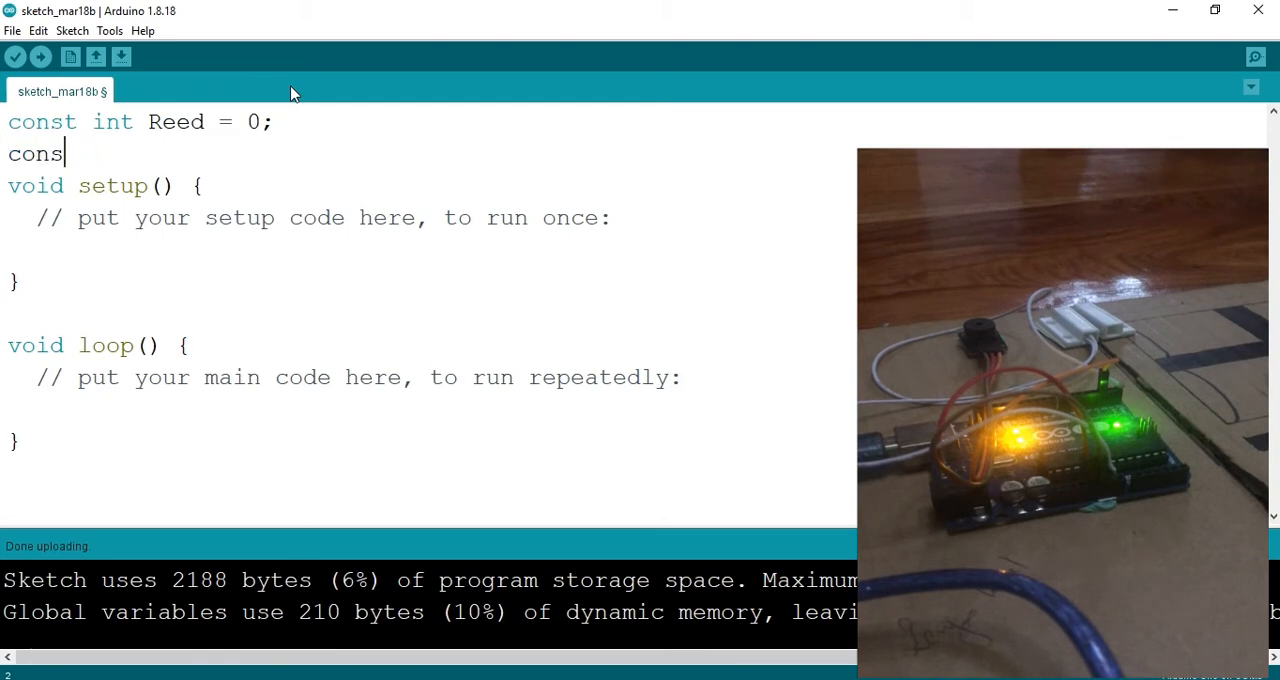
{"action": "type", "text": "t i"}
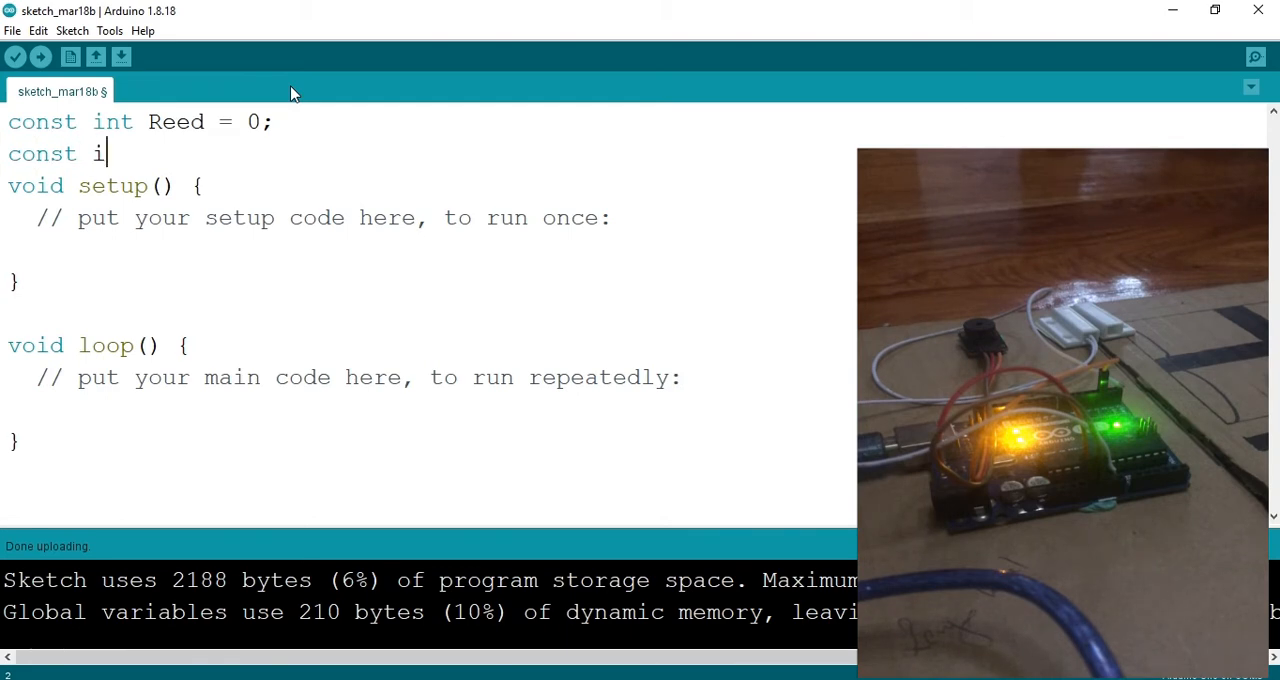
{"action": "type", "text": "nt buzzer"}
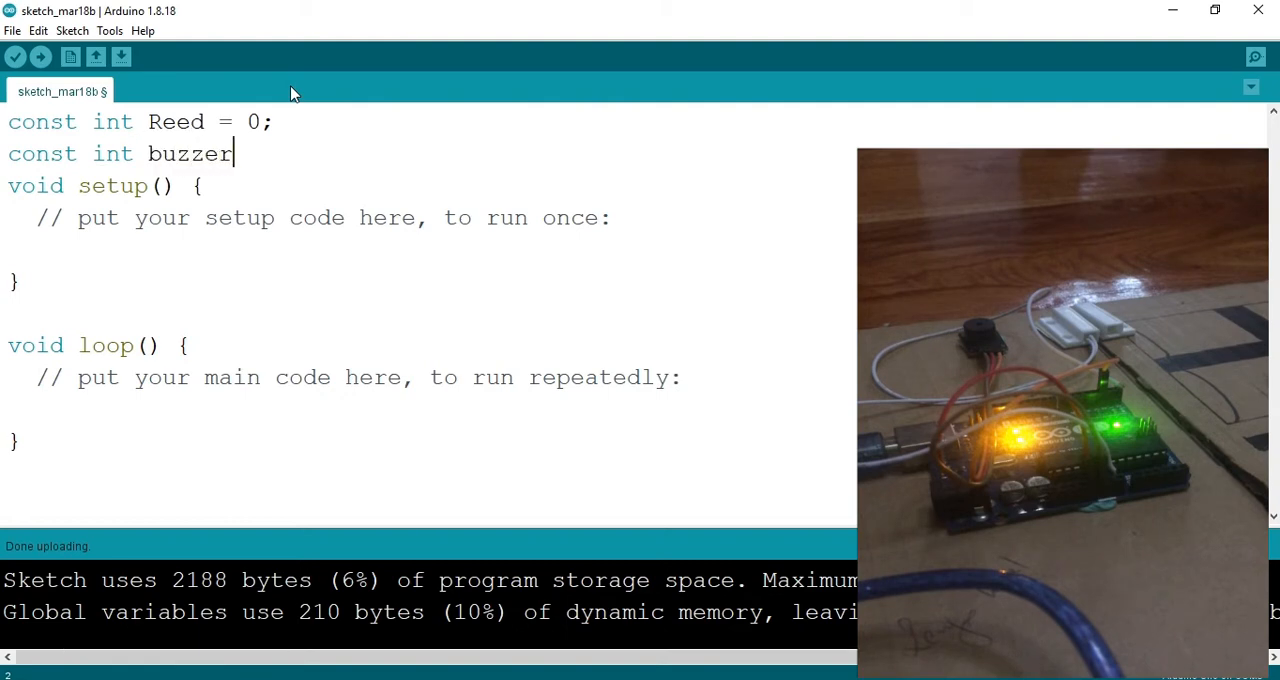
{"action": "type", "text": "= 2"}
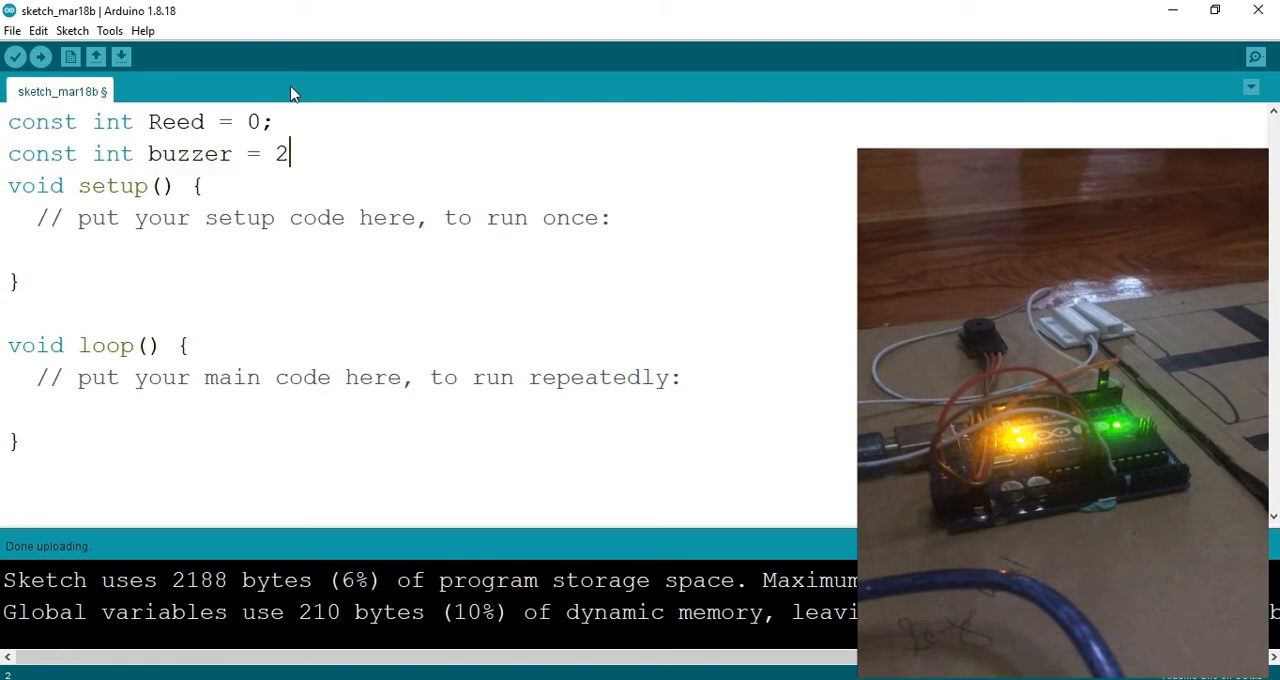
{"action": "type", "text": ";"}
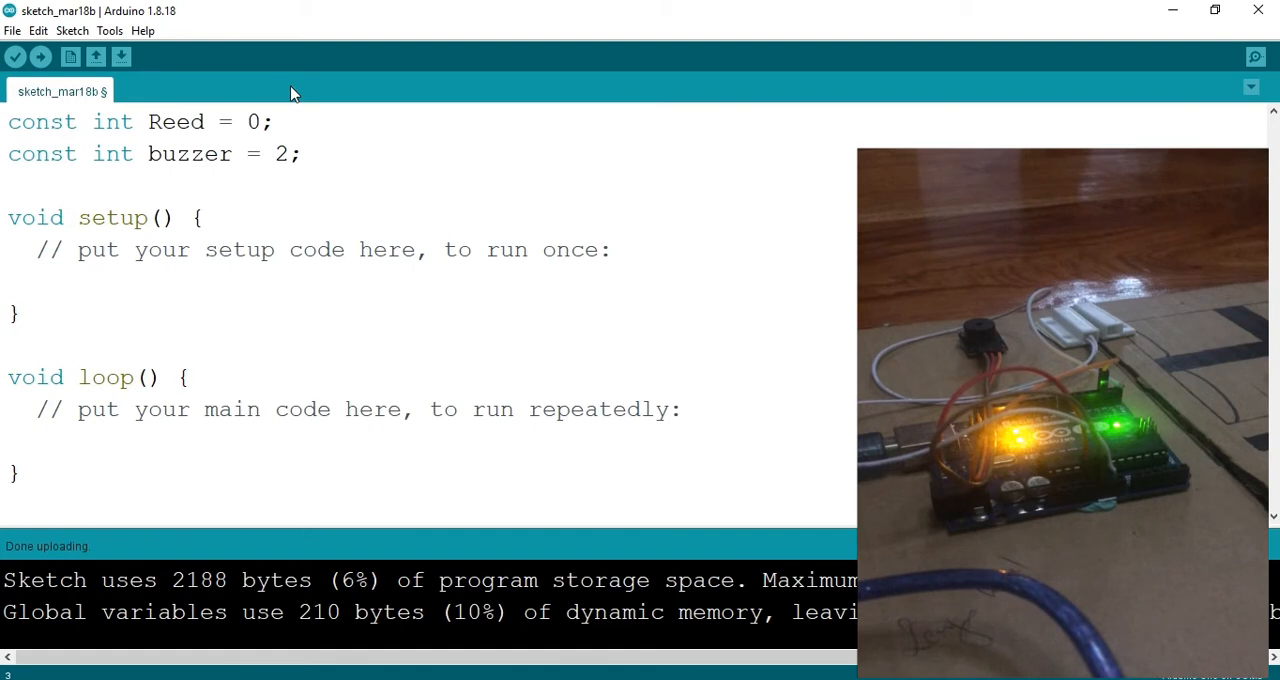
{"action": "type", "text": "int"}
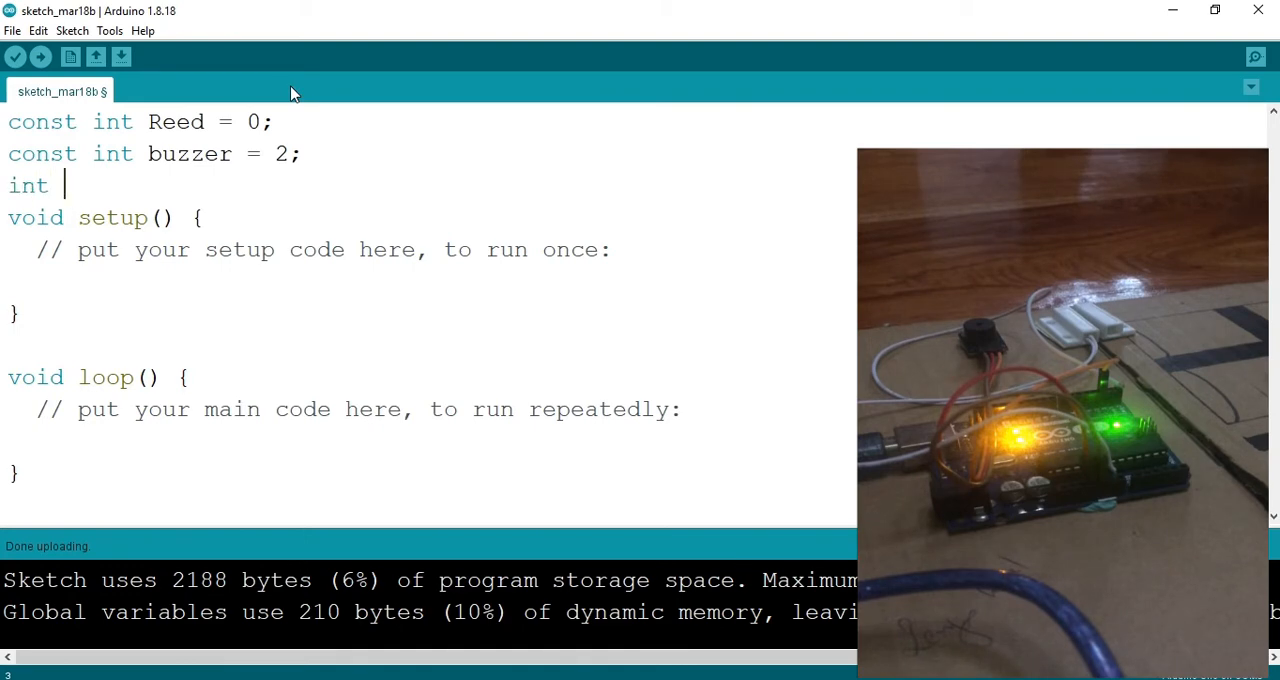
{"action": "type", "text": "val ="}
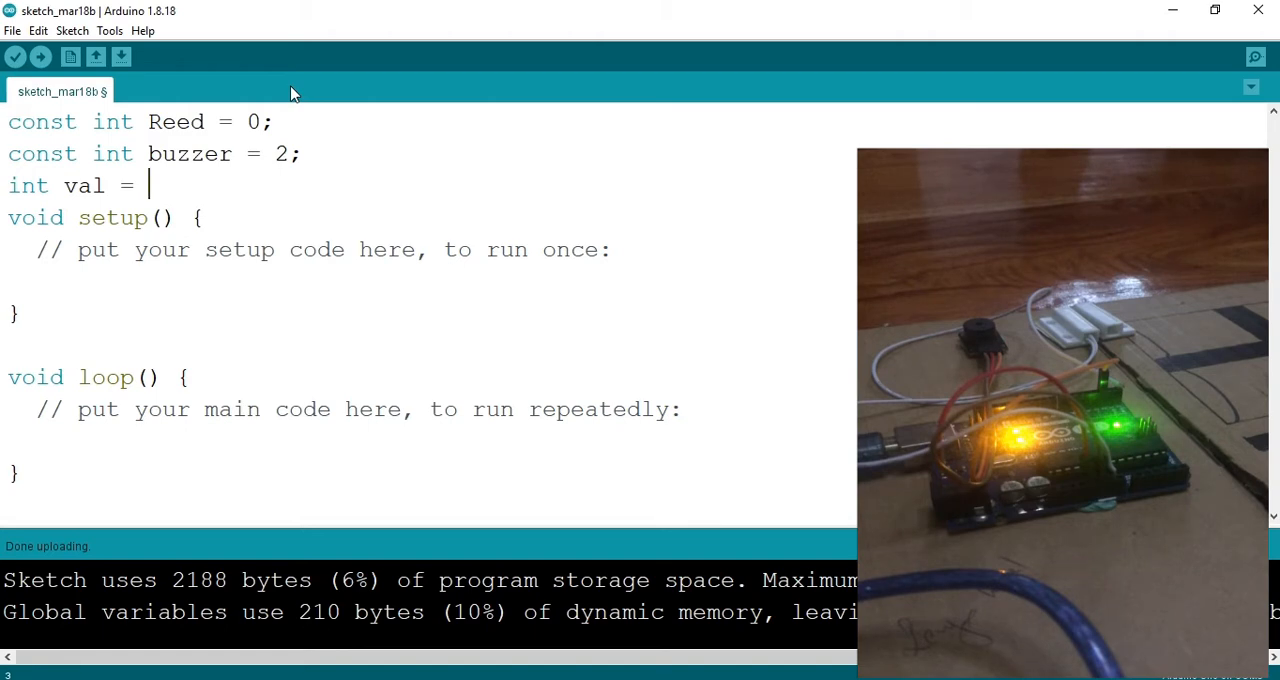
{"action": "type", "text": "0;"}
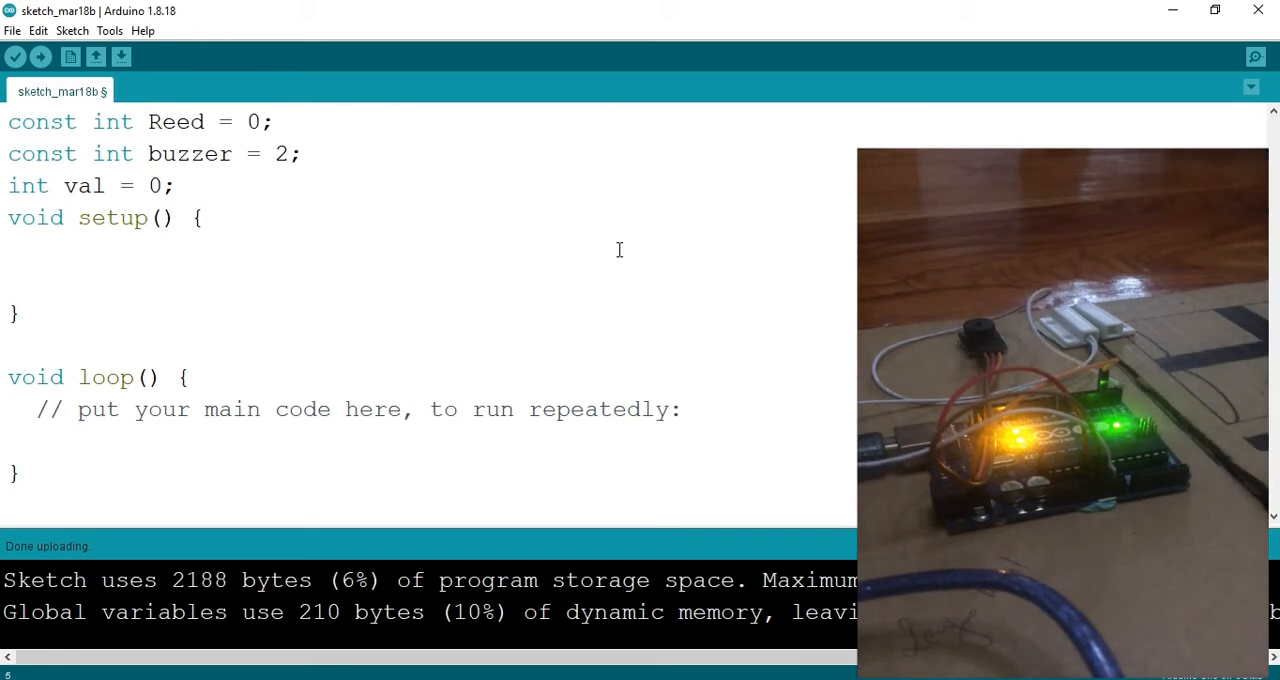
Step: In setup(), add pinMode(Reed, INPUT); and pinMode(buzzer, OUTPUT);
{"action": "type", "text": "p"}
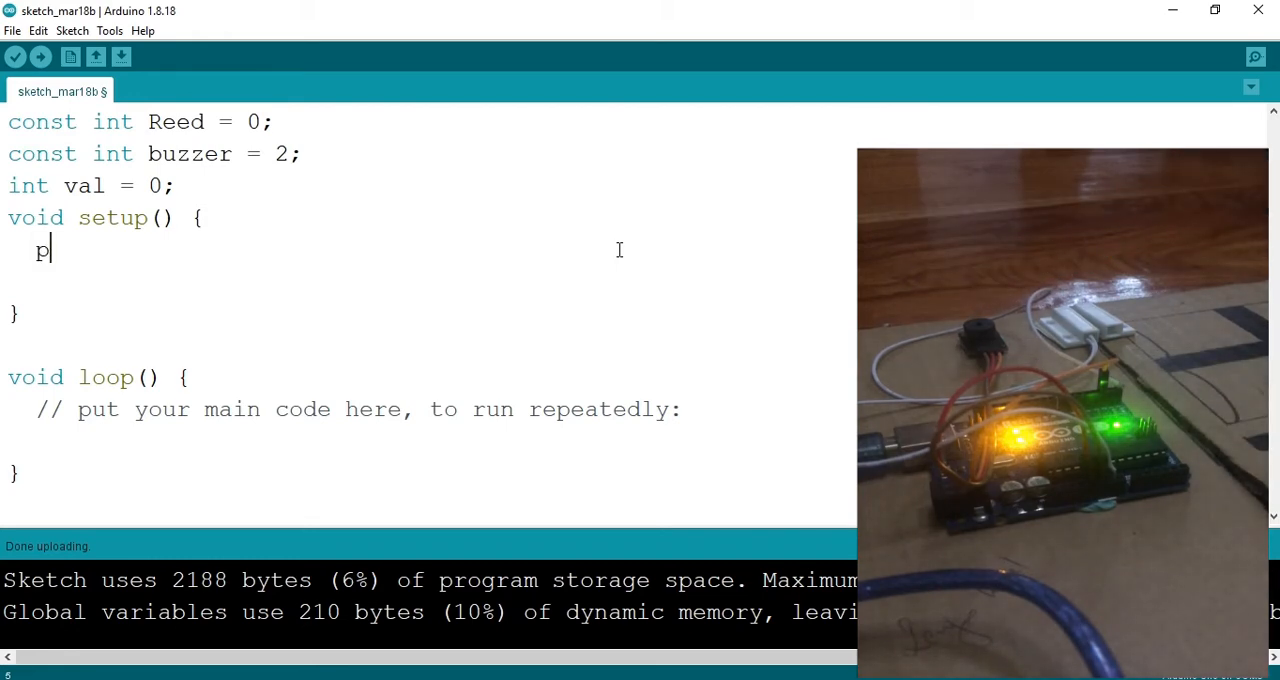
{"action": "type", "text": "inMode"}
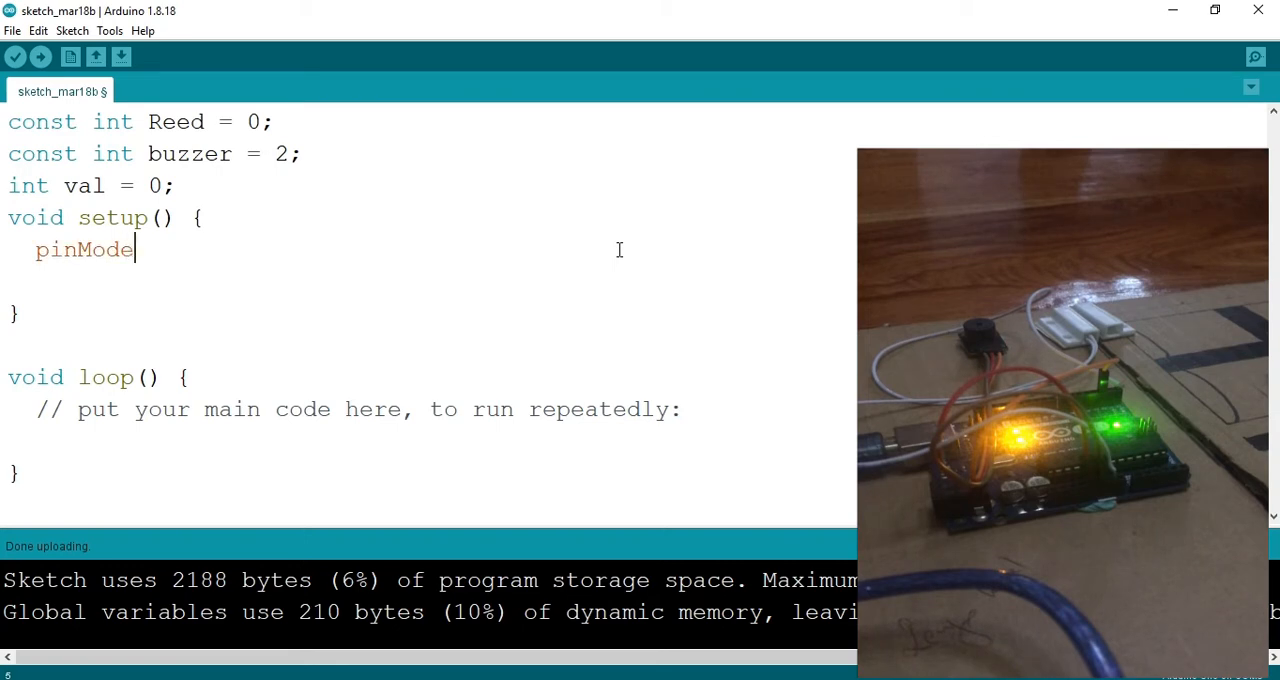
{"action": "type", "text": "();"}
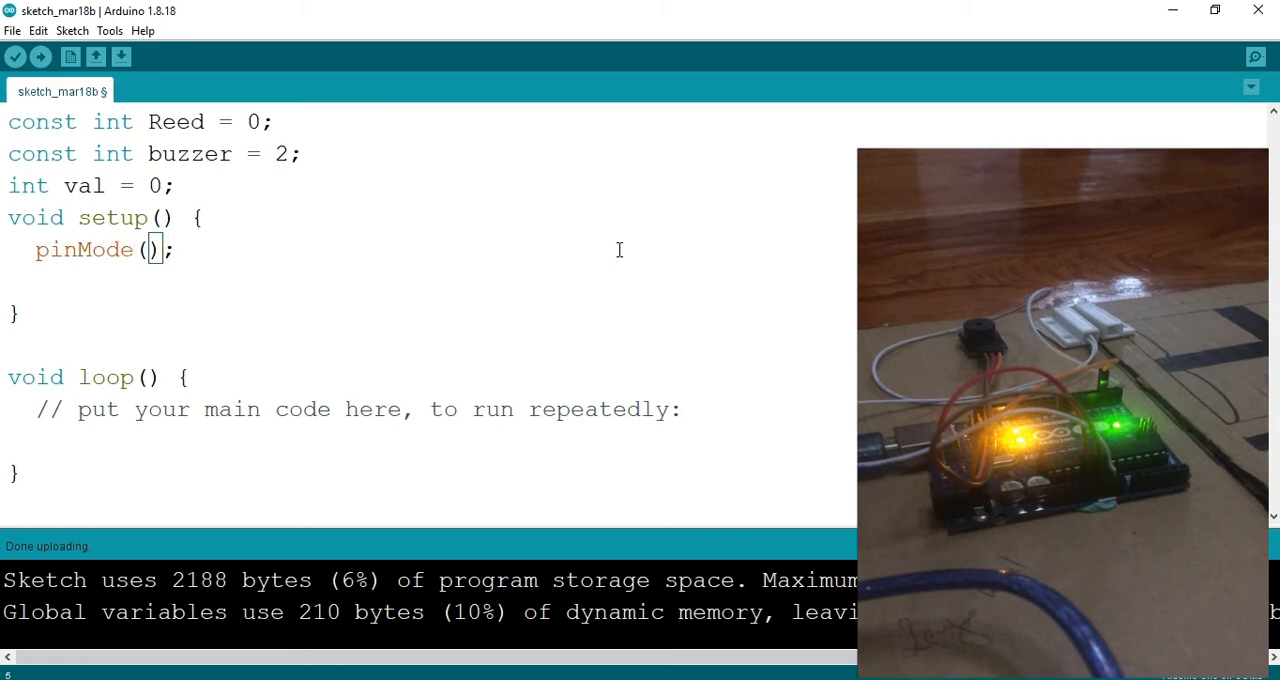
{"action": "type", "text": "Reed,"}
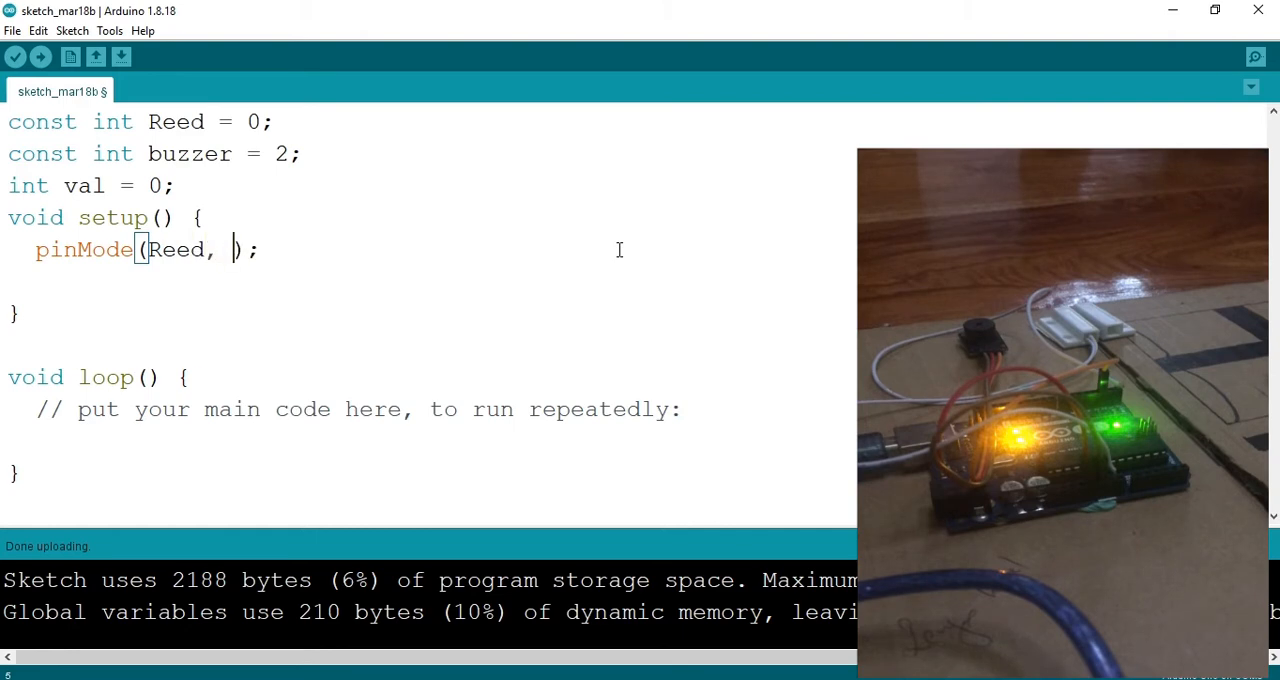
{"action": "type", "text": "INPUT"}
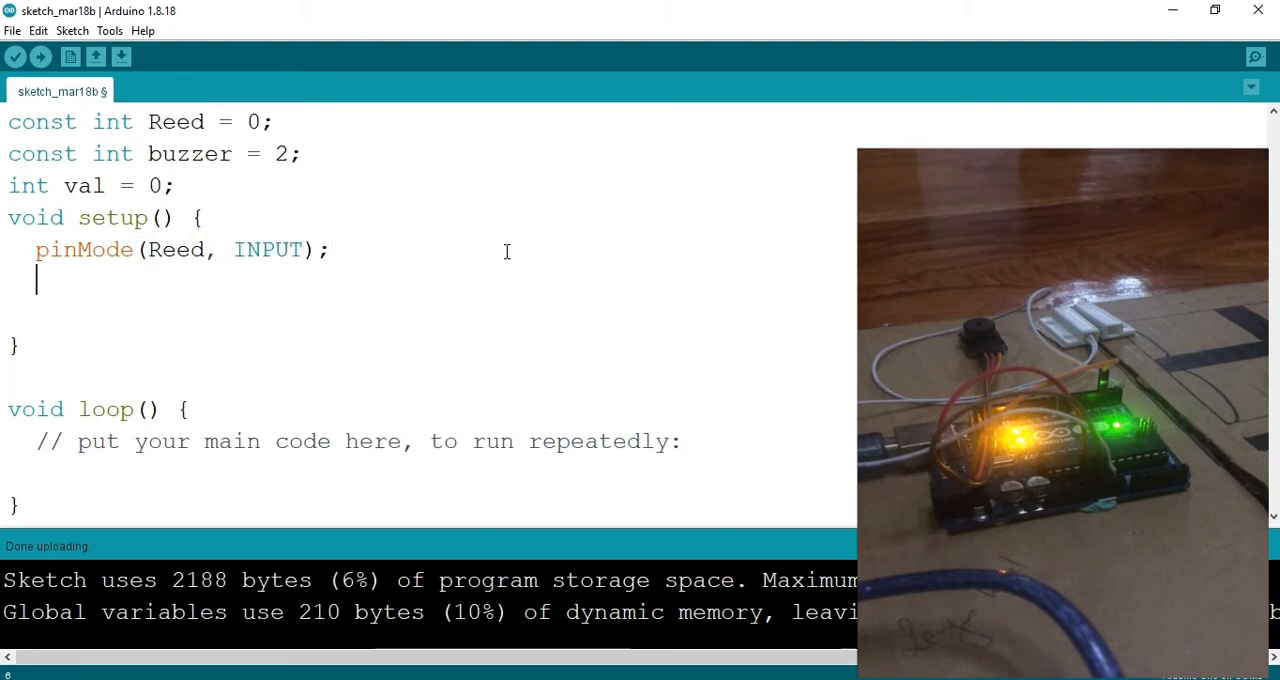
{"action": "type", "text": "pinM"}
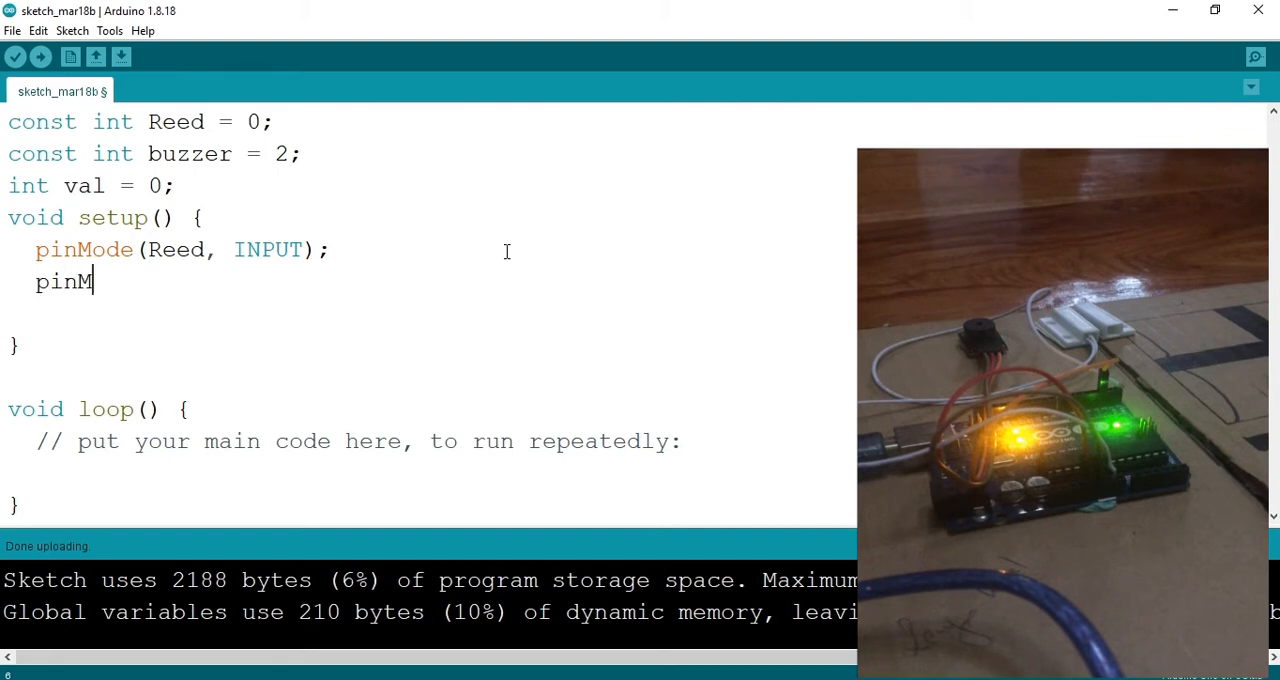
{"action": "type", "text": "ode()"}
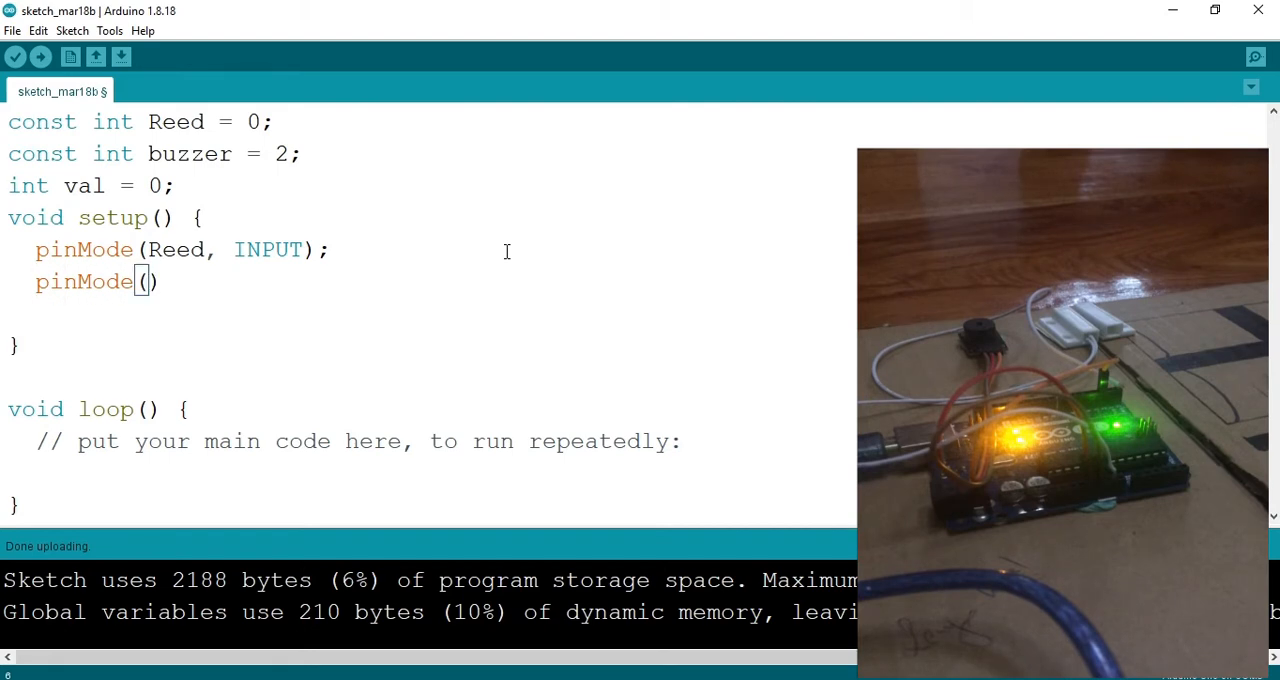
{"action": "type", "text": ";"}
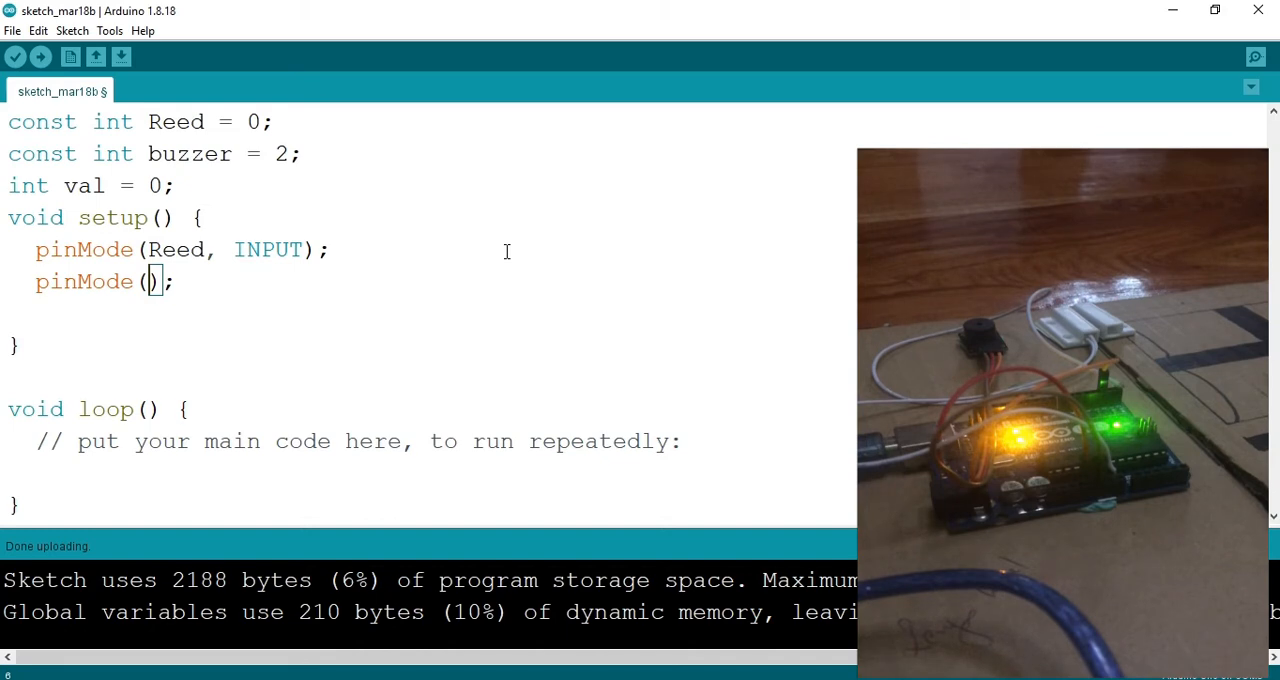
{"action": "type", "text": "Buz"}
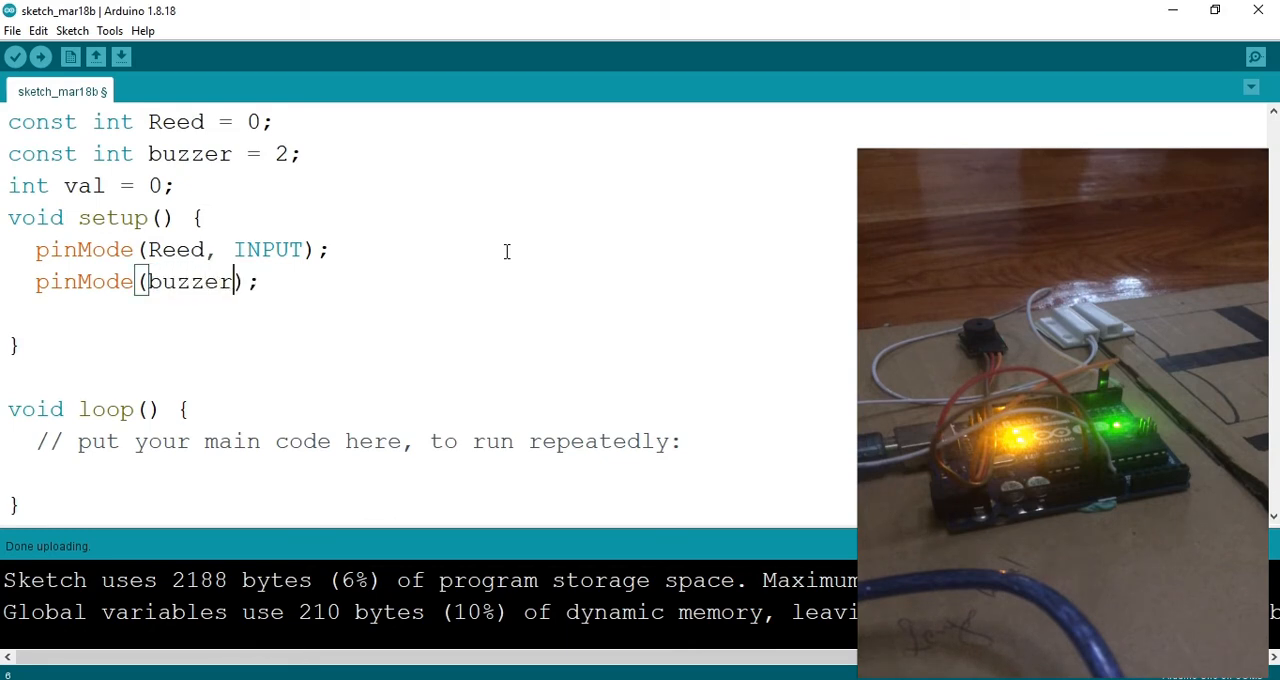
{"action": "type", "text": ", OU"}
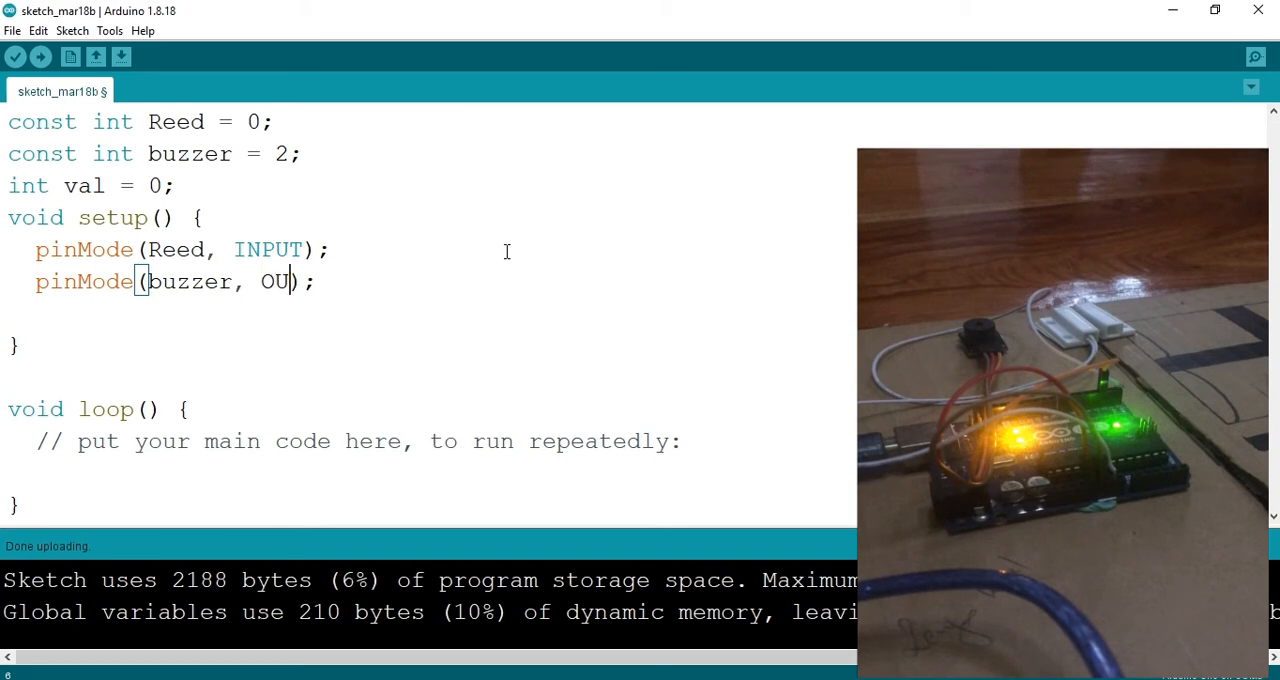
{"action": "type", "text": "TPUT"}
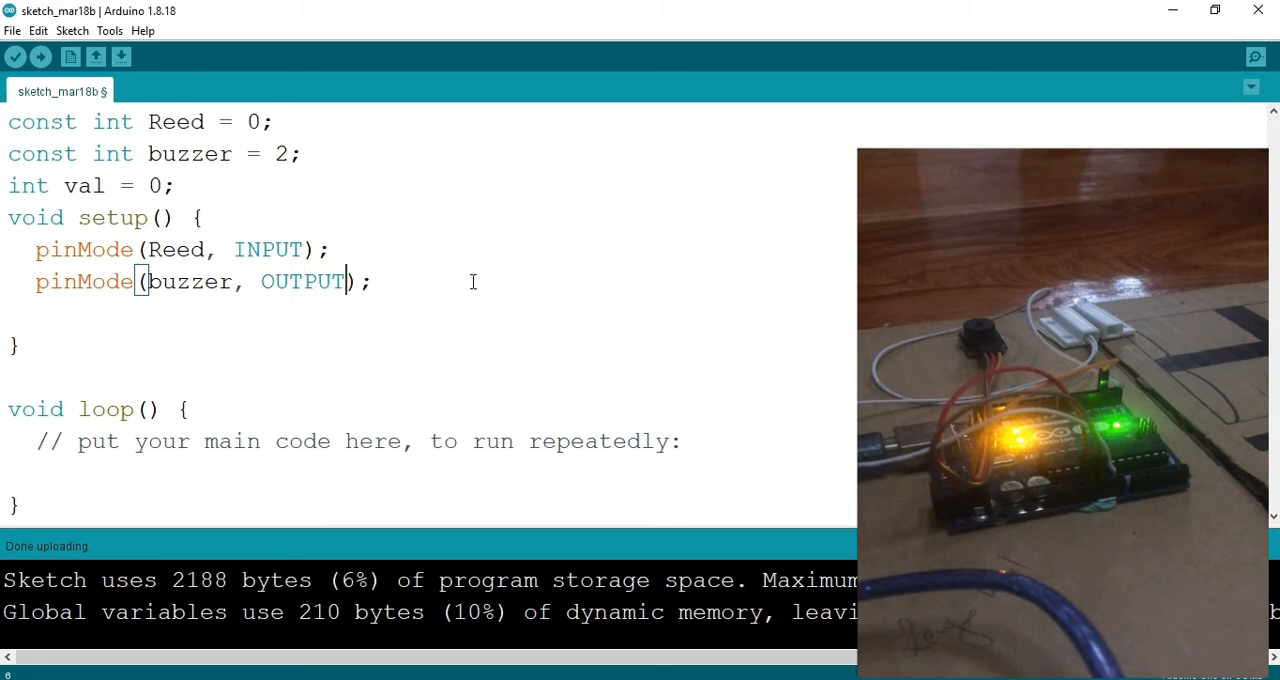
Step: Add Serial.begin(9600); on a new line in setup()
{"action": "key", "text": "Return"}
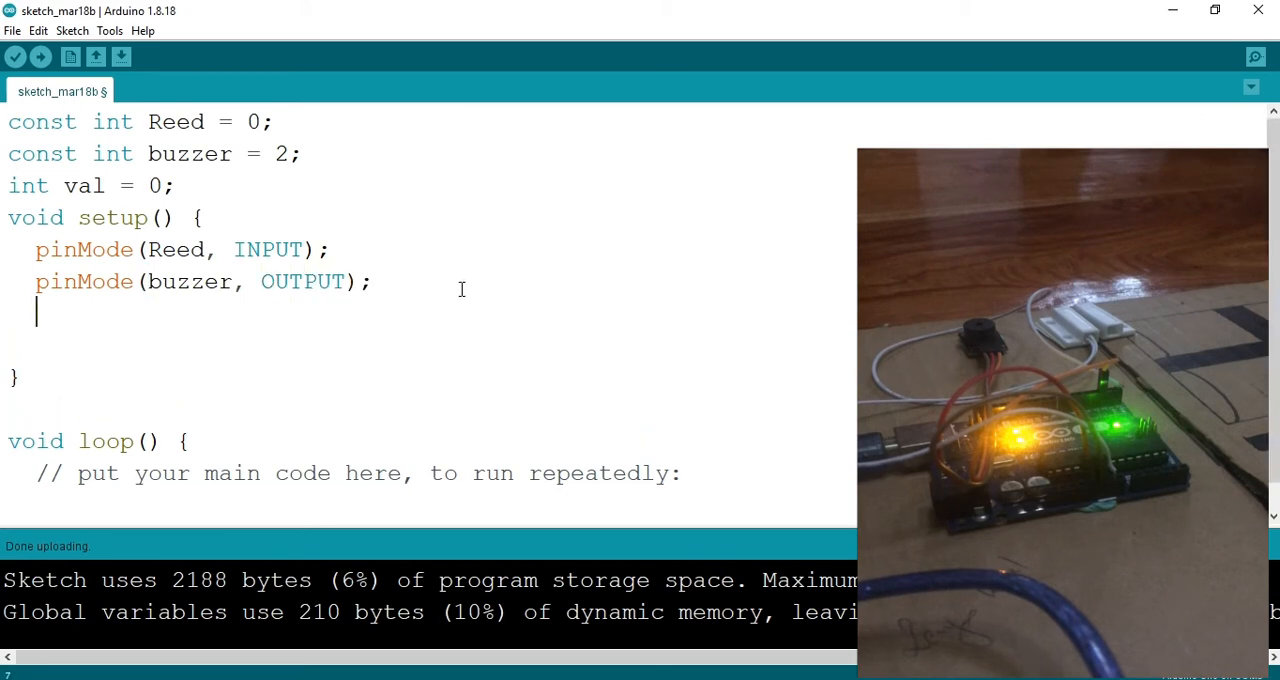
{"action": "type", "text": "Serial"}
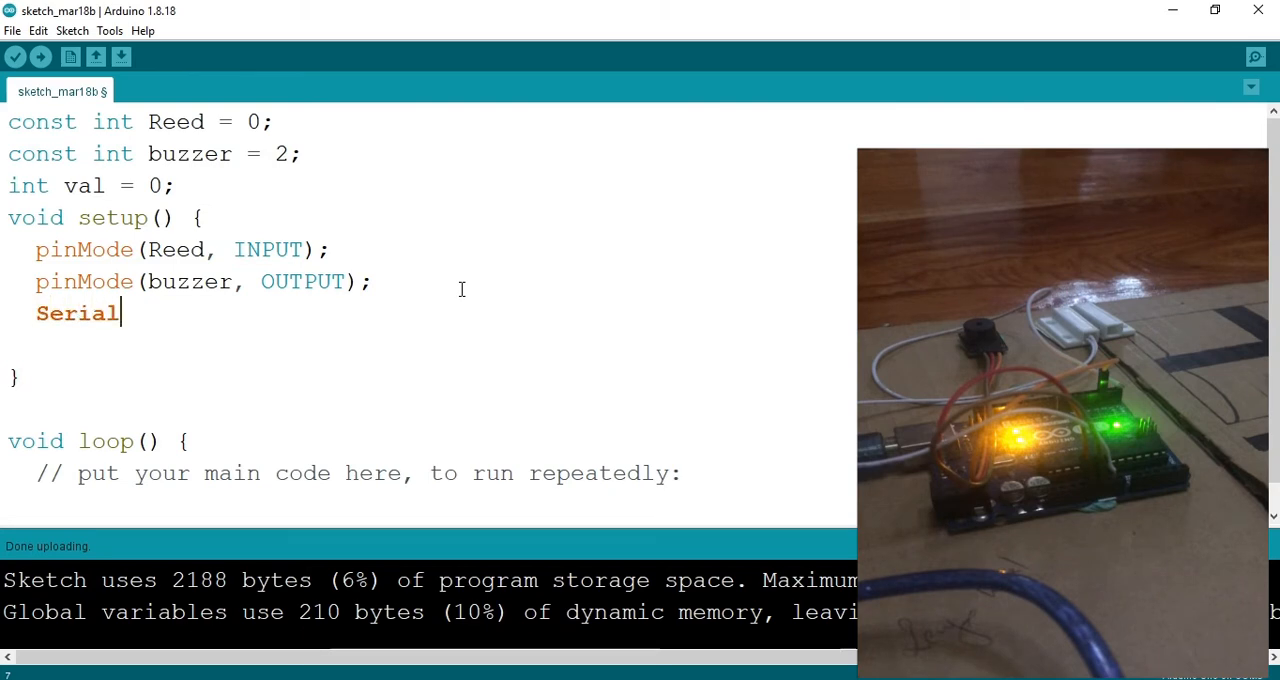
{"action": "type", "text": "."}
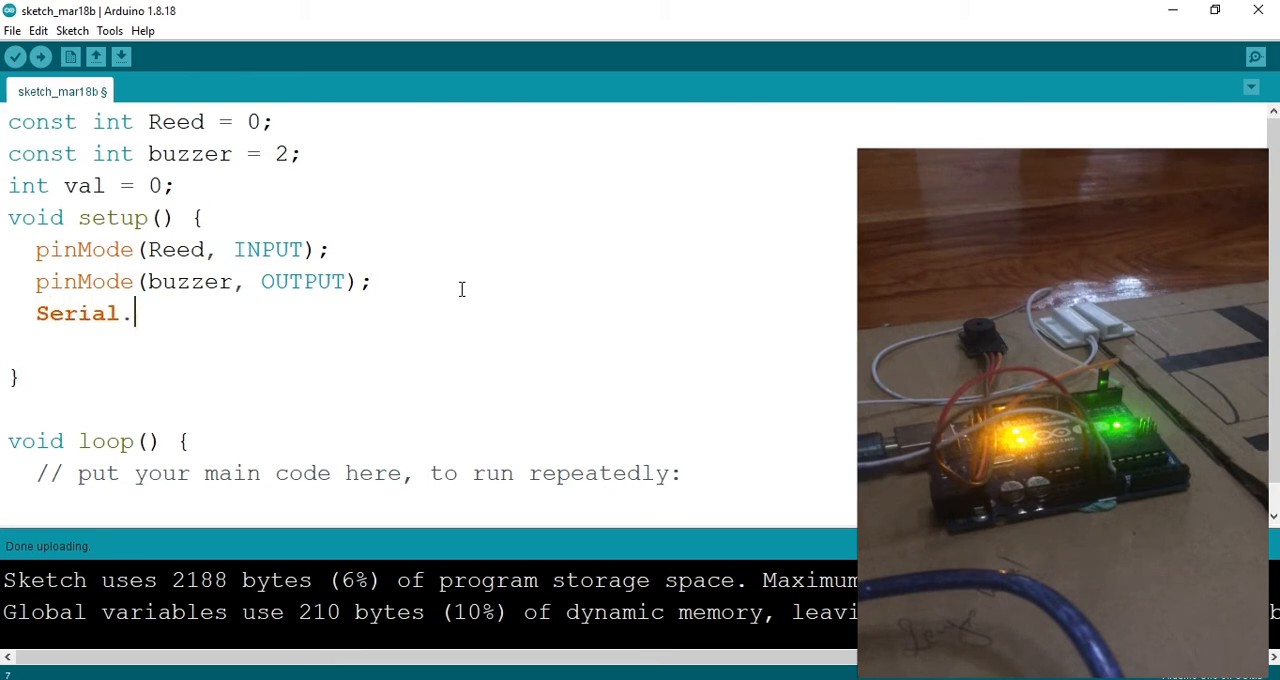
{"action": "type", "text": "begin)"}
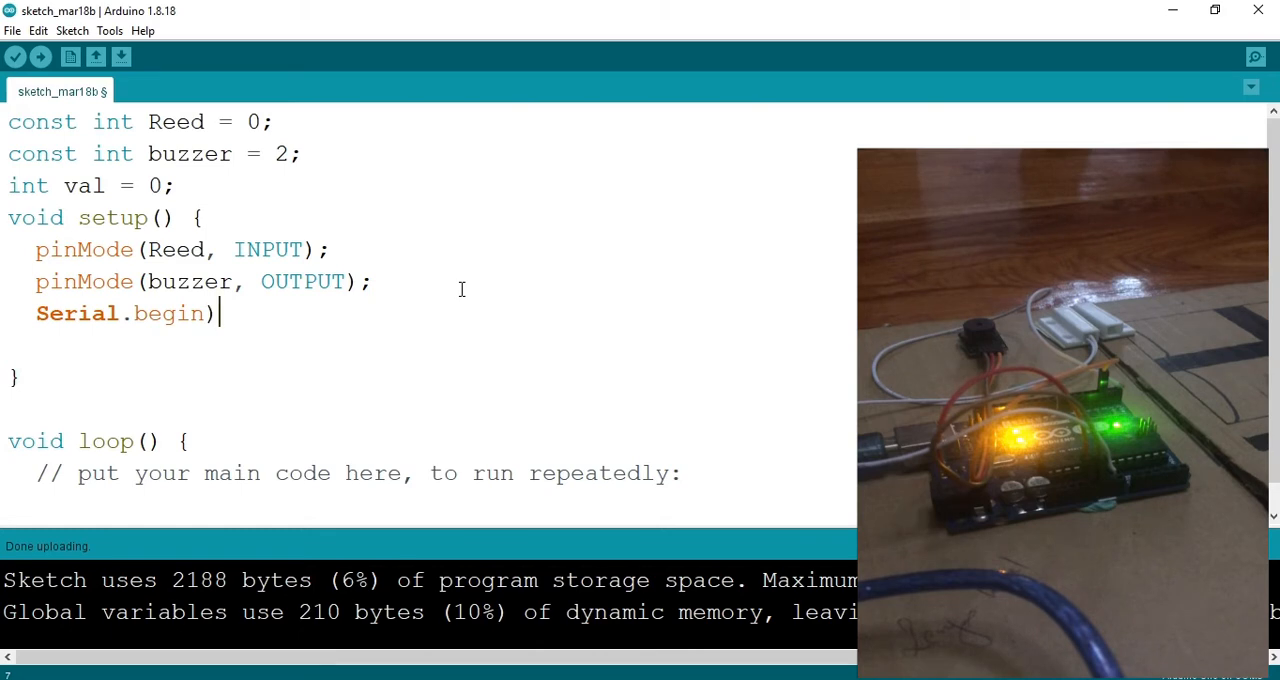
{"action": "type", "text": "(;"}
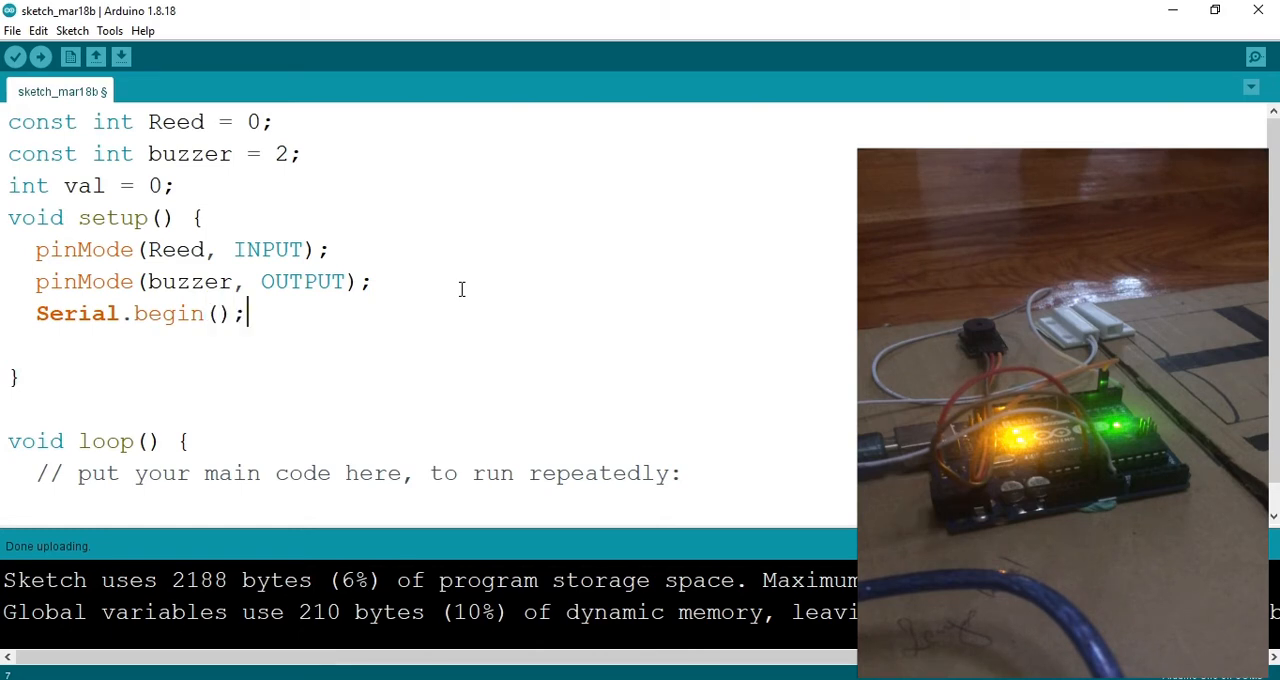
{"action": "type", "text": "9"}
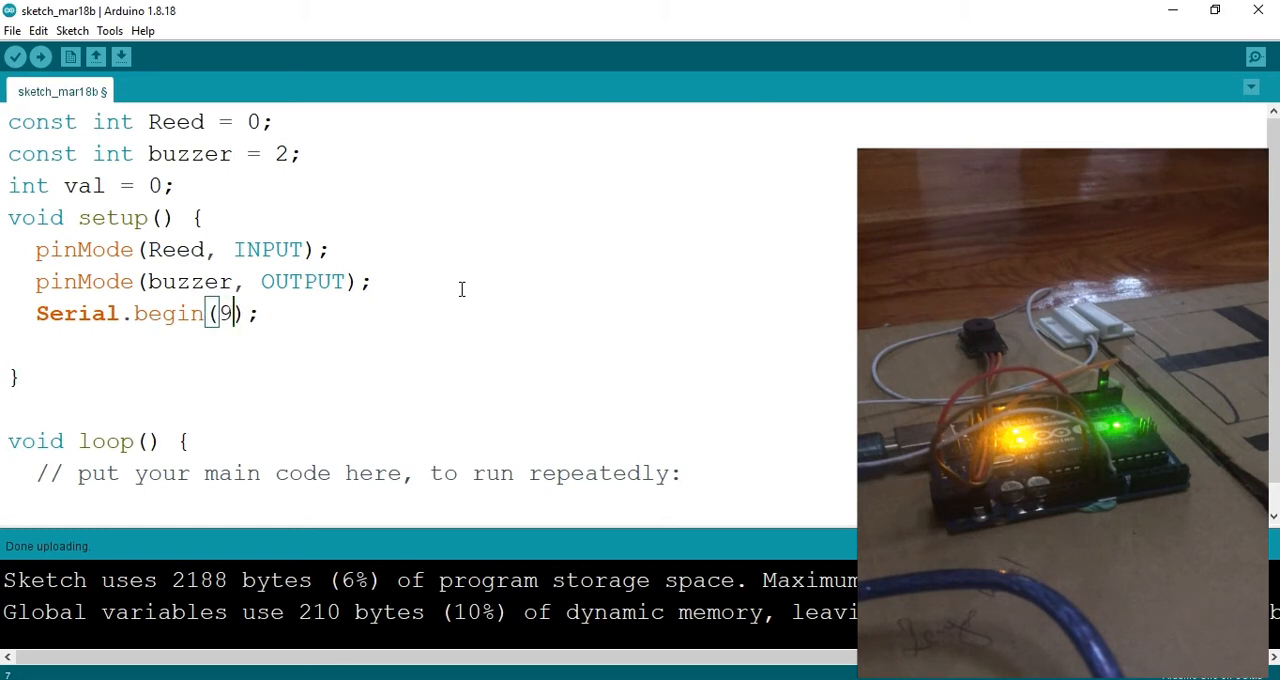
{"action": "type", "text": "600"}
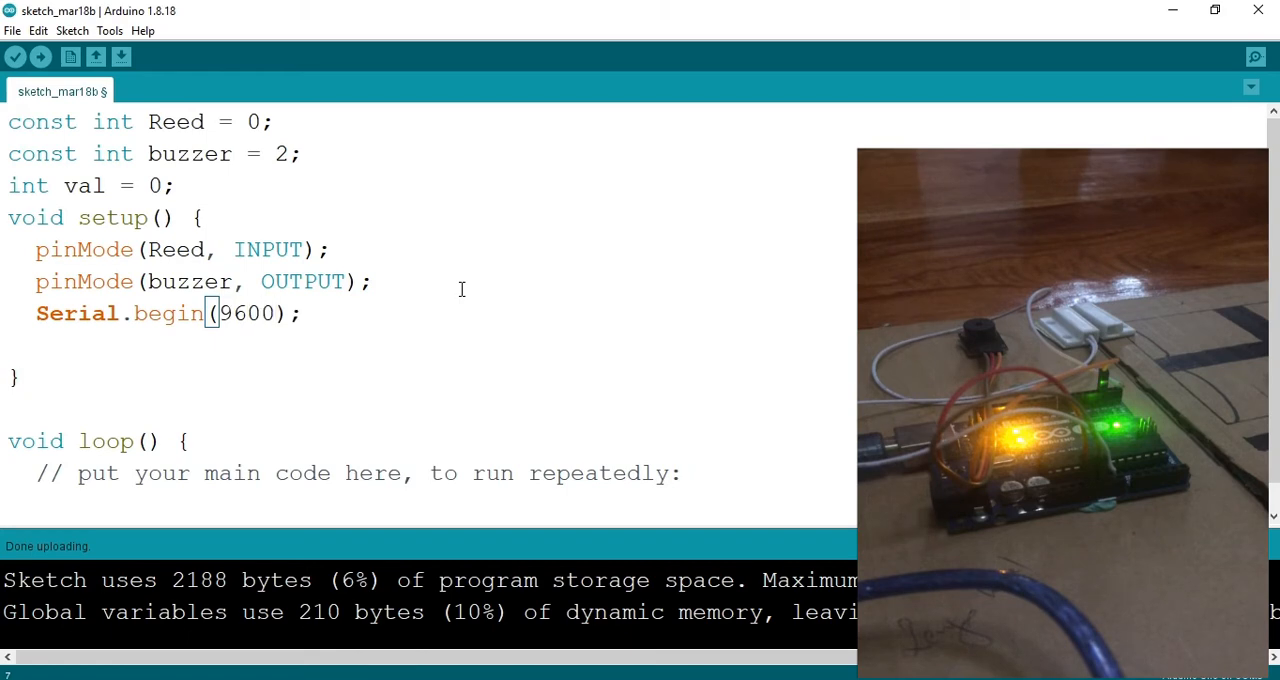
{"action": "mouse_move", "coordinate": [91, 350]}
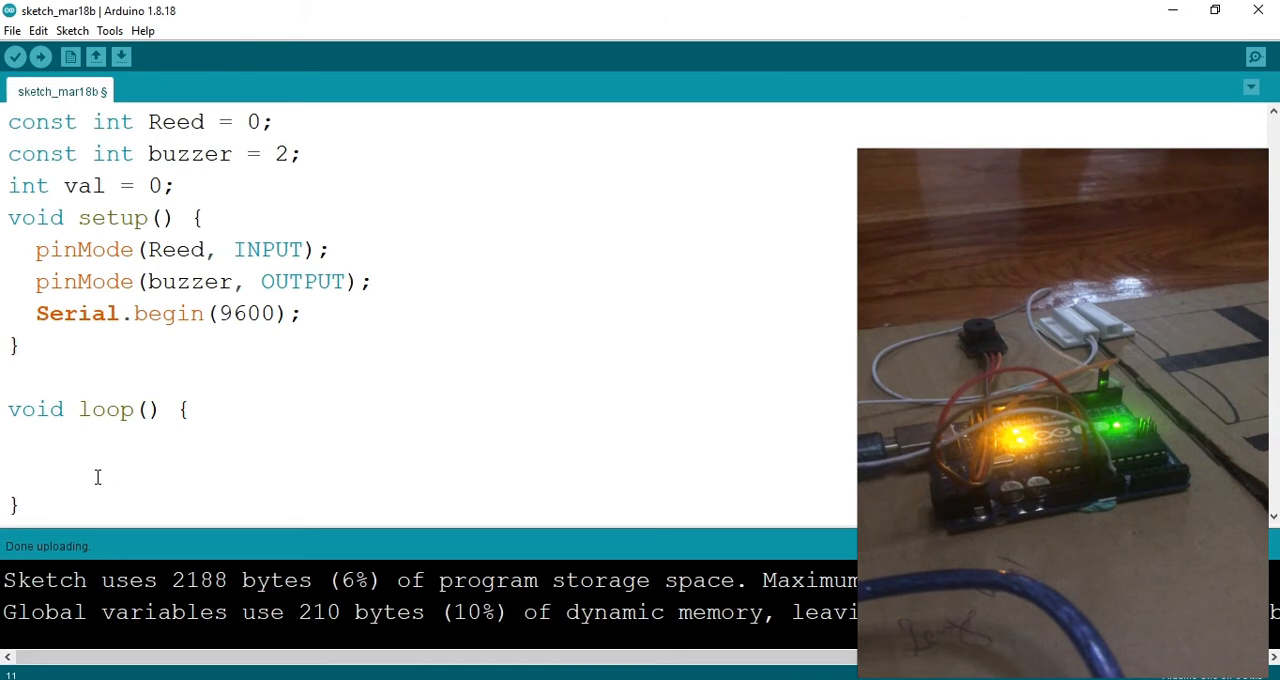
Step: In loop(), write val = digitalRead(Reed); to read the reed switch
{"action": "type", "text": "v"}
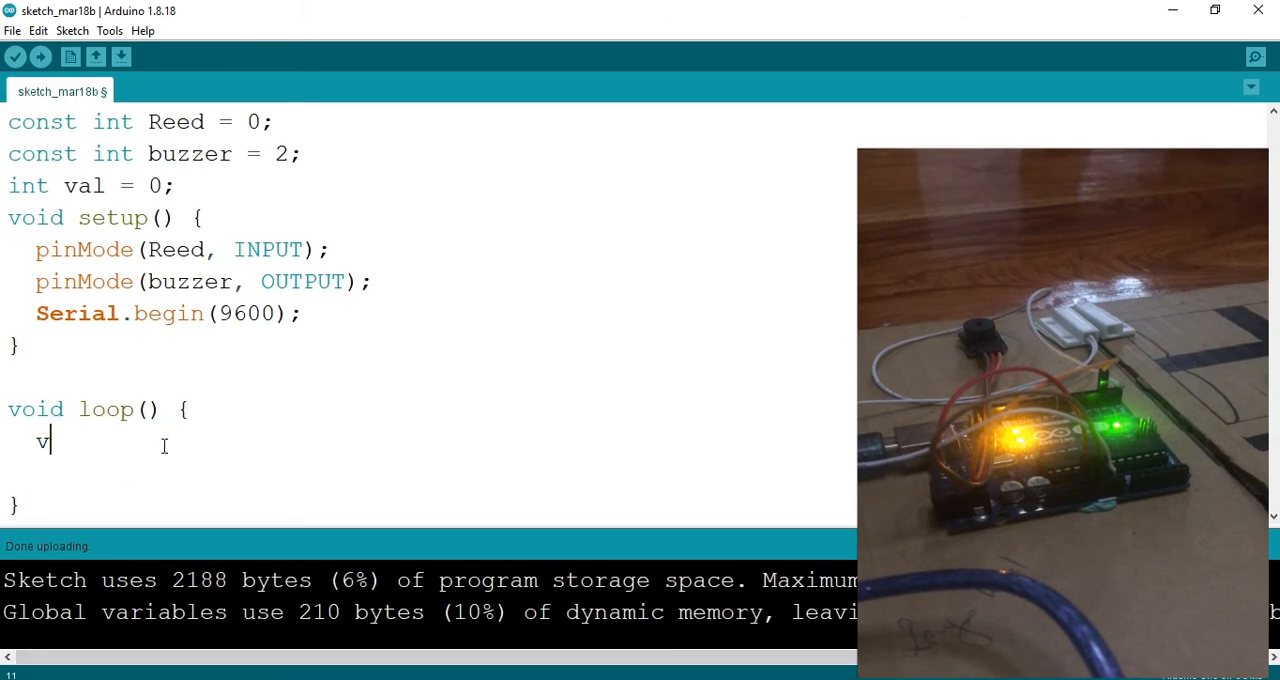
{"action": "type", "text": "al ="}
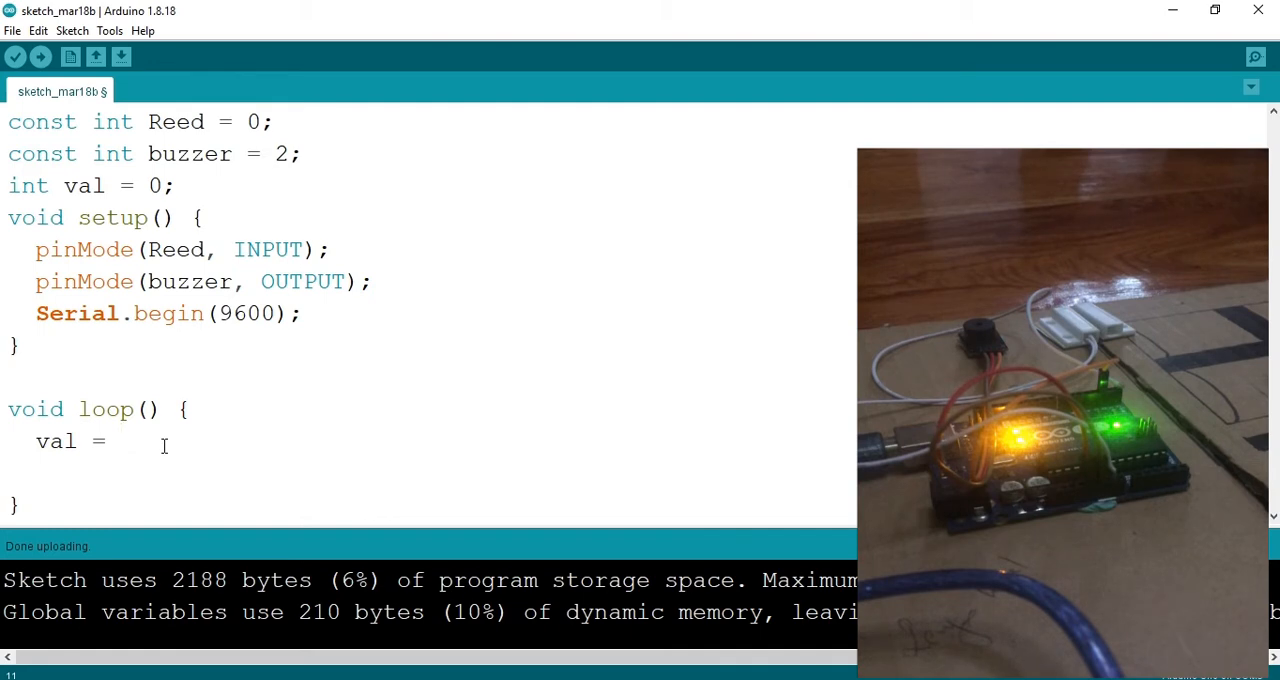
{"action": "type", "text": "digtal"}
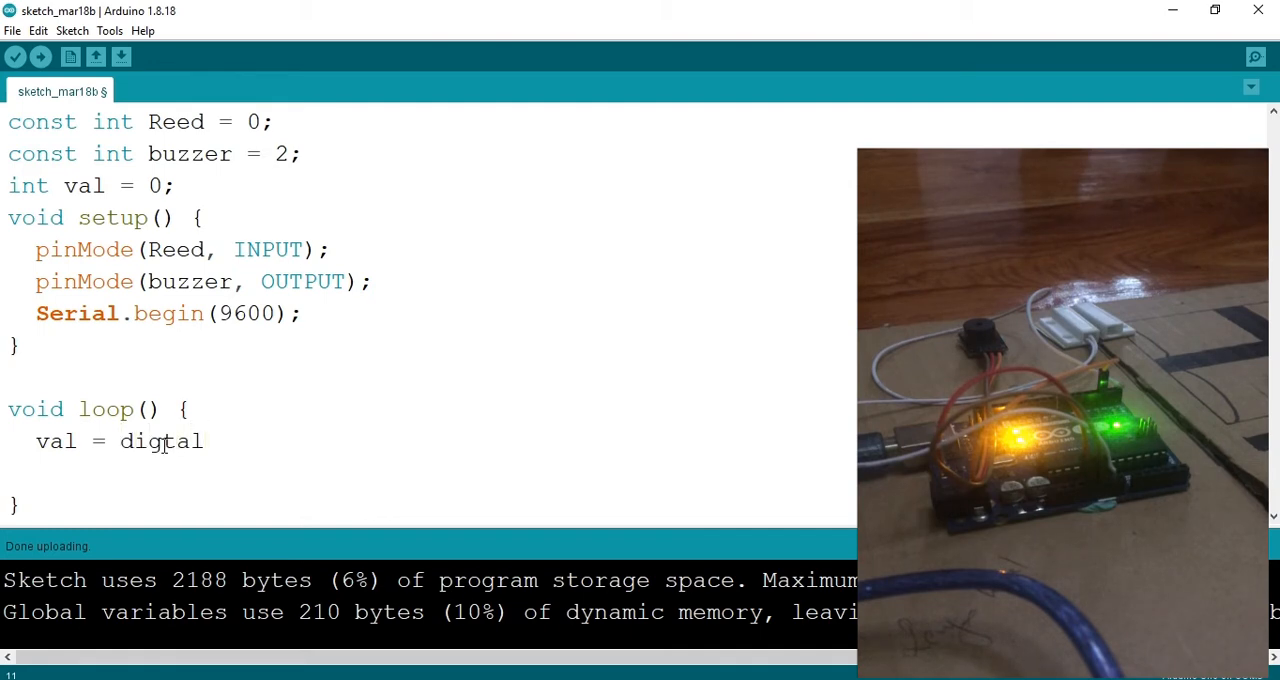
{"action": "type", "text": "Read"}
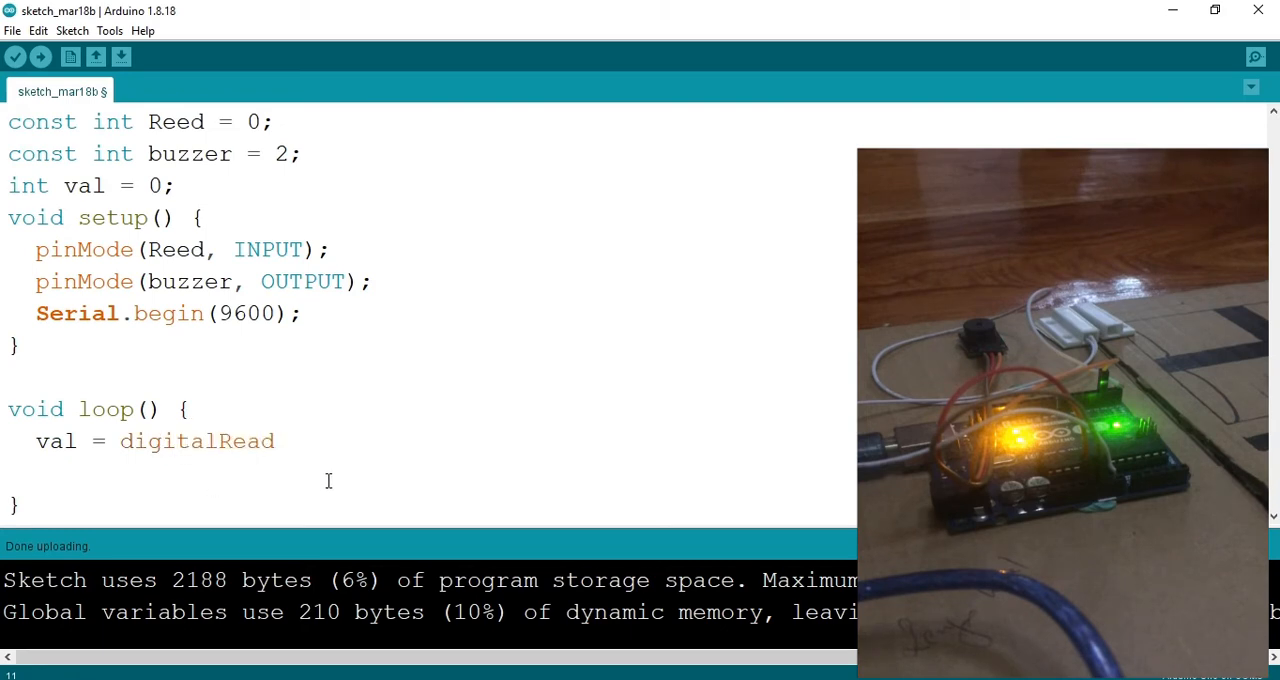
{"action": "type", "text": "()"}
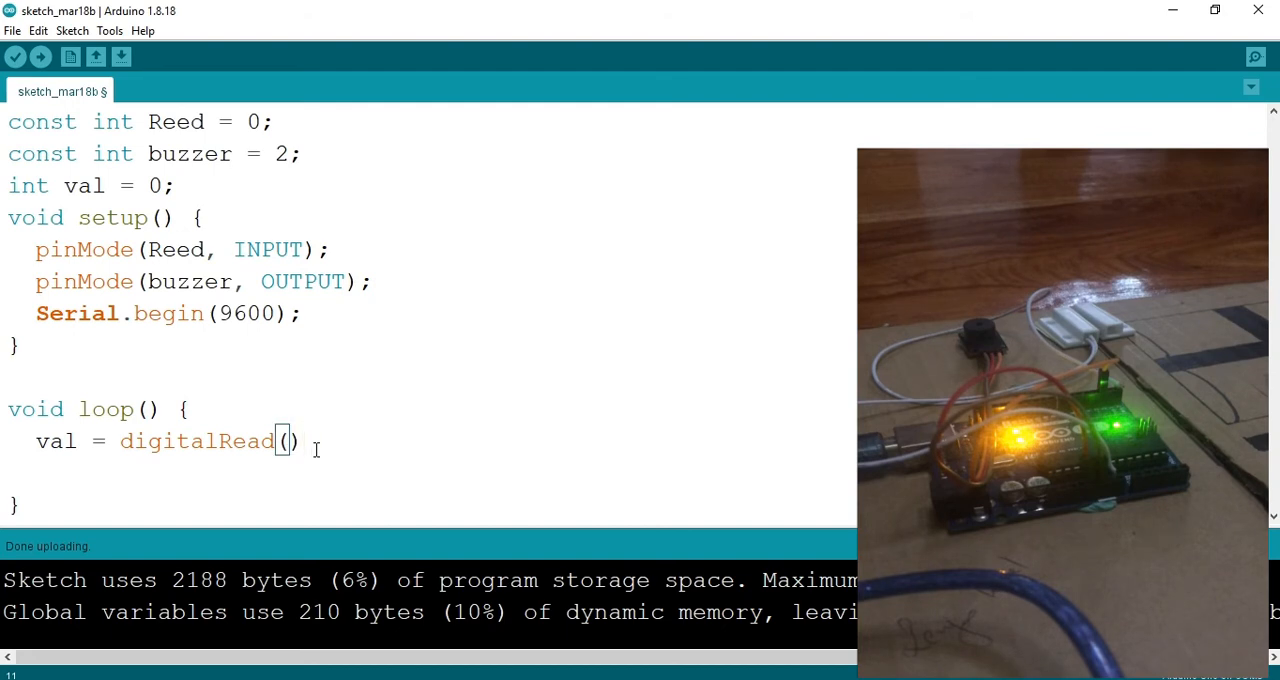
{"action": "type", "text": ";"}
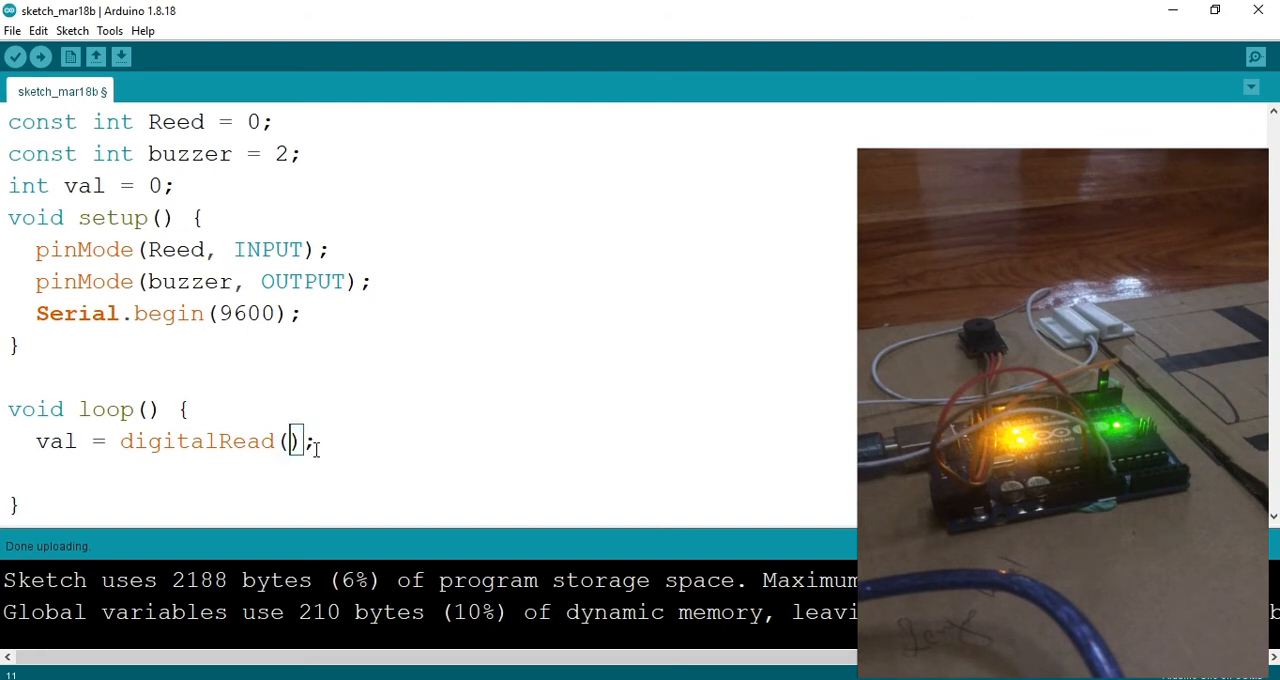
{"action": "type", "text": "Reed"}
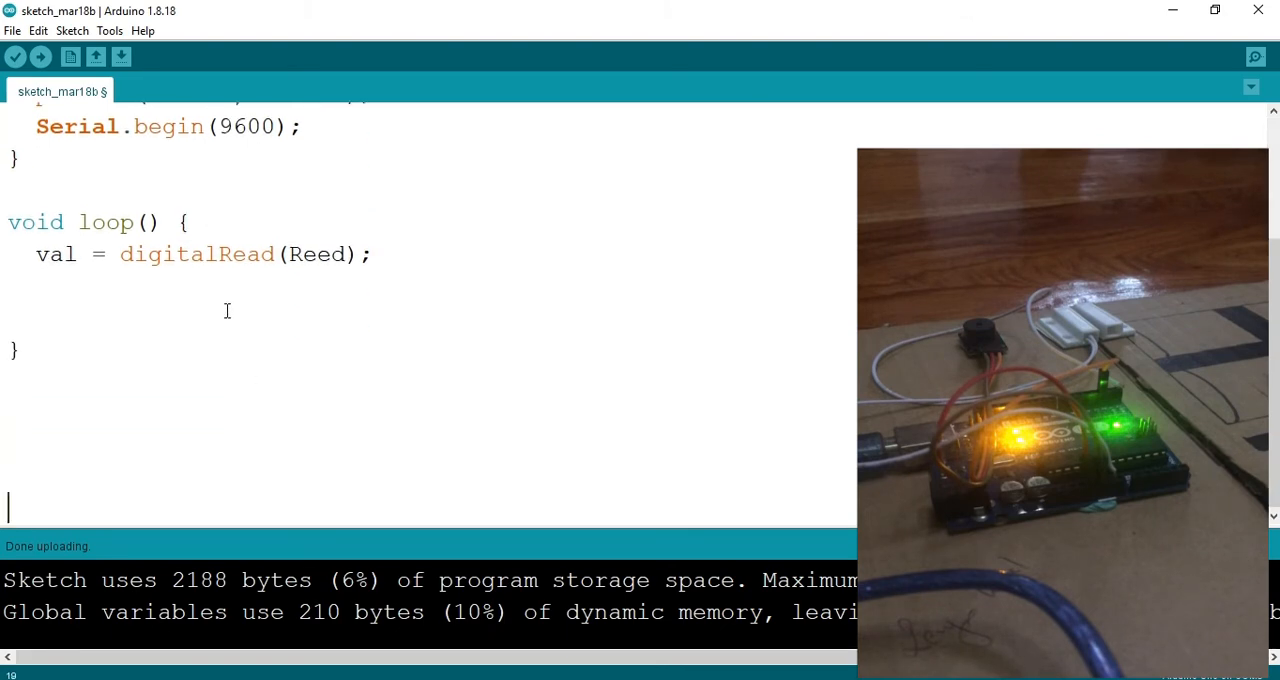
{"action": "scroll", "scroll_direction": "up", "scroll_amount": 3}
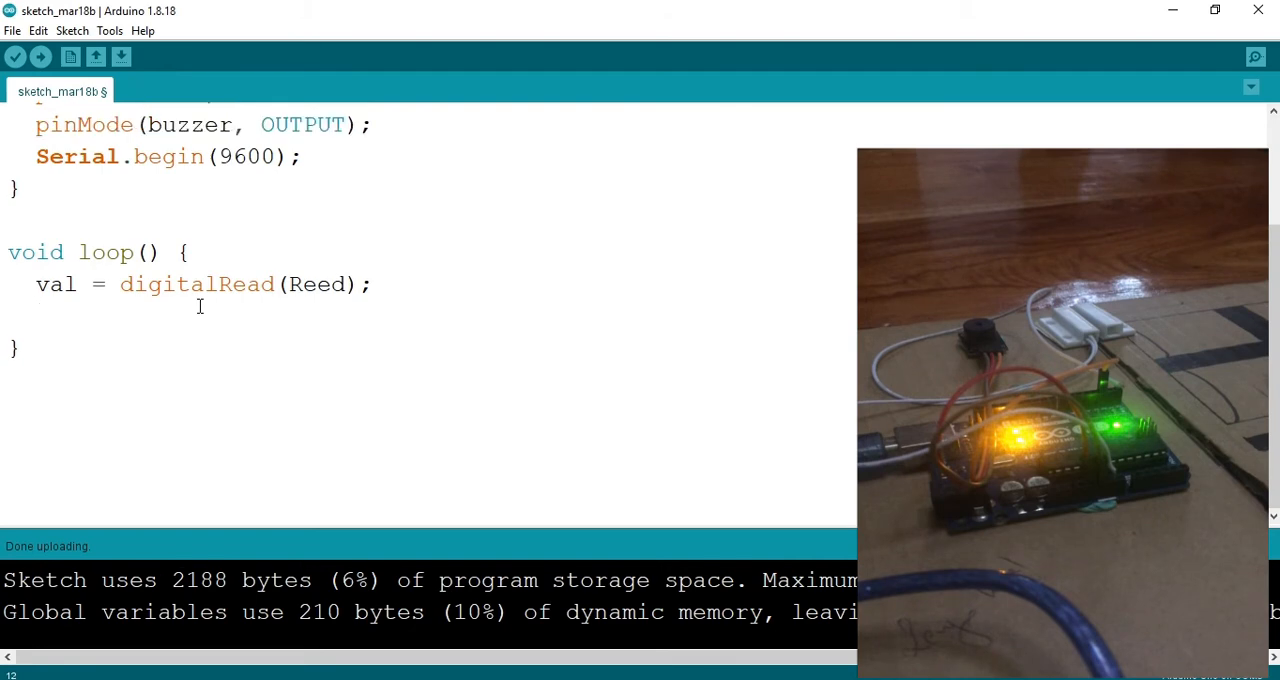
Step: Add if (val == HIGH) with Serial.print("Door is closed"), followed by an empty else block
{"action": "type", "text": "if(){"}
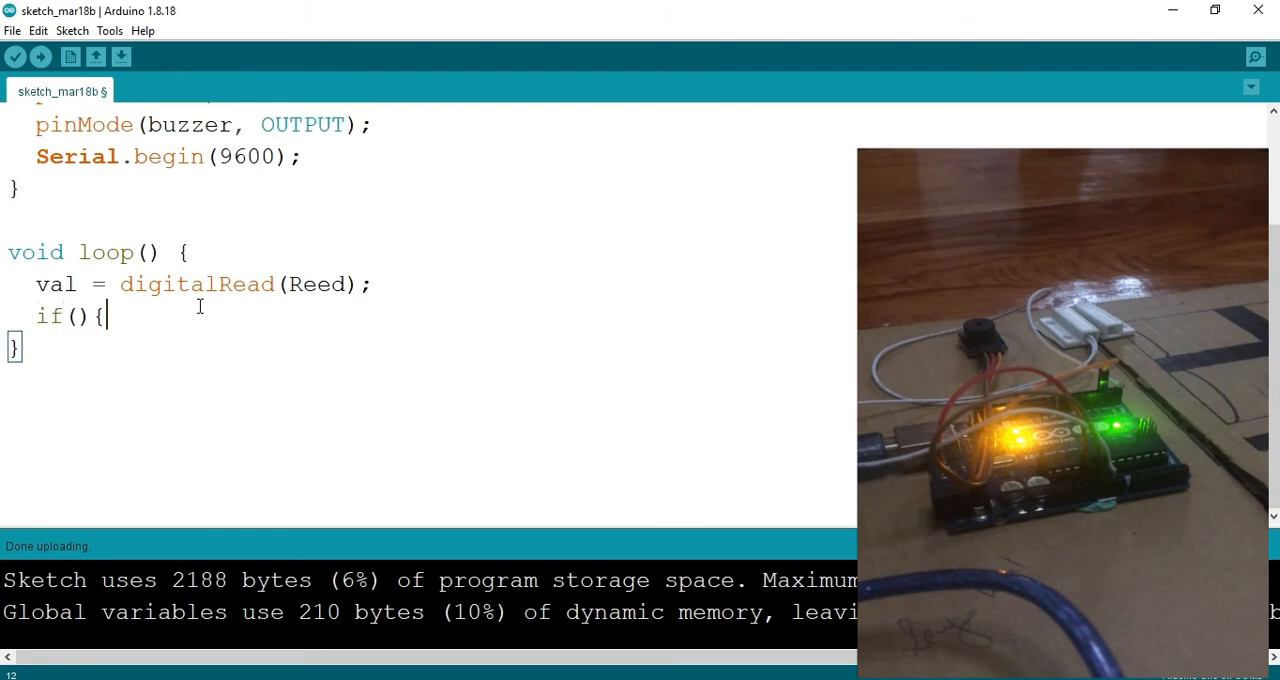
{"action": "key", "text": "Return"}
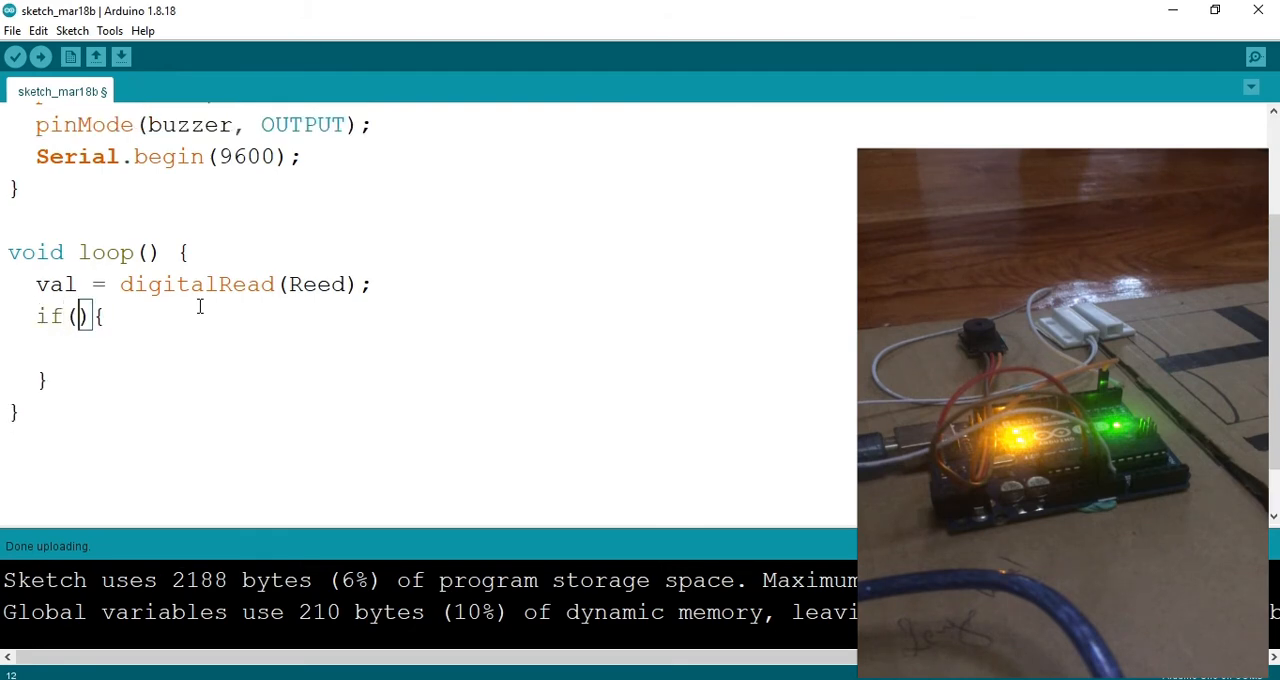
{"action": "type", "text": "val =="}
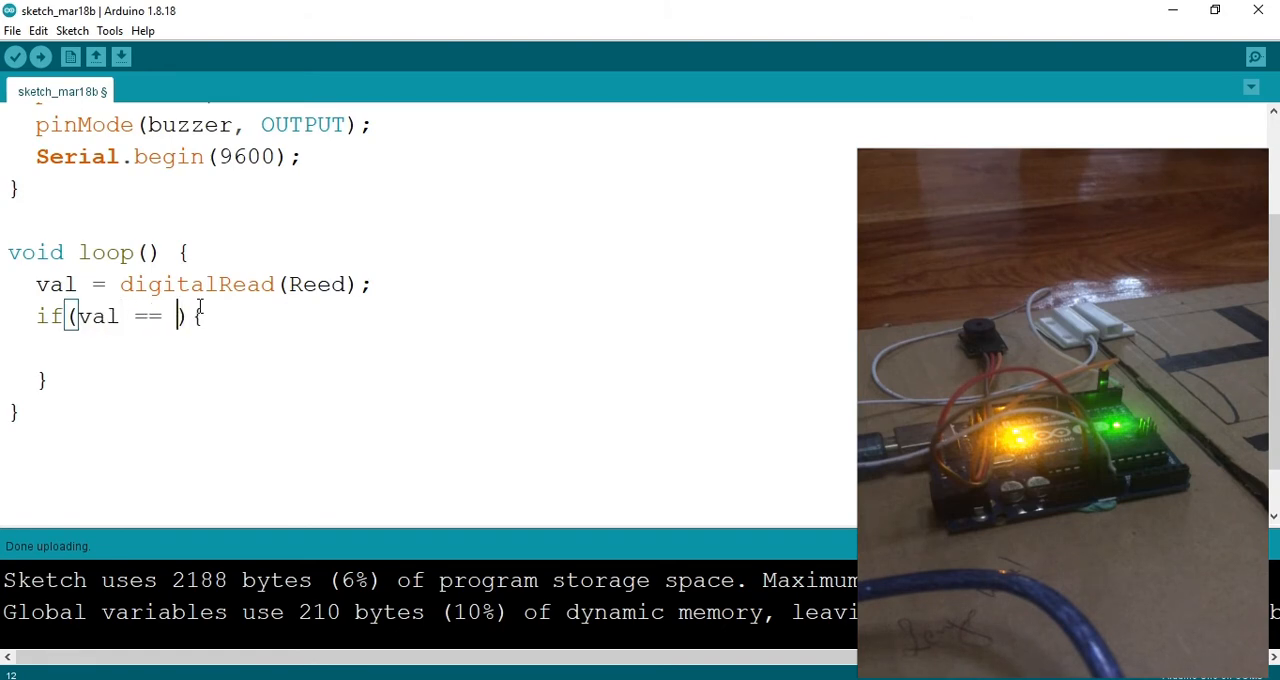
{"action": "type", "text": "HIGH"}
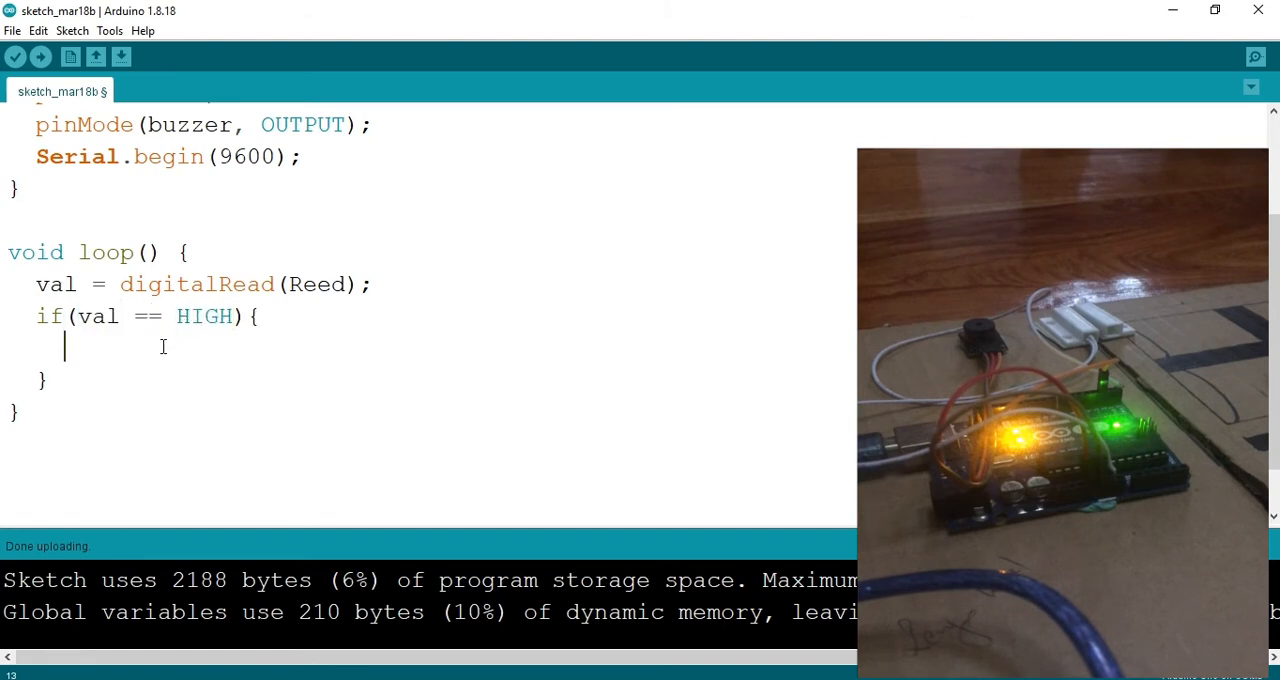
{"action": "type", "text": "Ser"}
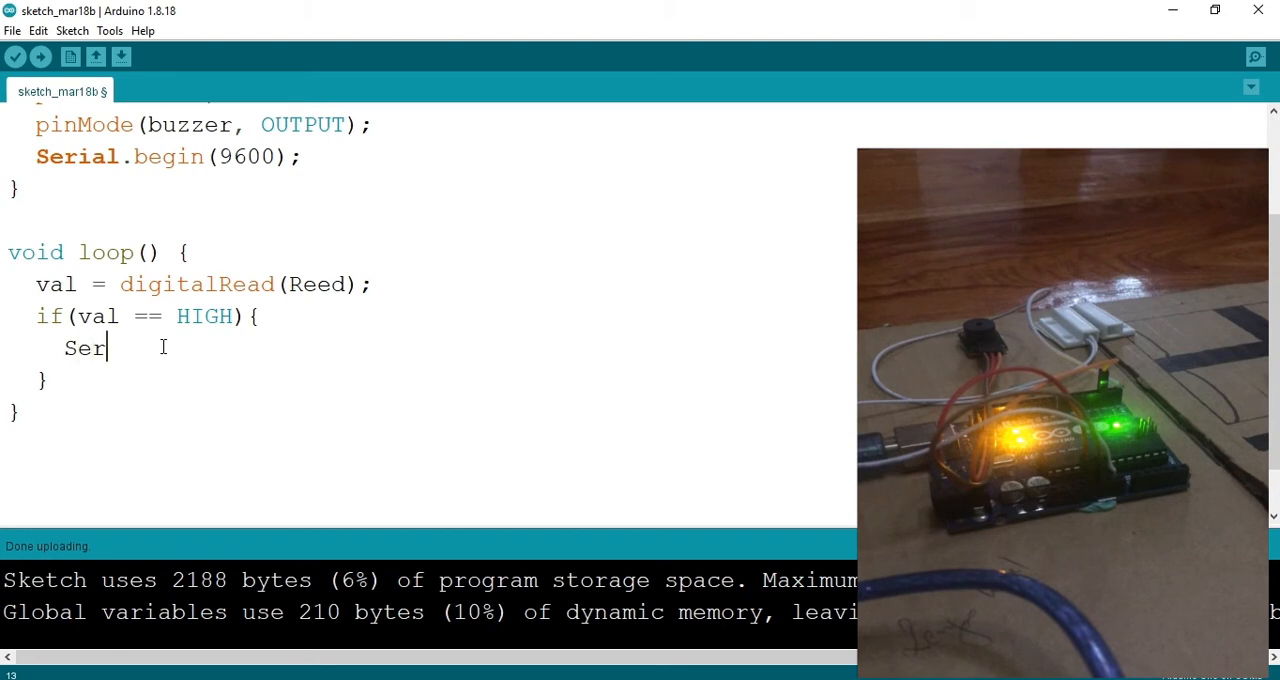
{"action": "type", "text": "ial"}
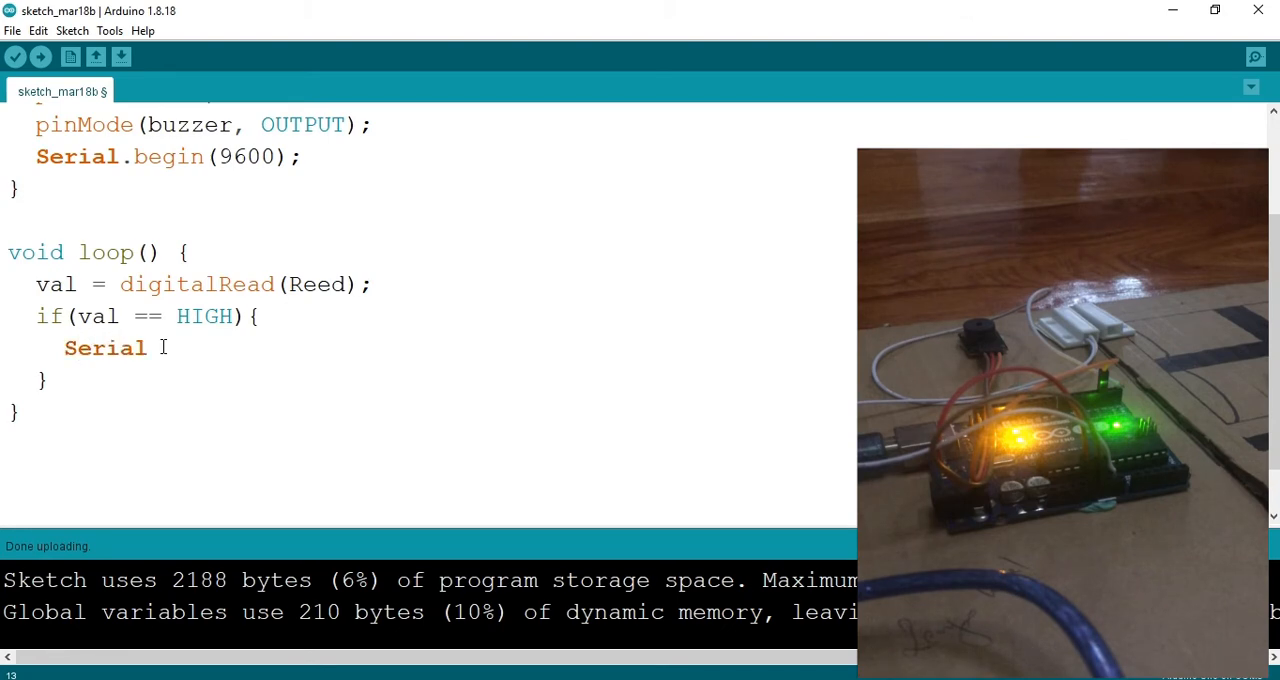
{"action": "type", "text": "."}
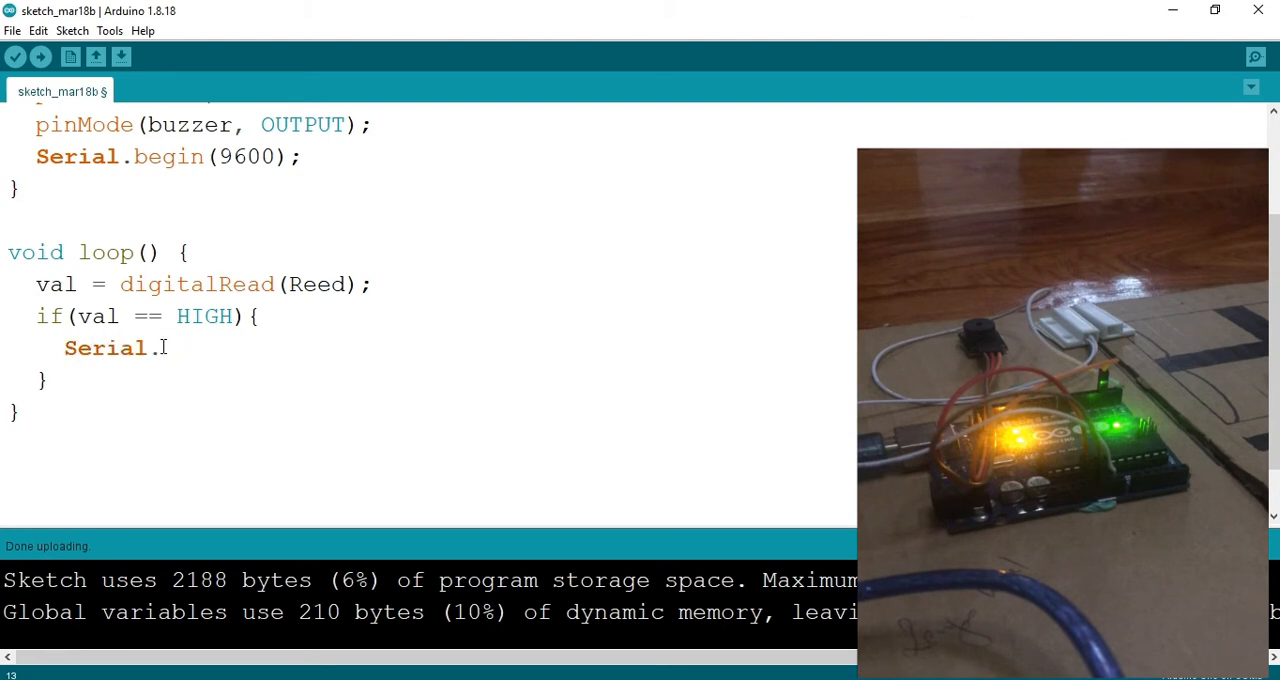
{"action": "type", "text": "print()"}
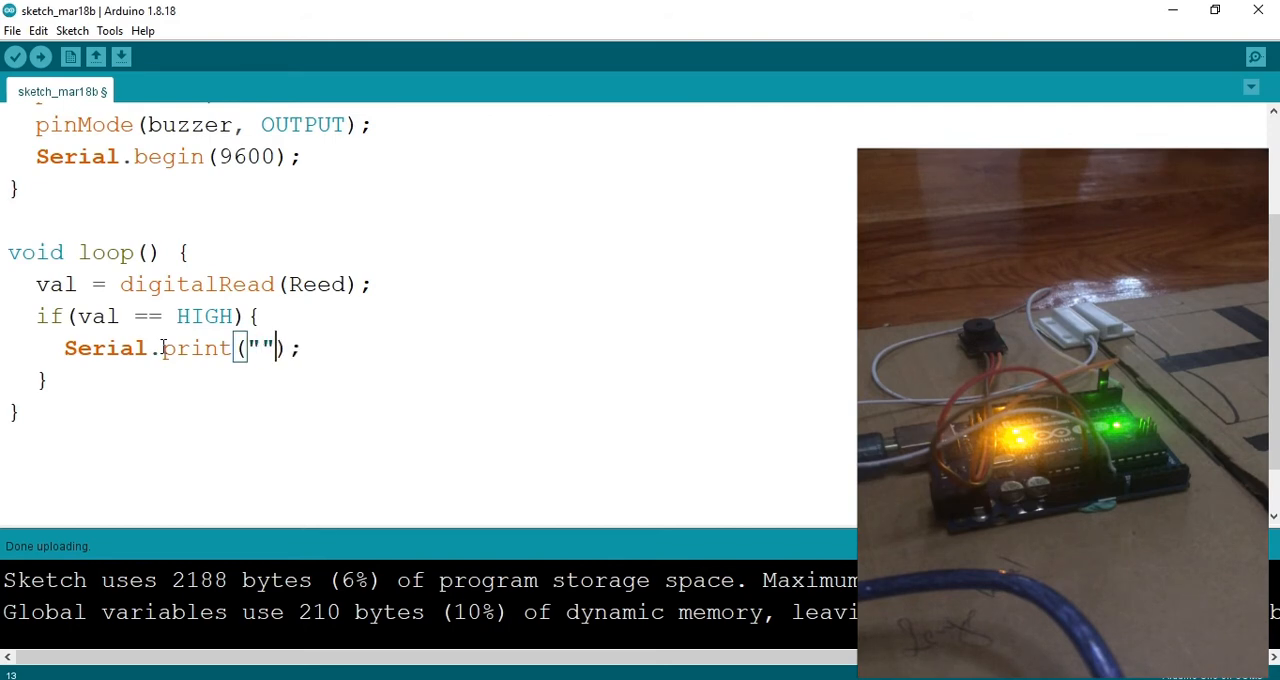
{"action": "type", "text": "Door is c"}
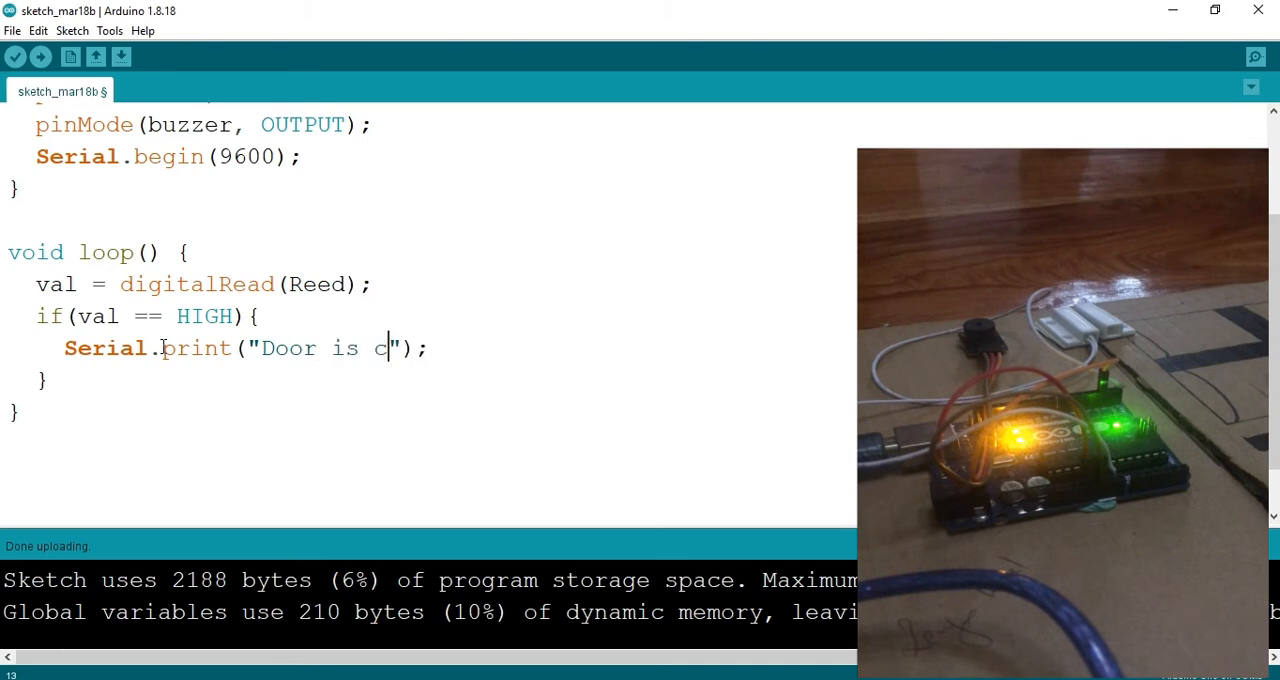
{"action": "type", "text": "l"}
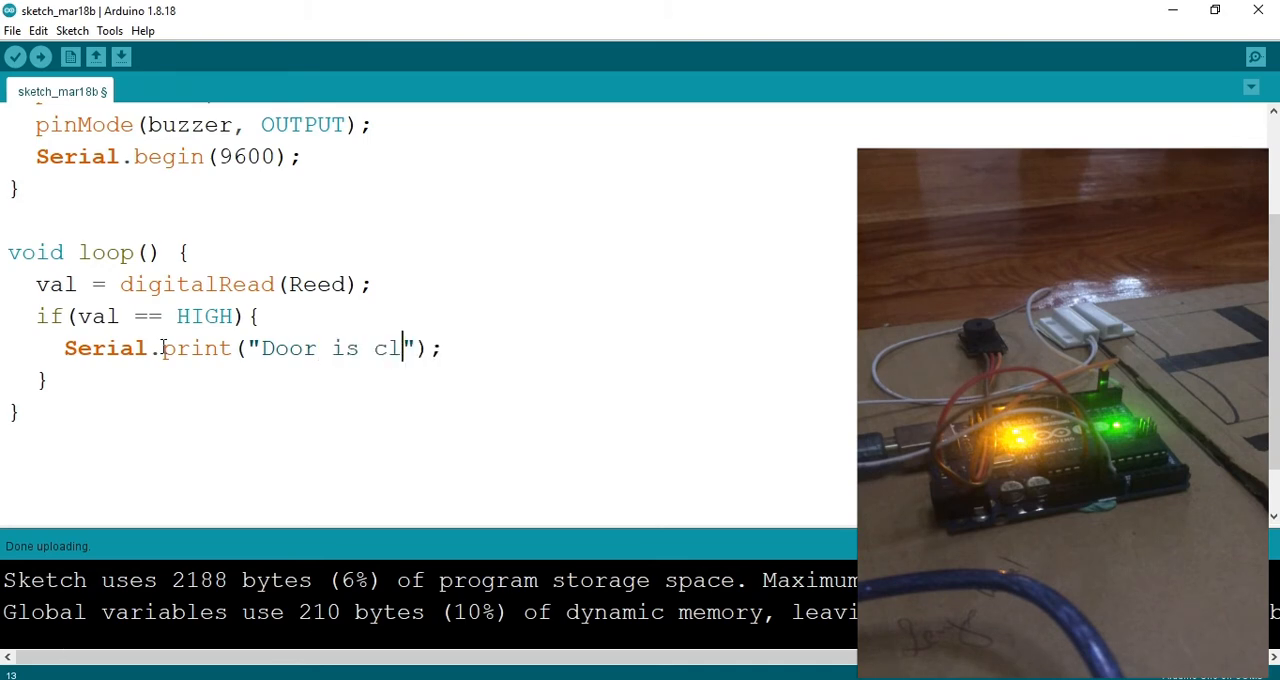
{"action": "type", "text": "osed"}
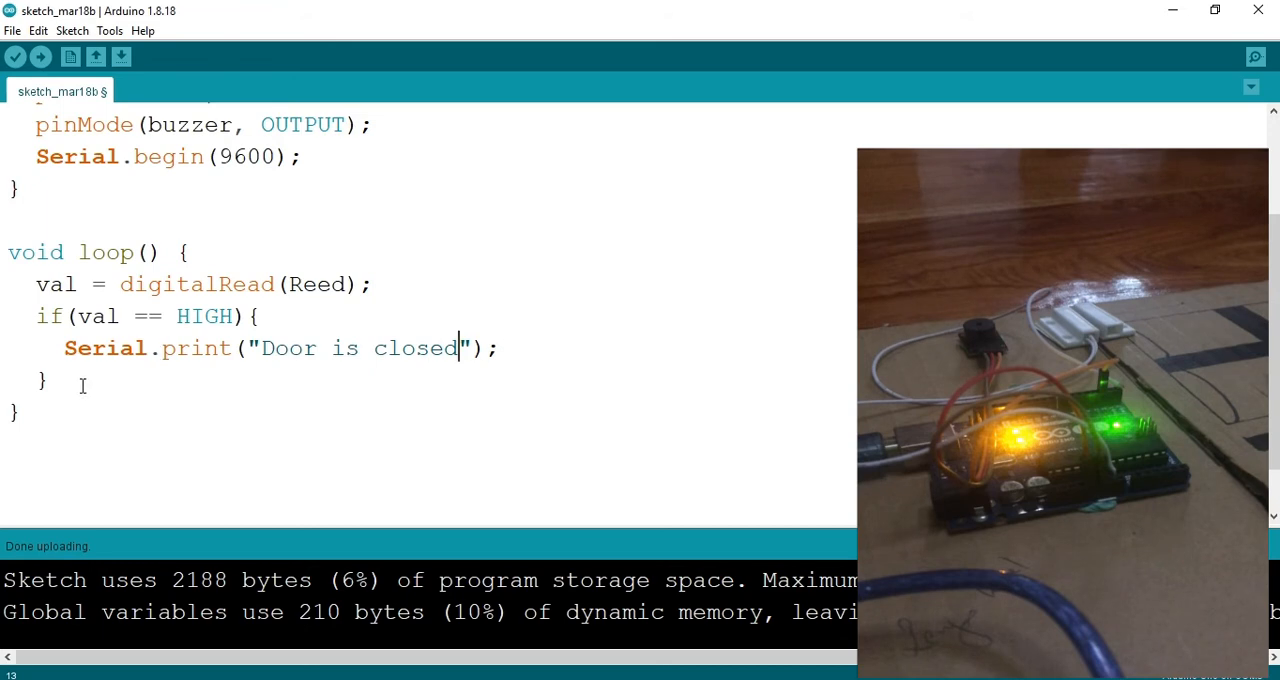
{"action": "type", "text": "else{"}
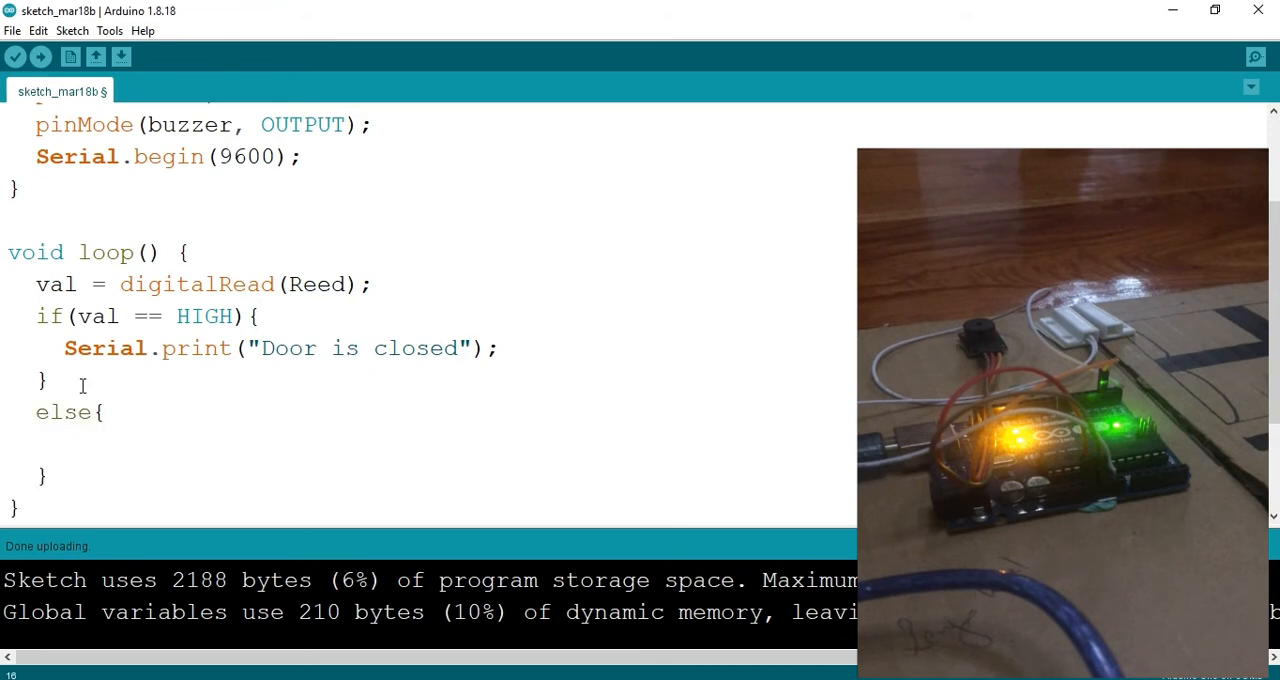
Step: Print "Door is open" with Serial.println in else, and change the closed message to println
{"action": "type", "text": "S"}
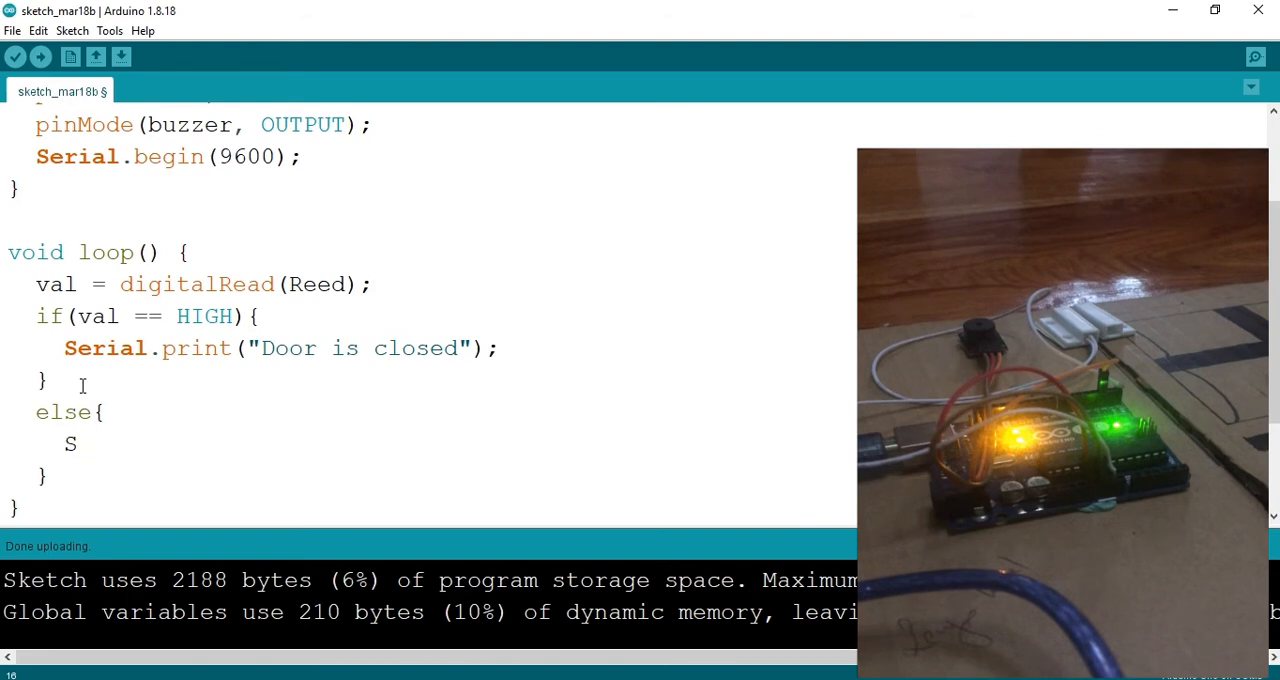
{"action": "type", "text": "erial."}
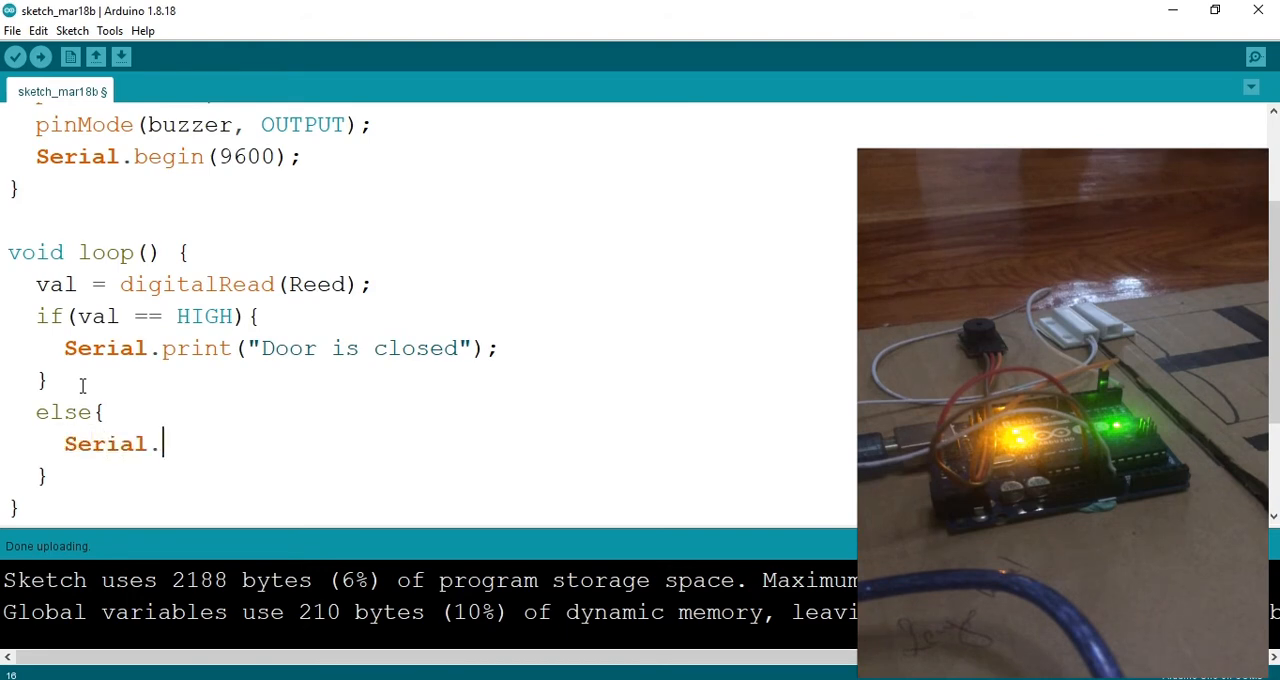
{"action": "type", "text": "printl"}
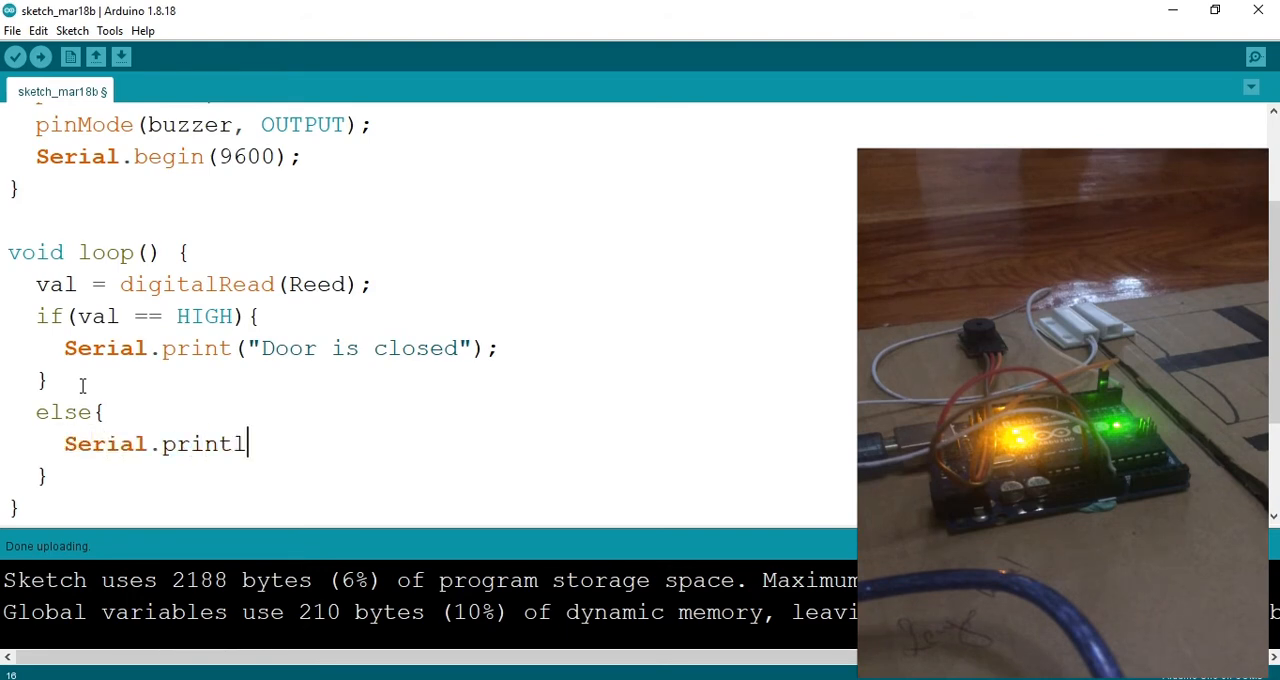
{"action": "type", "text": "n"}
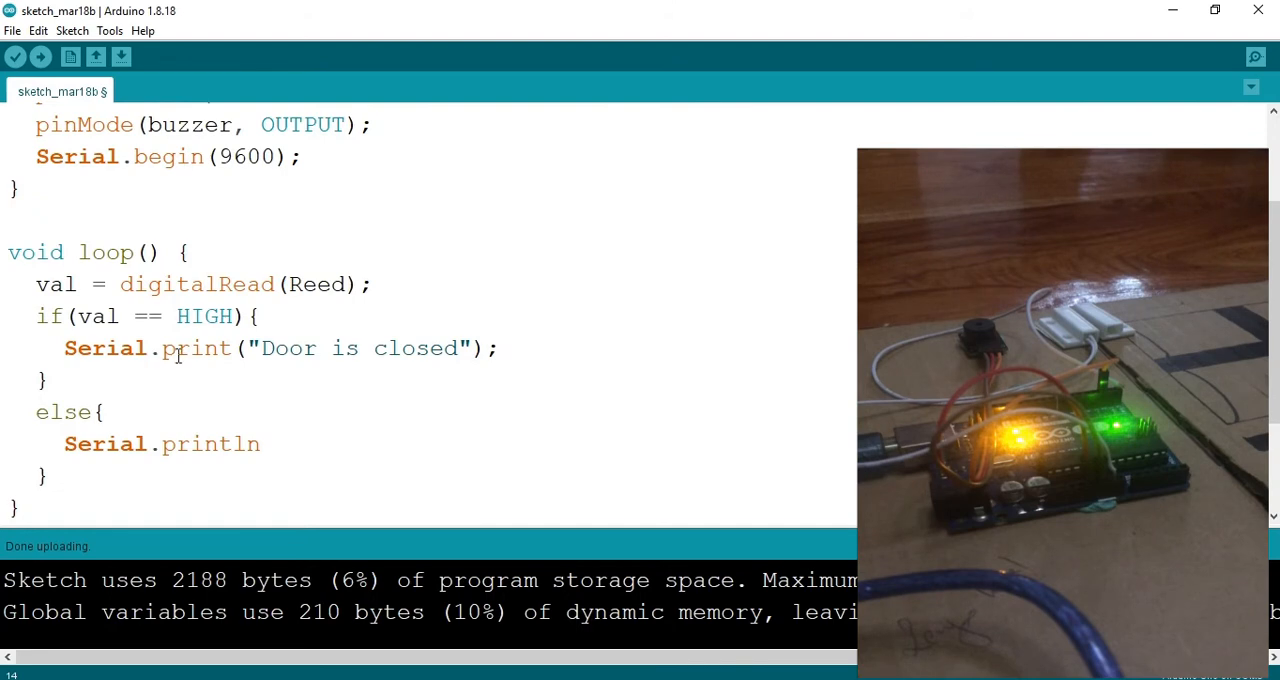
{"action": "type", "text": "ln"}
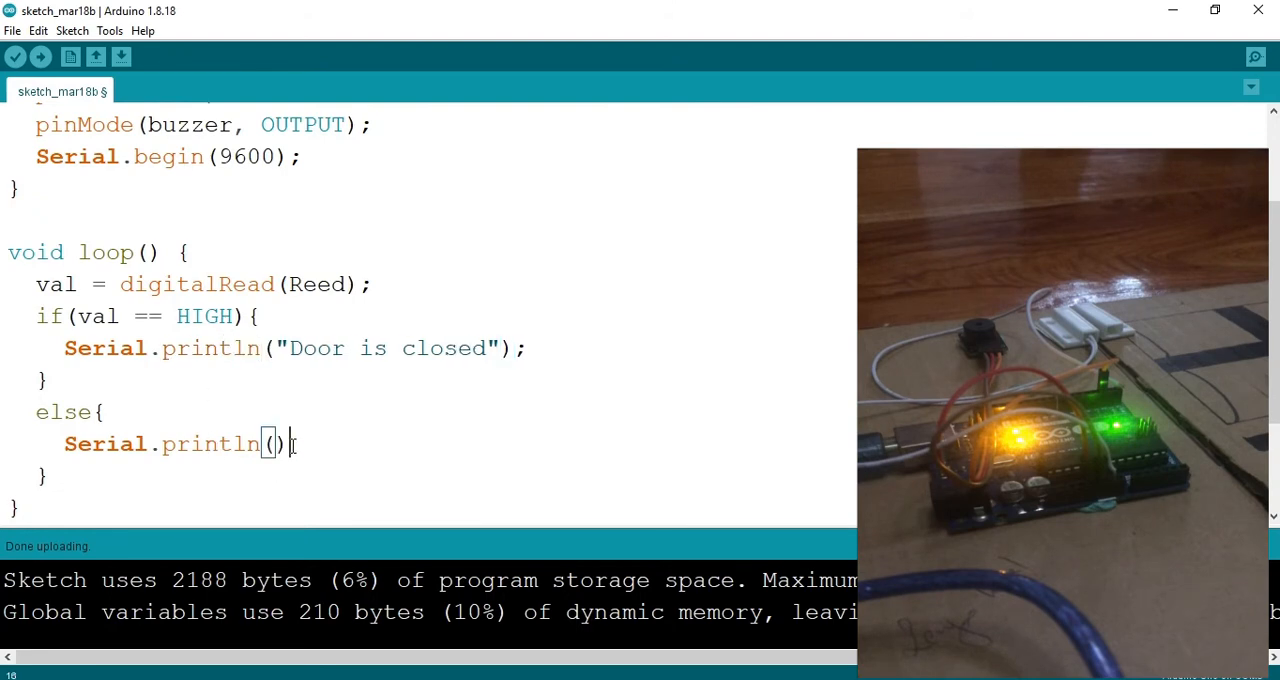
{"action": "type", "text": "\"T"}
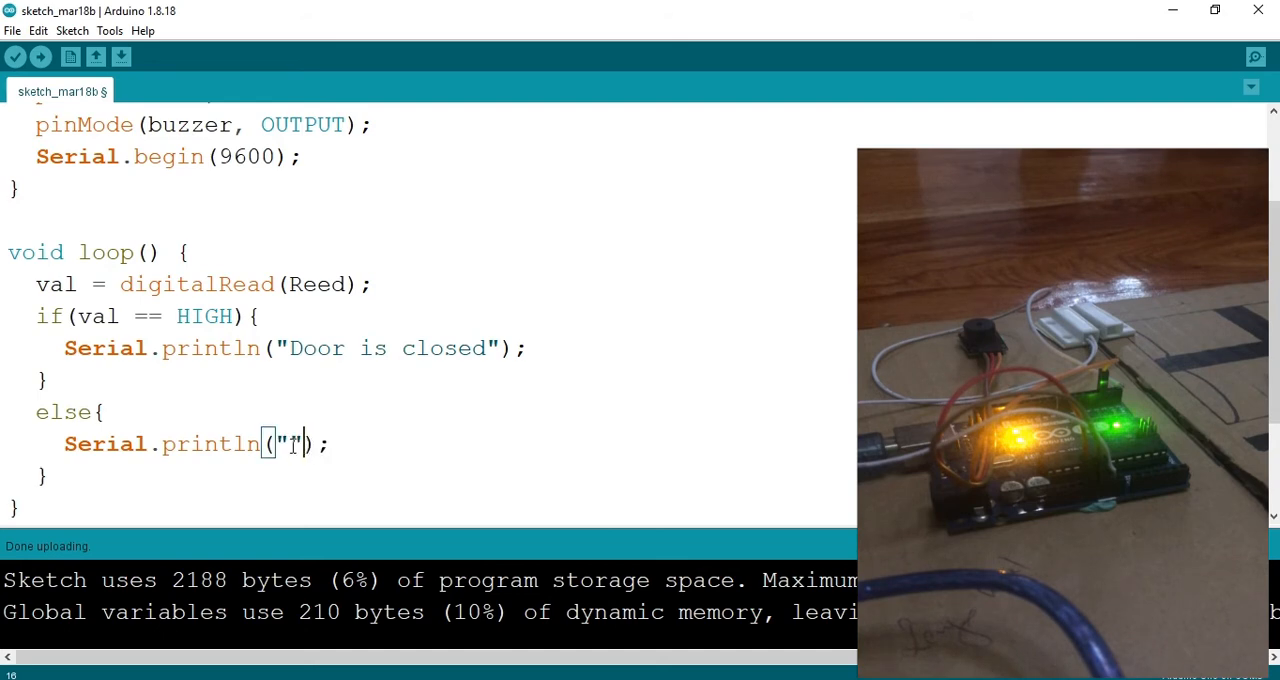
{"action": "type", "text": "Door is"}
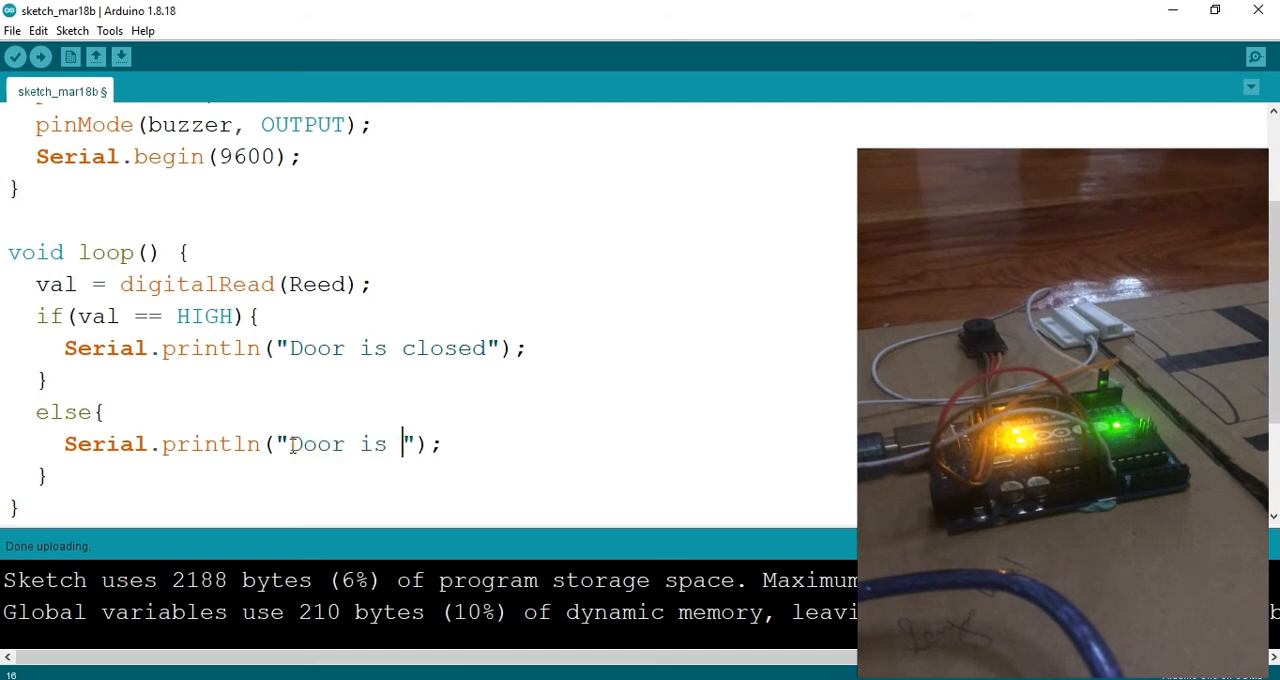
{"action": "type", "text": "open"}
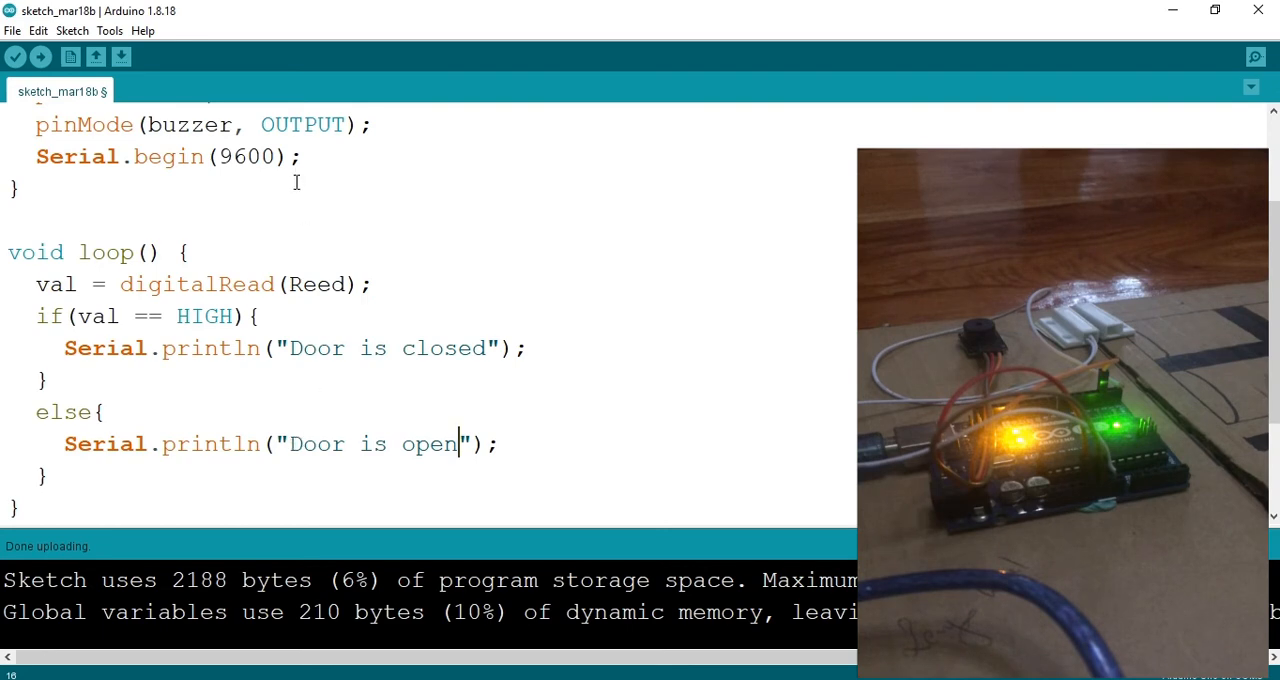
{"action": "mouse_move", "coordinate": [538, 434]}
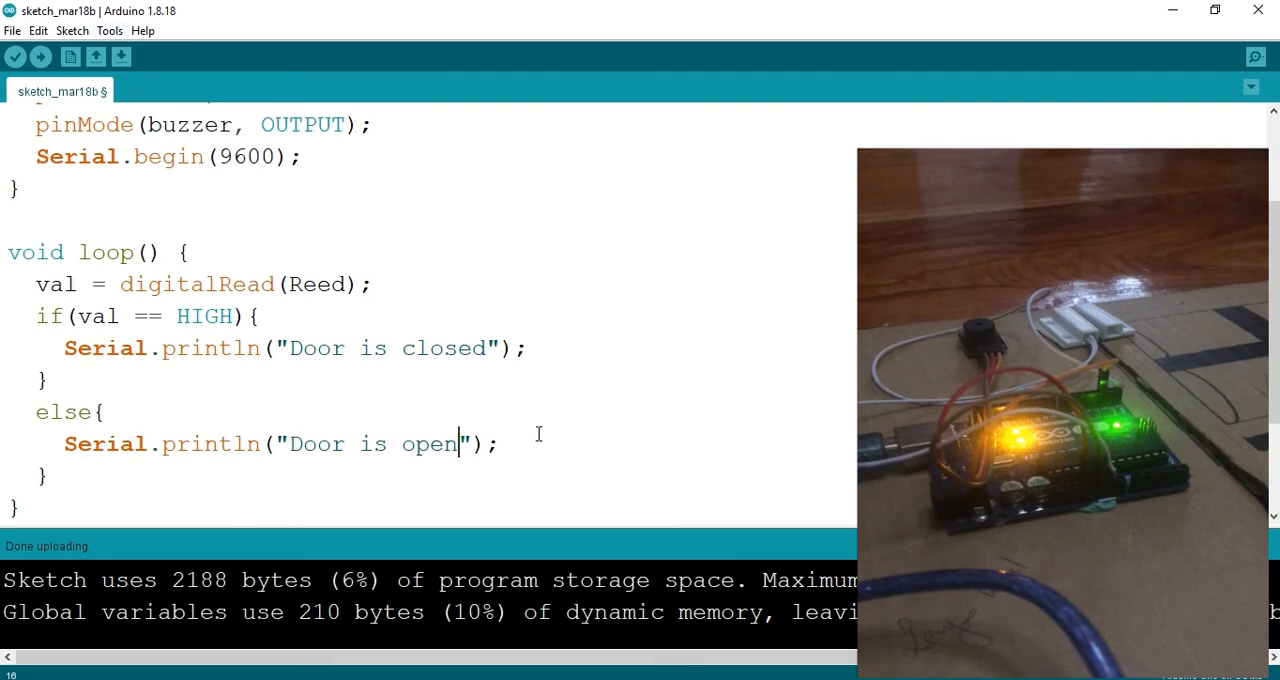
{"action": "mouse_move", "coordinate": [71, 30]}
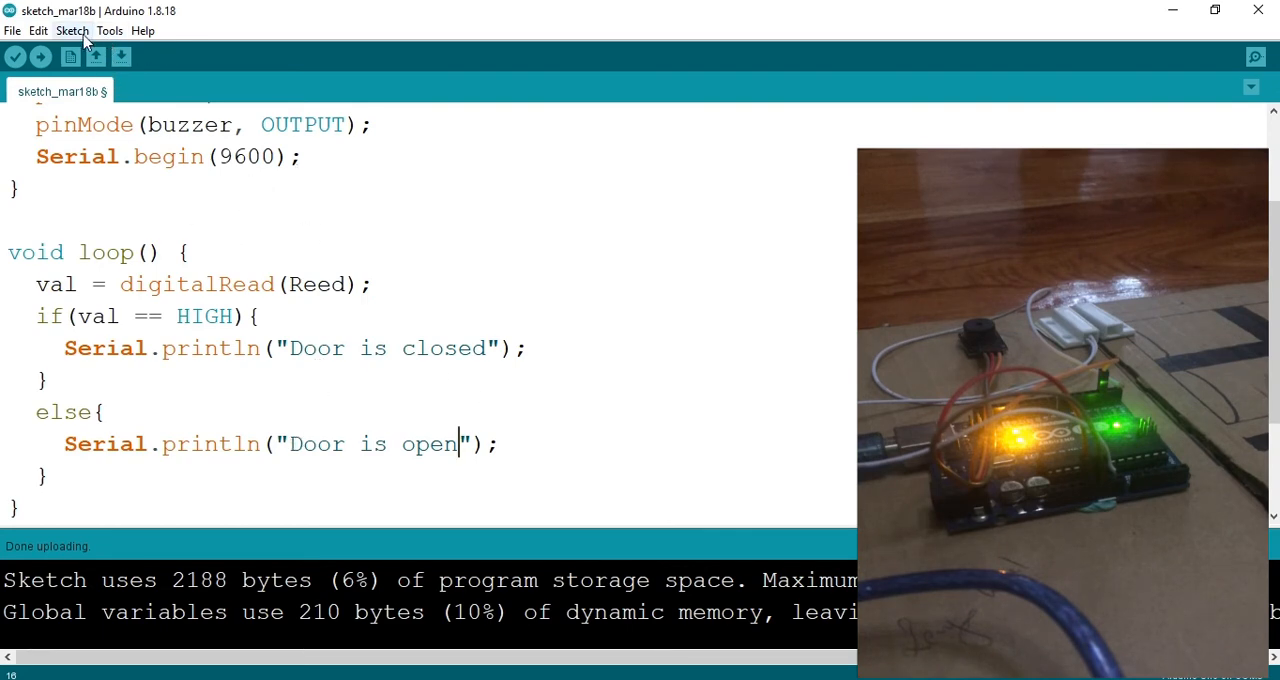
Step: Check the board's serial port and upload the door sketch (1870 bytes used)
{"action": "left_click", "coordinate": [109, 30]}
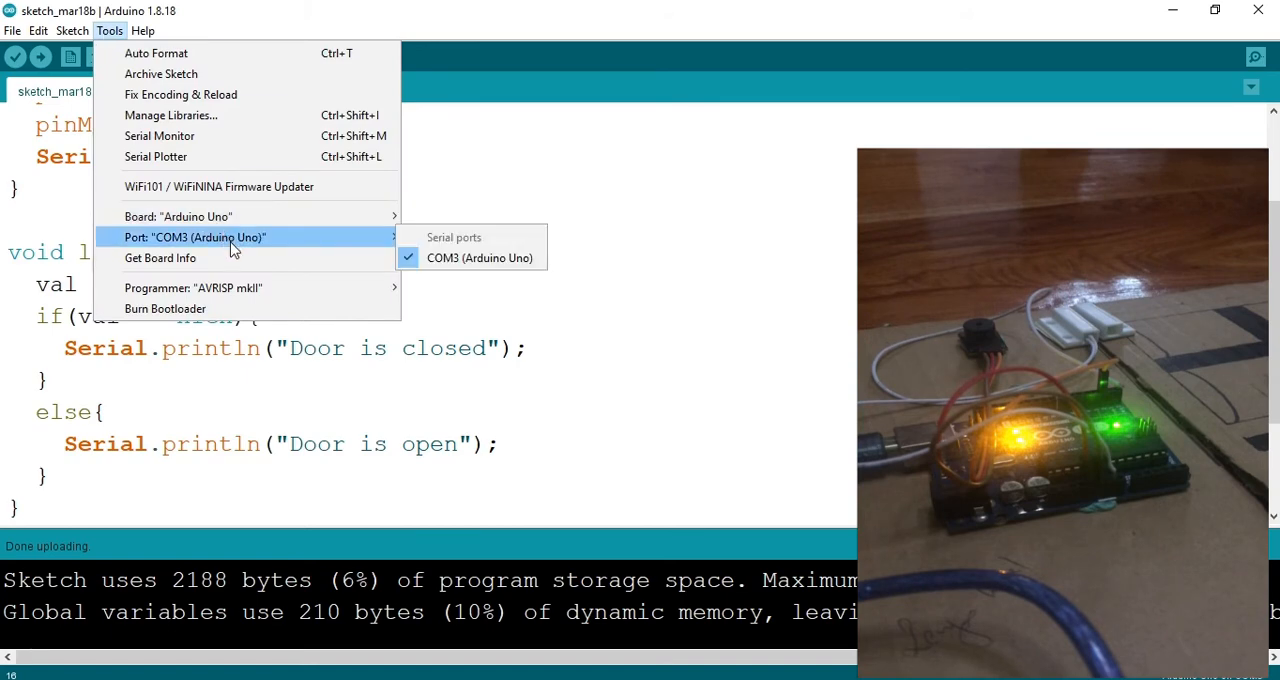
{"action": "mouse_move", "coordinate": [133, 407]}
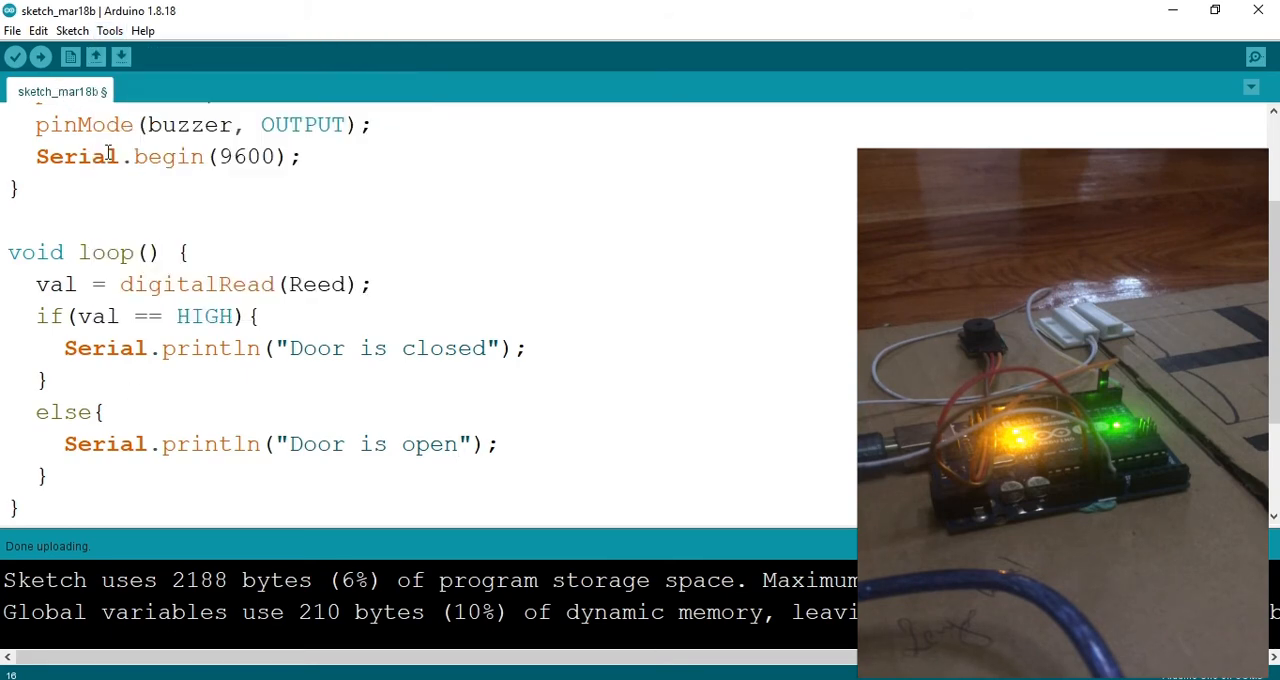
{"action": "mouse_move", "coordinate": [40, 57]}
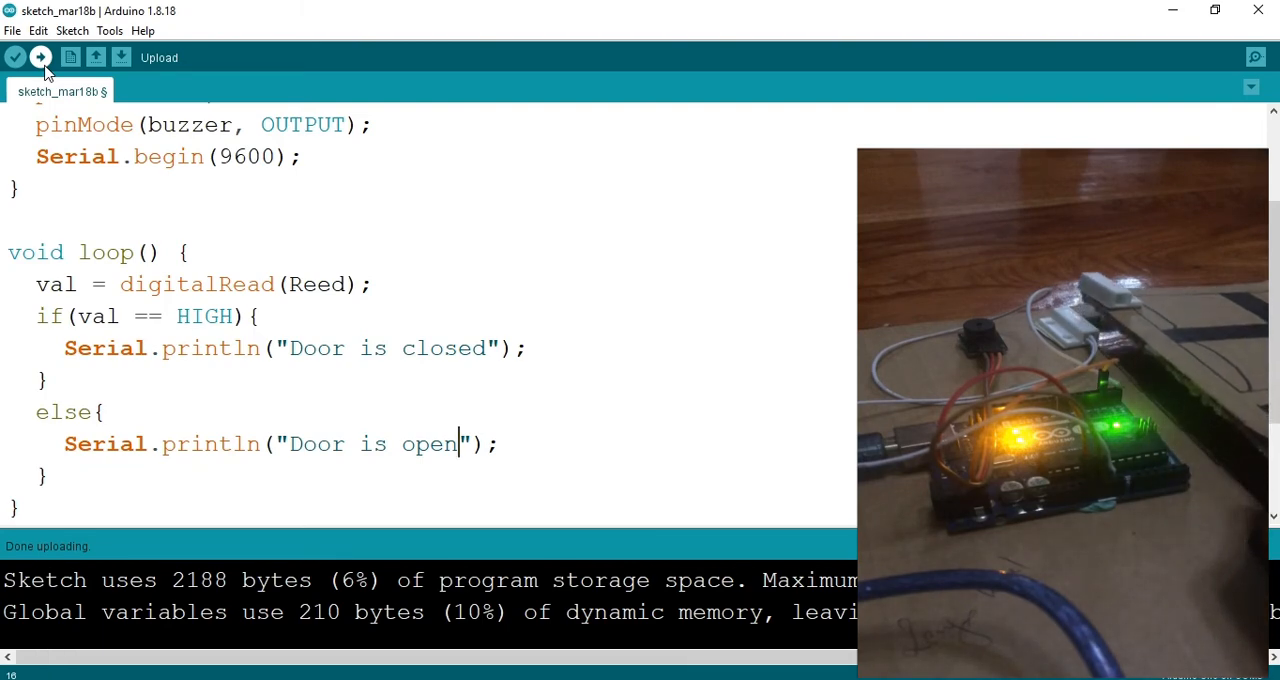
{"action": "left_click", "coordinate": [40, 57]}
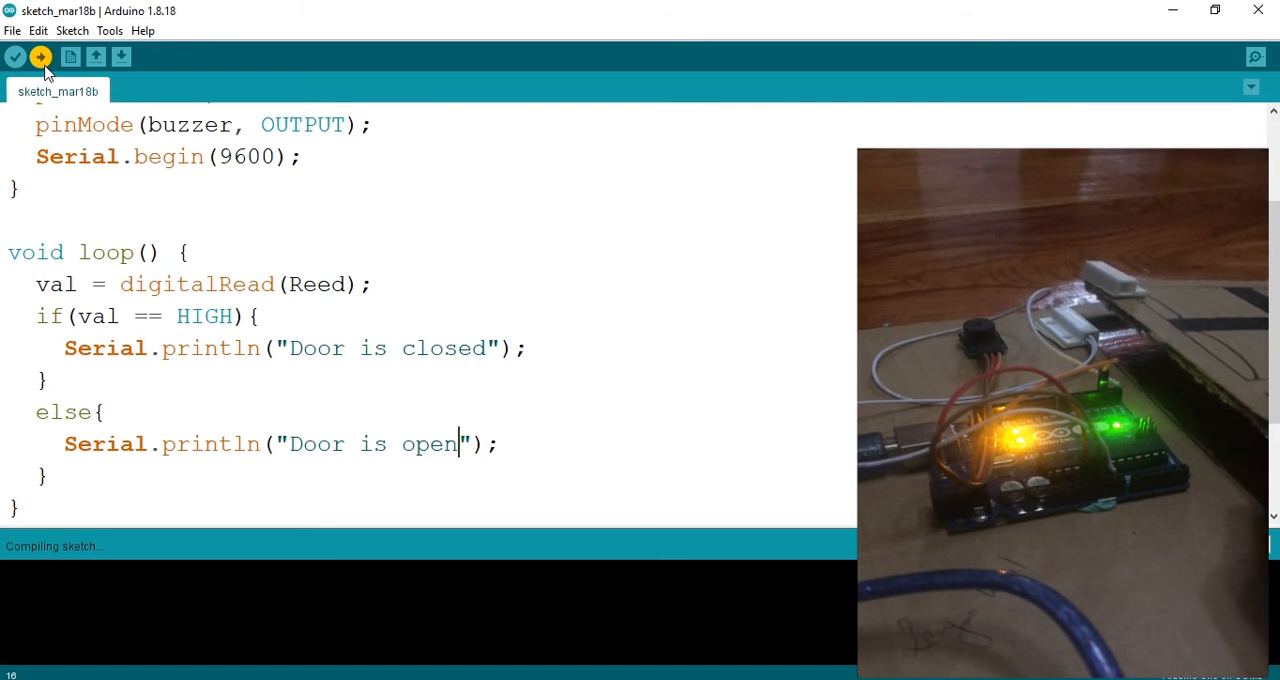
{"action": "left_click", "coordinate": [40, 57]}
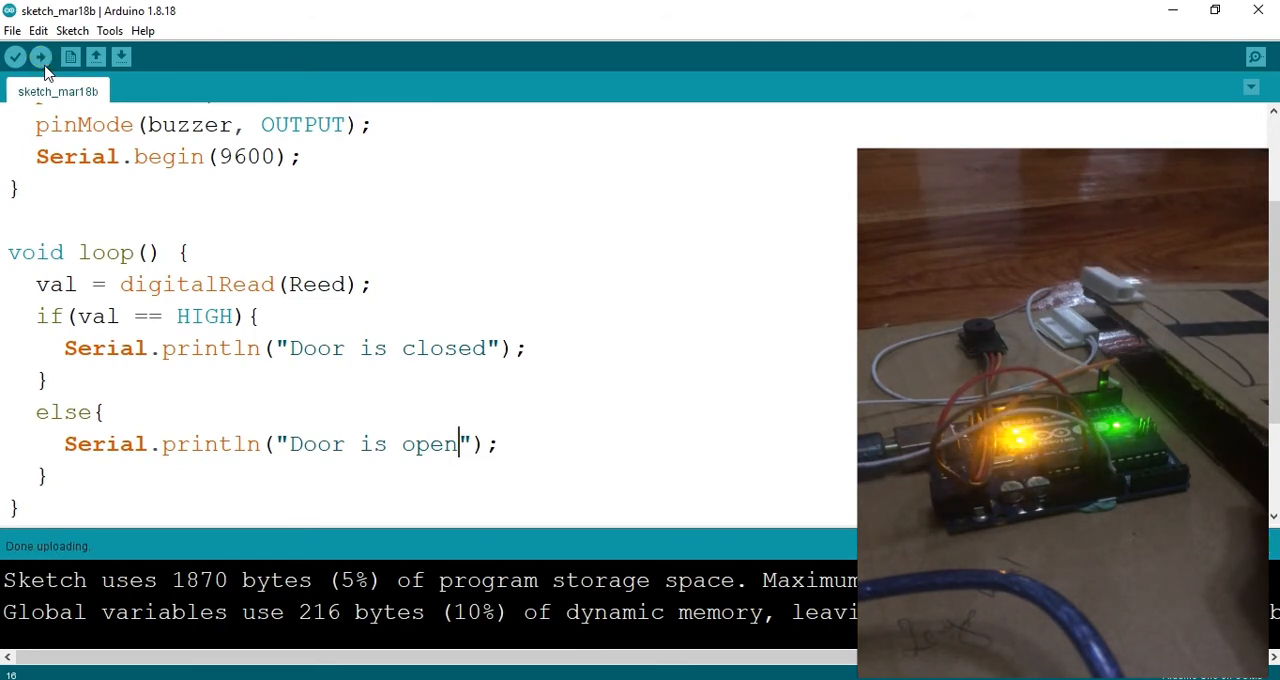
{"action": "mouse_move", "coordinate": [1255, 57]}
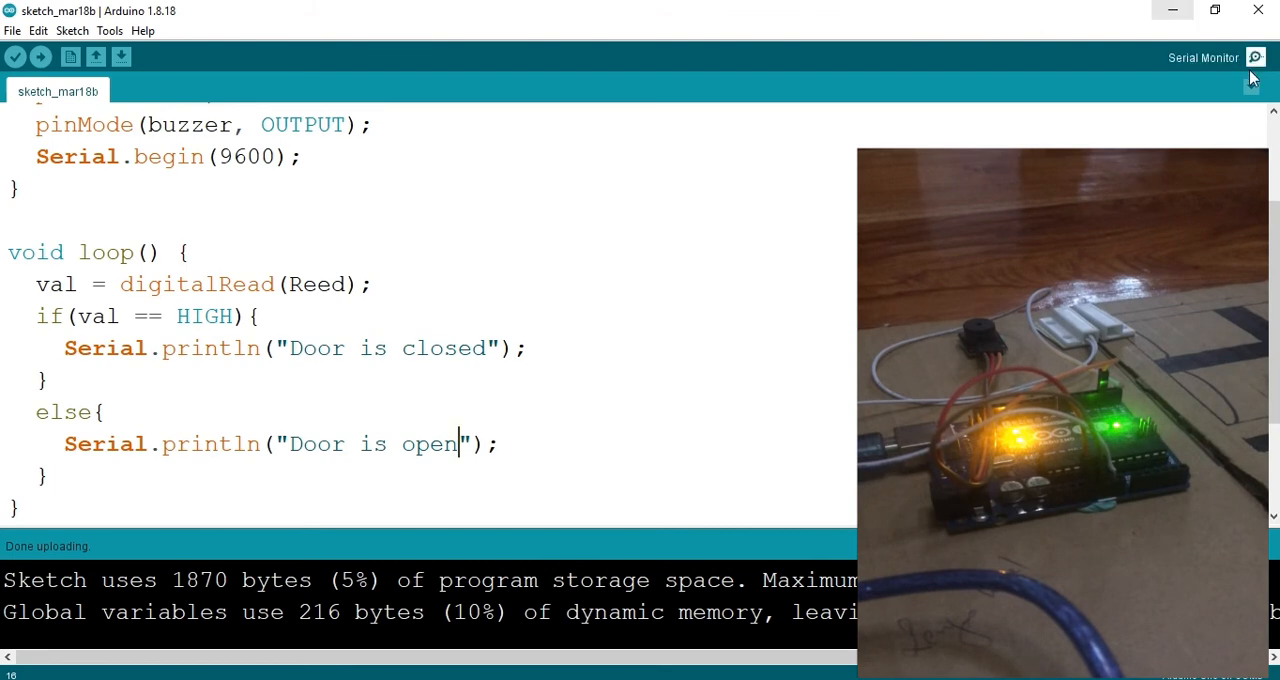
{"action": "left_click", "coordinate": [1256, 57]}
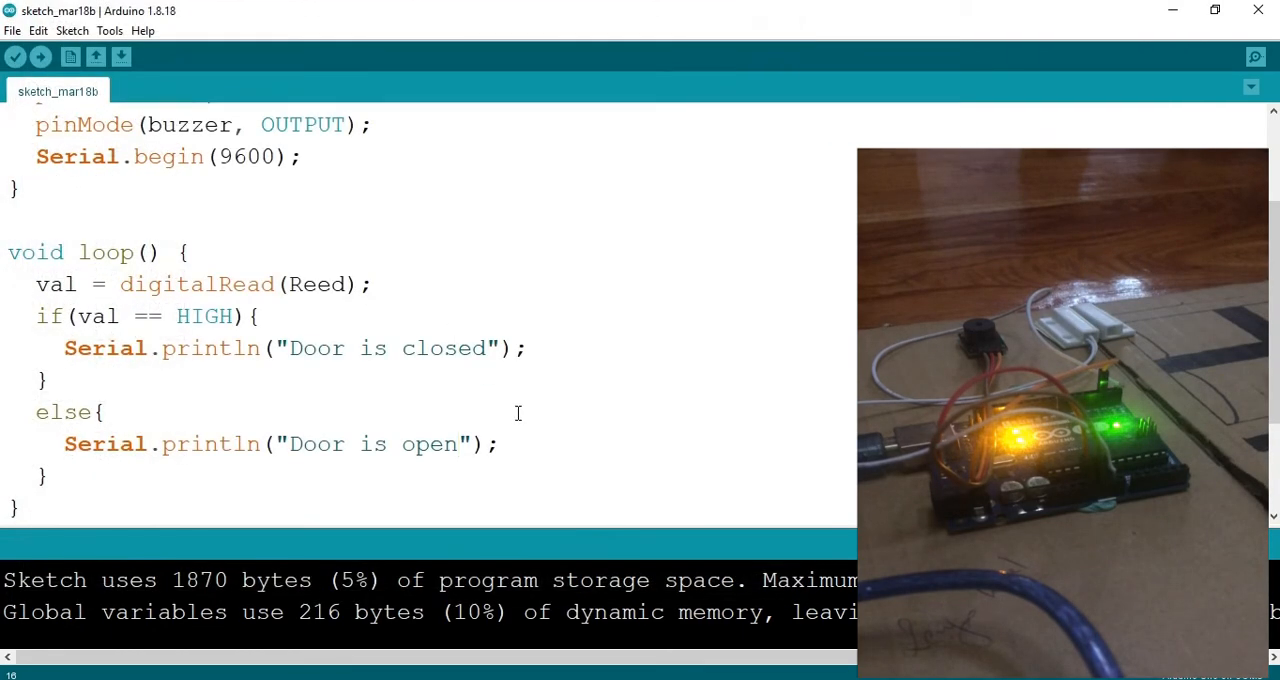
Step: Move "Door is open" into the HIGH branch, print "Door is closed" in else, and begin 'void' below loop()
{"action": "triple_click", "coordinate": [280, 444]}
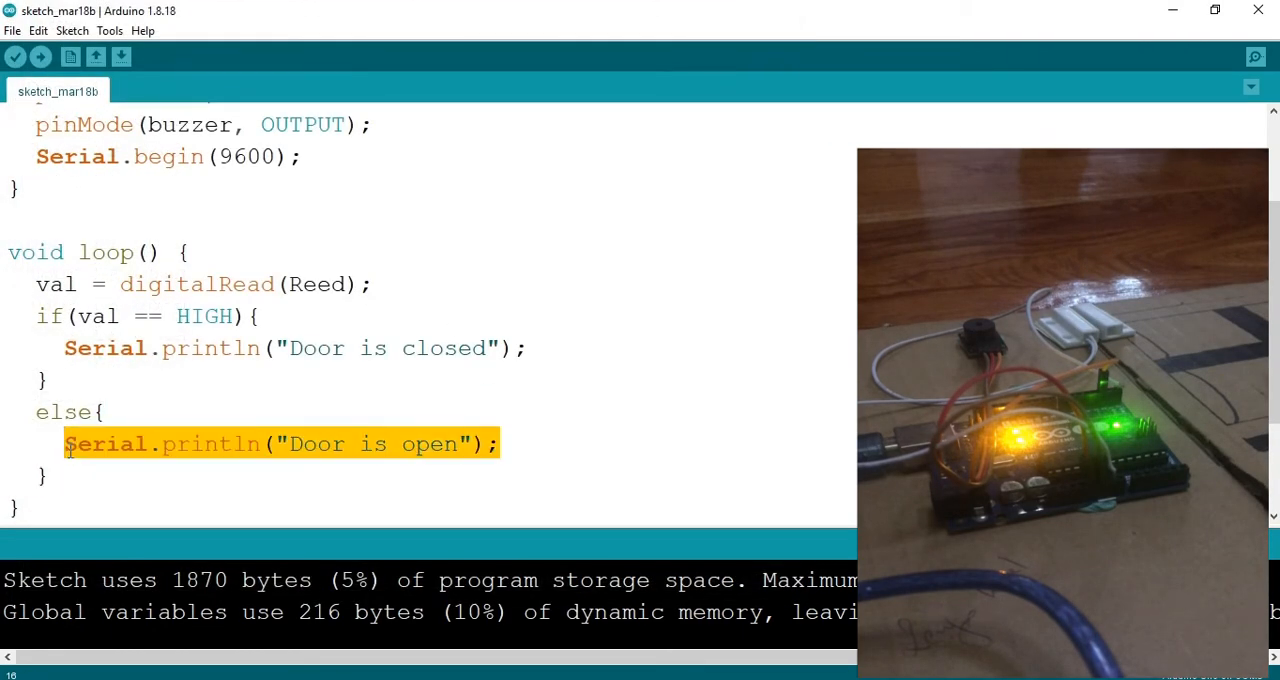
{"action": "key", "text": "Delete"}
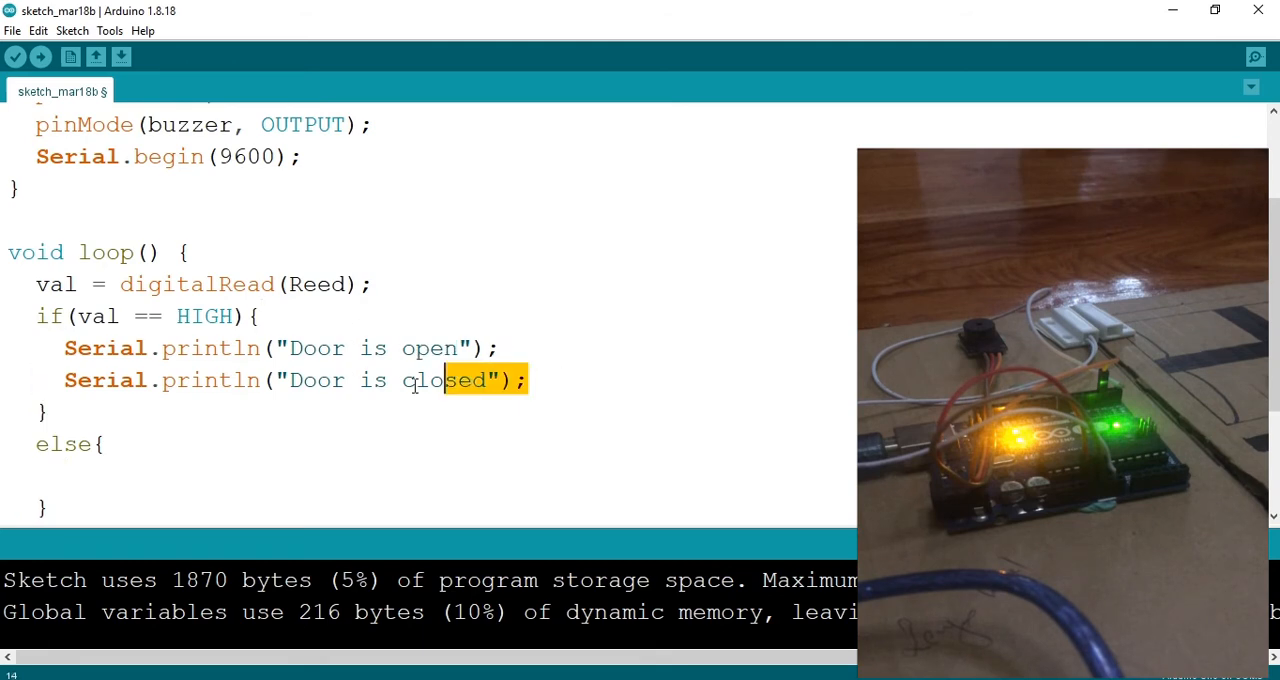
{"action": "key", "text": "Delete"}
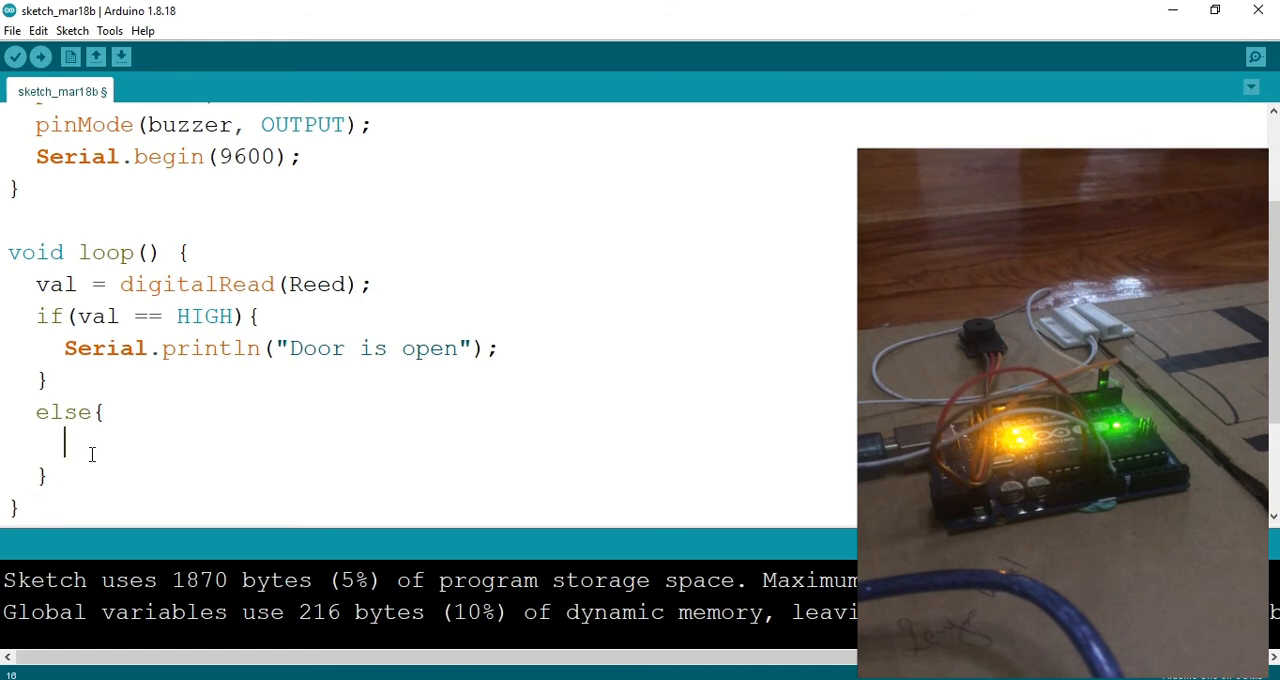
{"action": "type", "text": "Serial.println(\"Door is closed\");"}
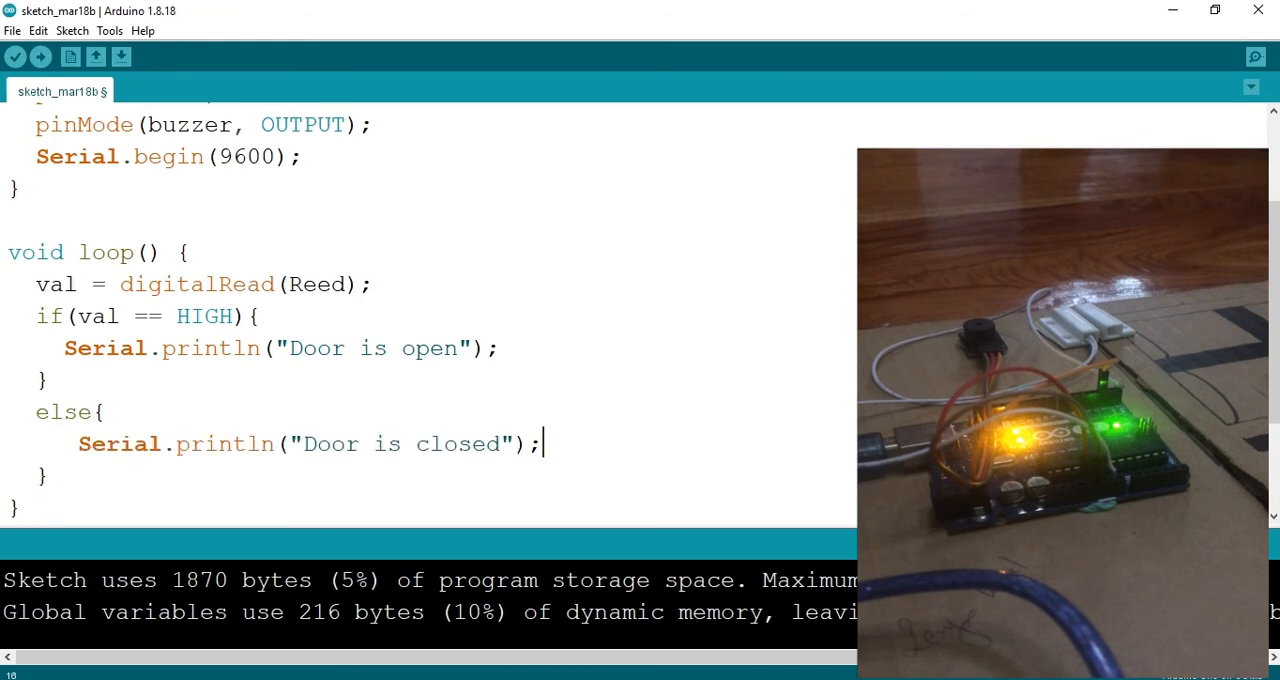
{"action": "scroll", "scroll_direction": "down", "scroll_amount": 3}
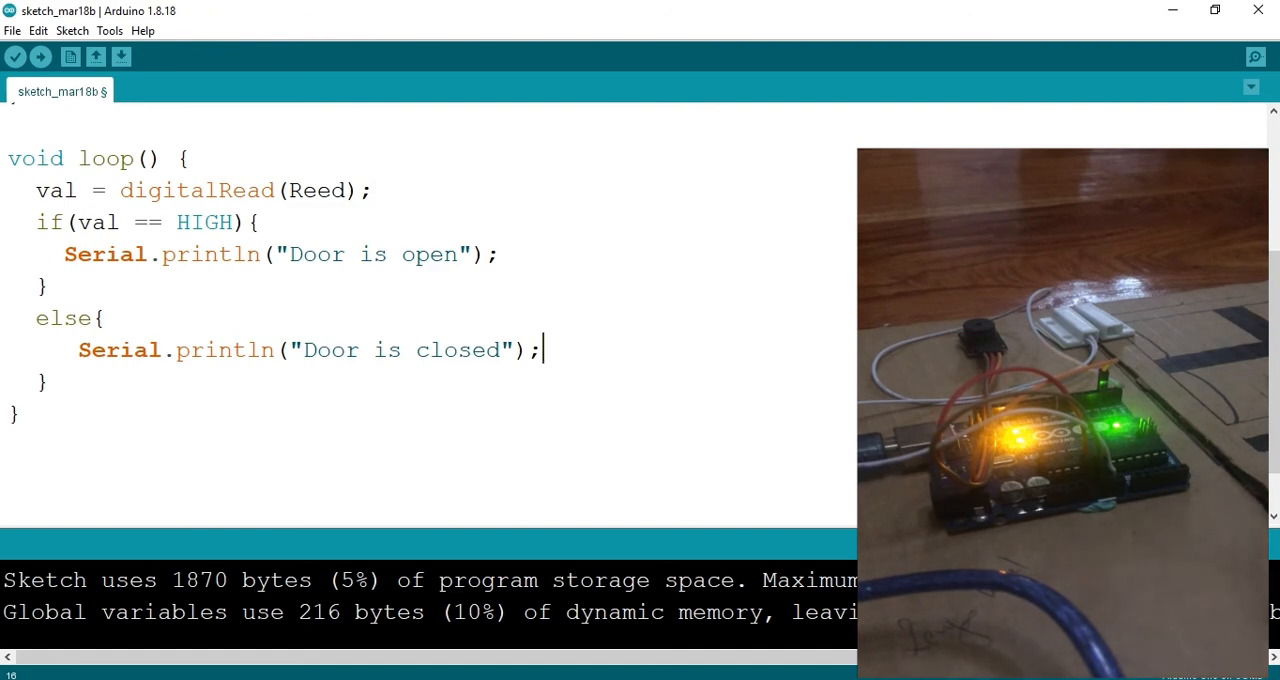
{"action": "mouse_move", "coordinate": [707, 220]}
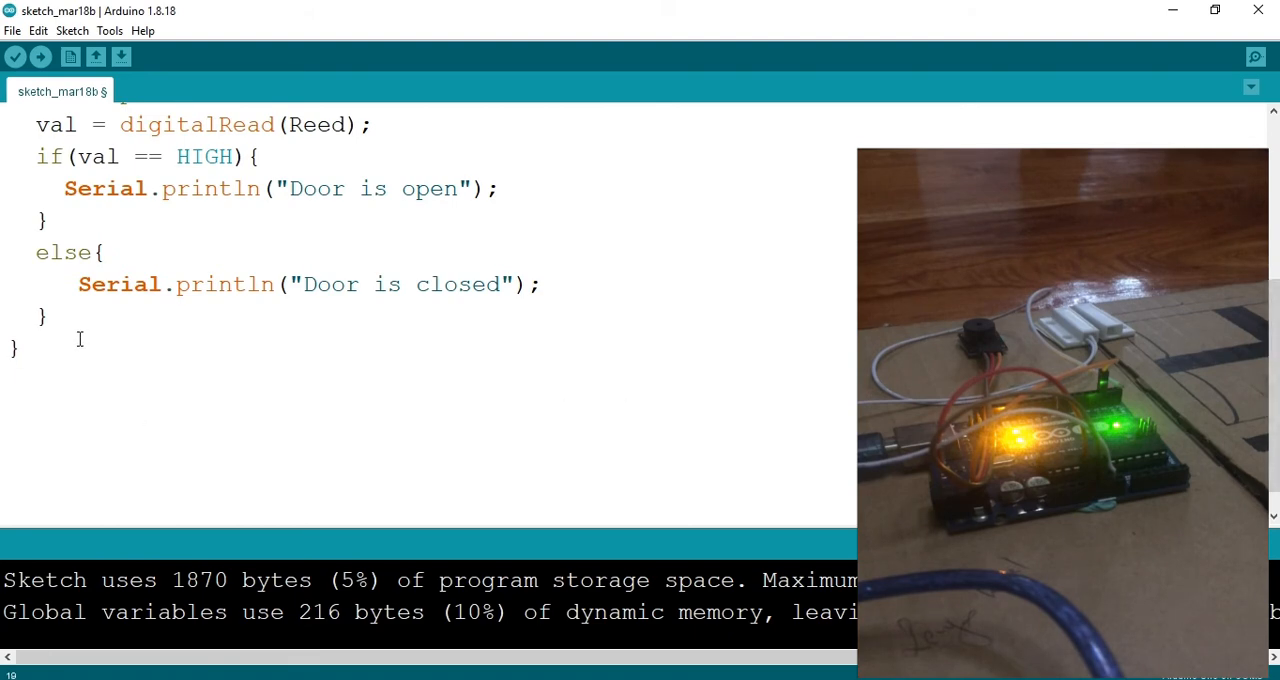
{"action": "type", "text": "void"}
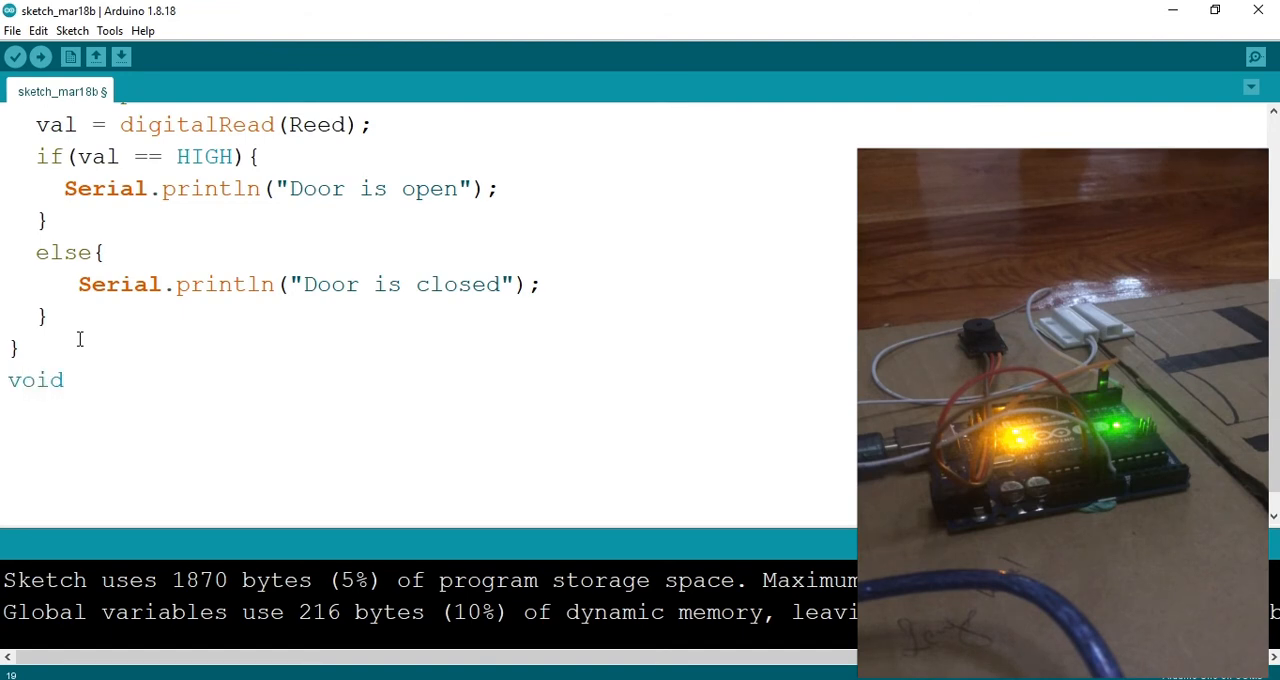
Step: Start a new void alarm() function with an empty body below loop()
{"action": "type", "text": "alarm(){"}
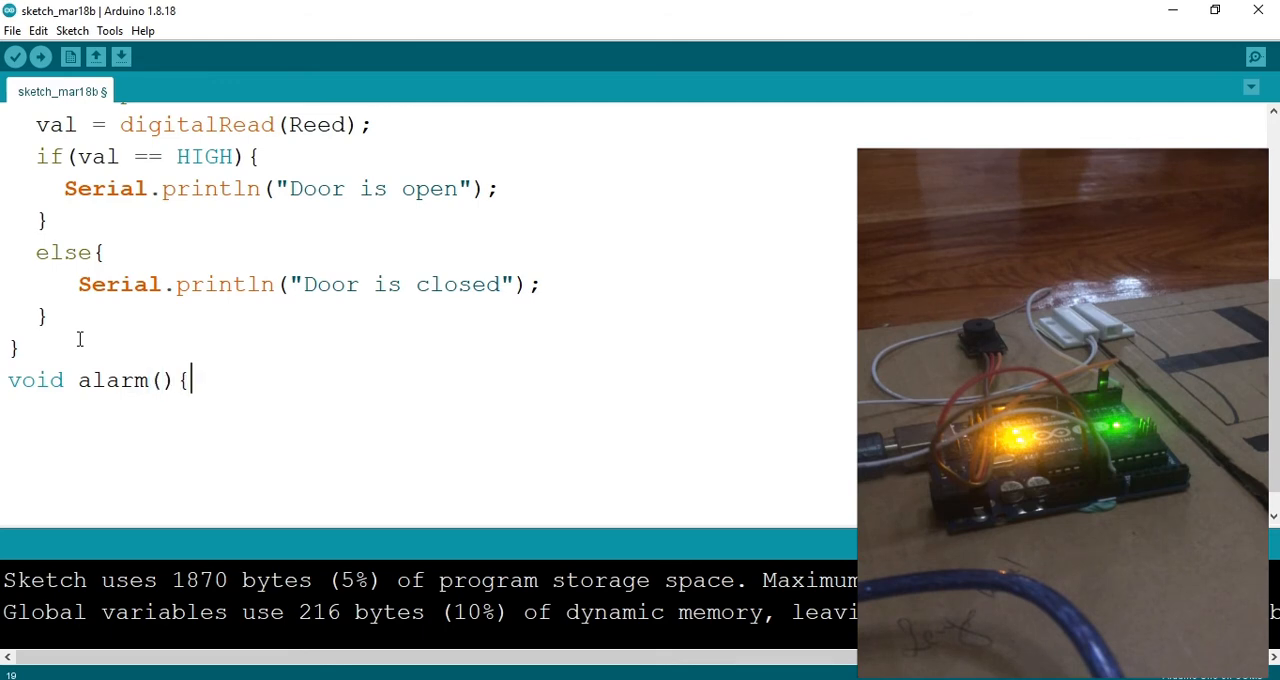
{"action": "key", "text": "enter"}
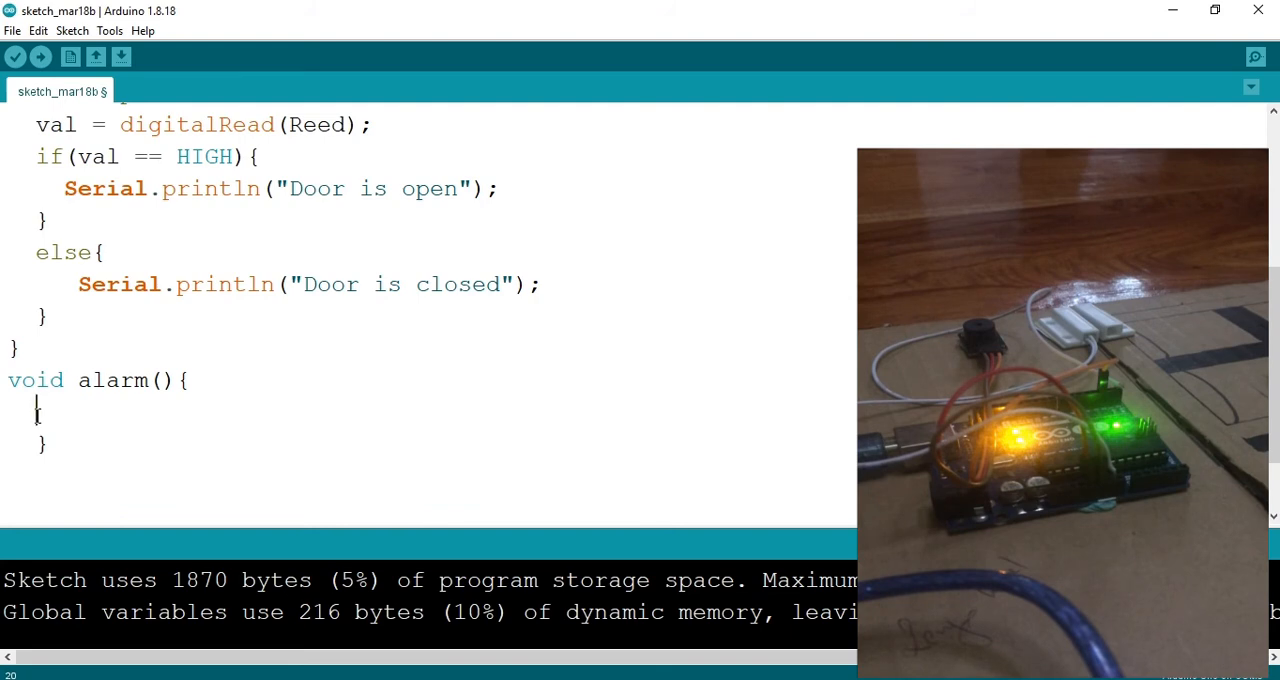
Step: Write for(int e=0;e<5;e++) with an empty body inside alarm()
{"action": "type", "text": "for()"}
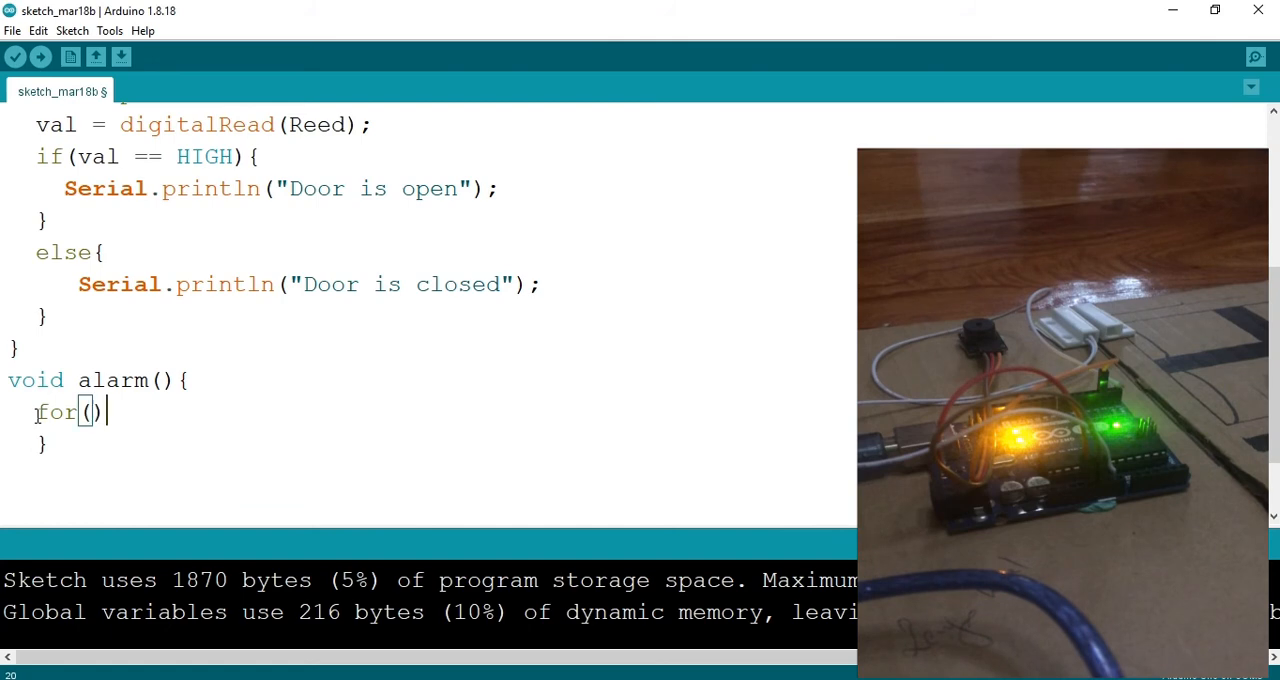
{"action": "type", "text": "{"}
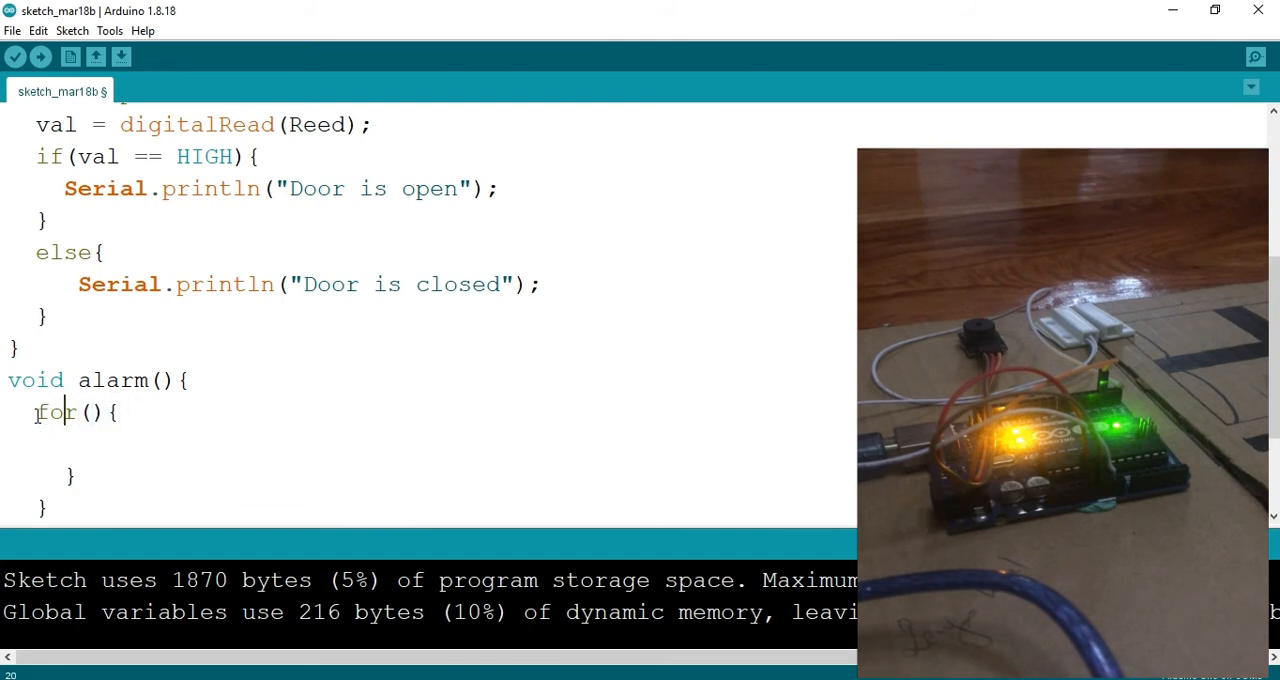
{"action": "type", "text": "int"}
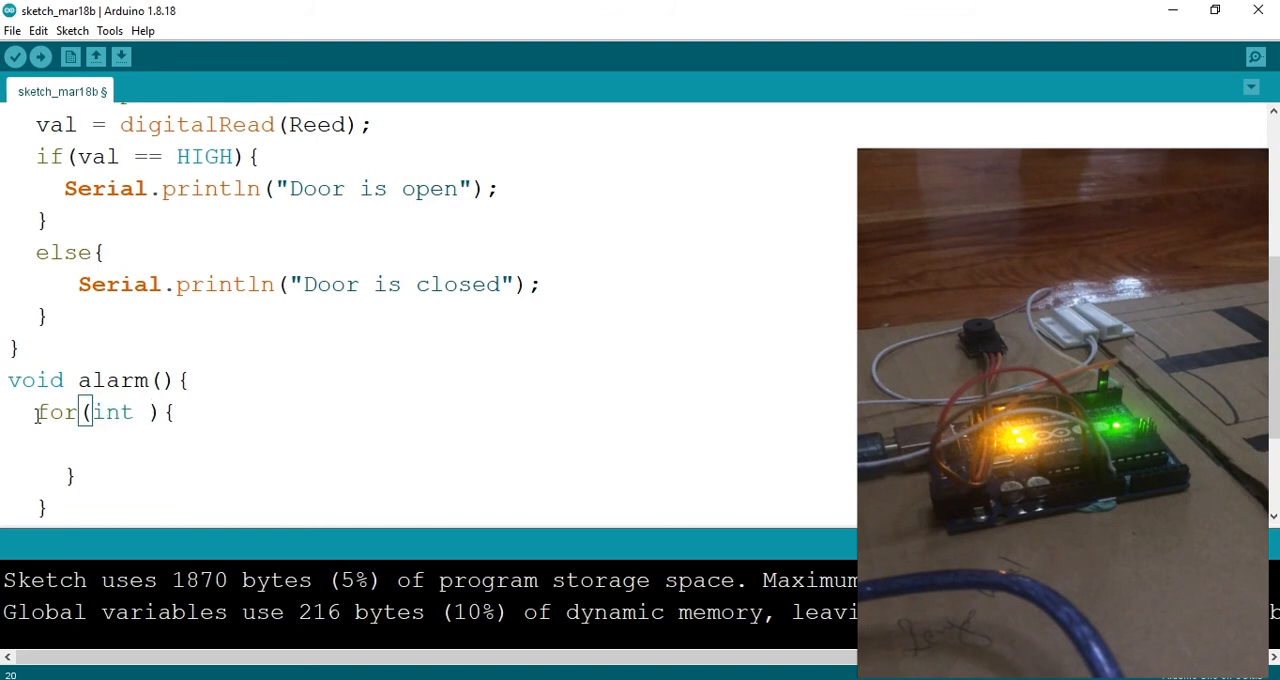
{"action": "type", "text": "e"}
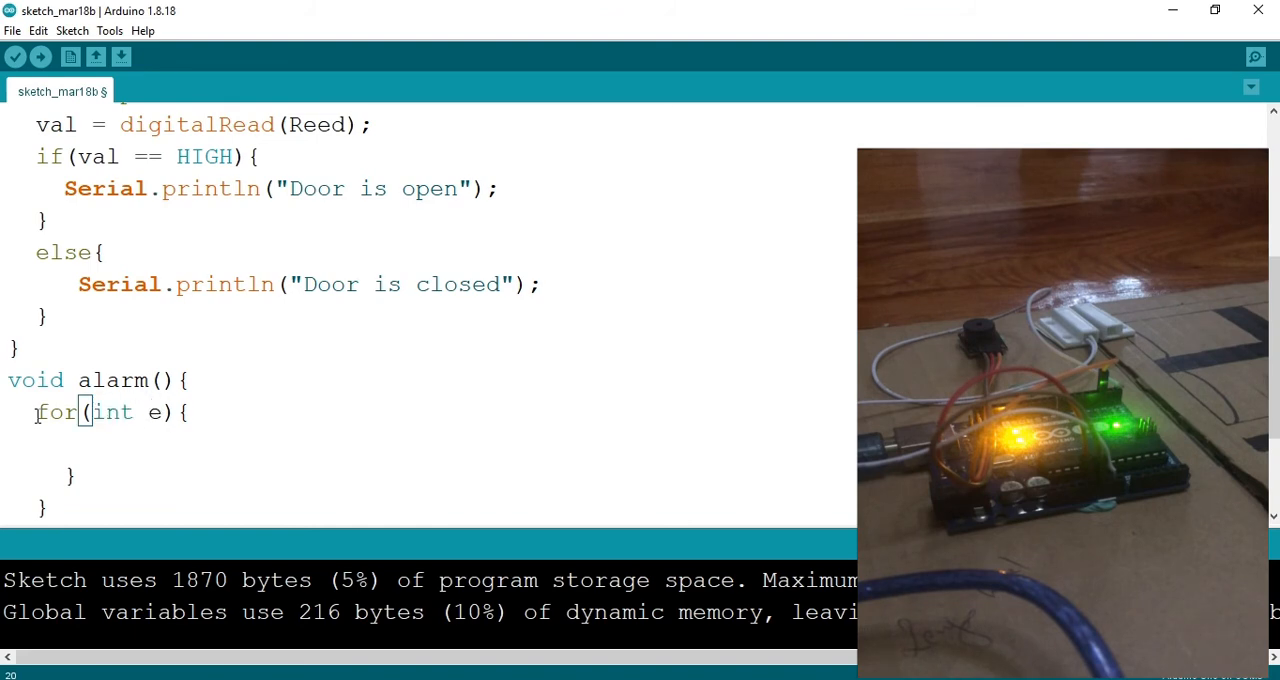
{"action": "type", "text": "=0"}
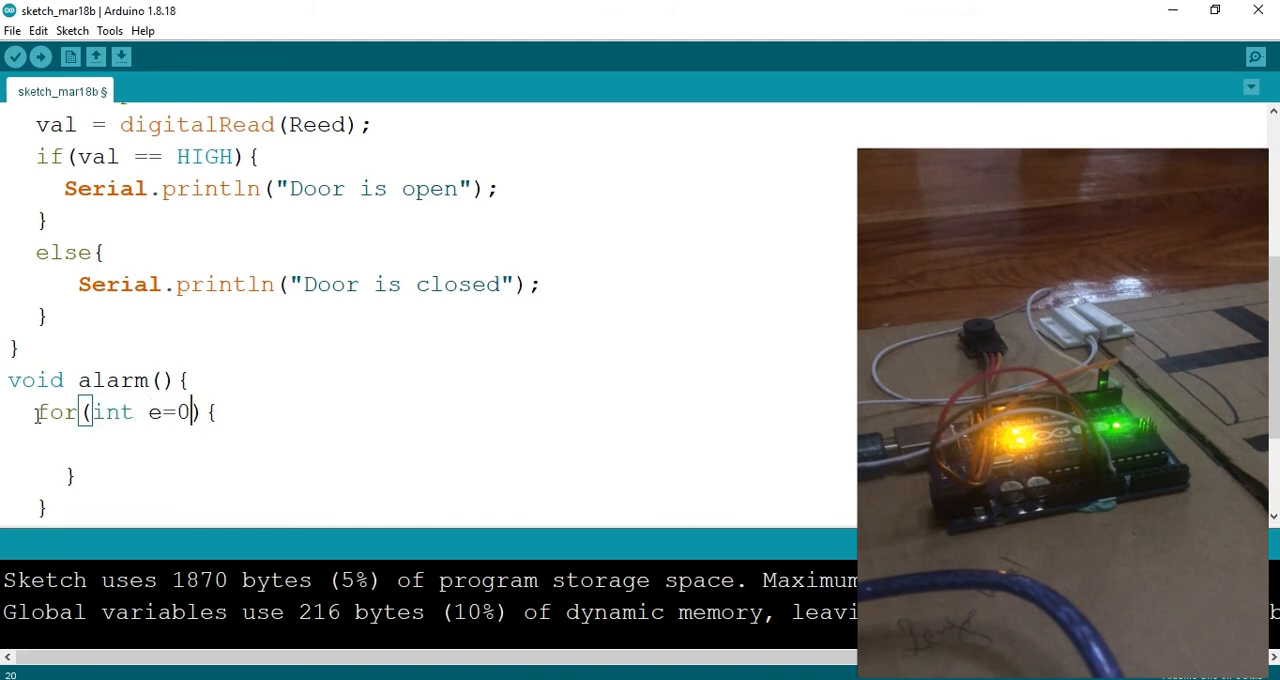
{"action": "type", "text": ";e<"}
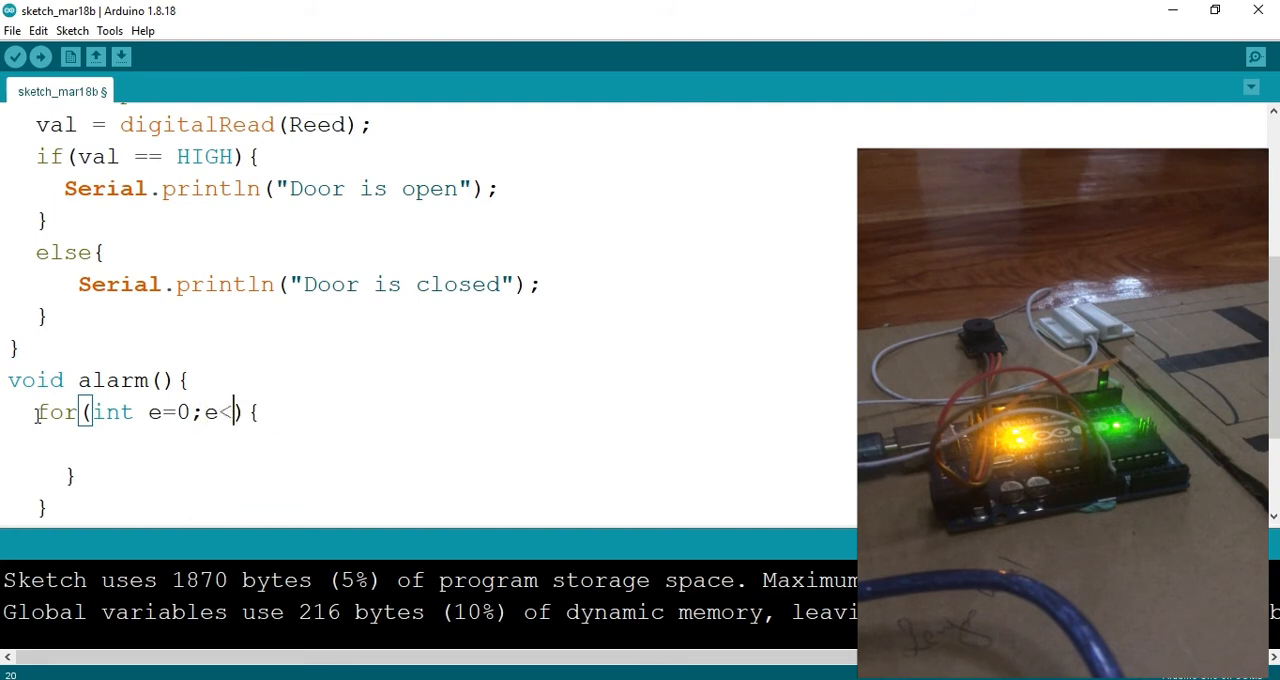
{"action": "type", "text": "5"}
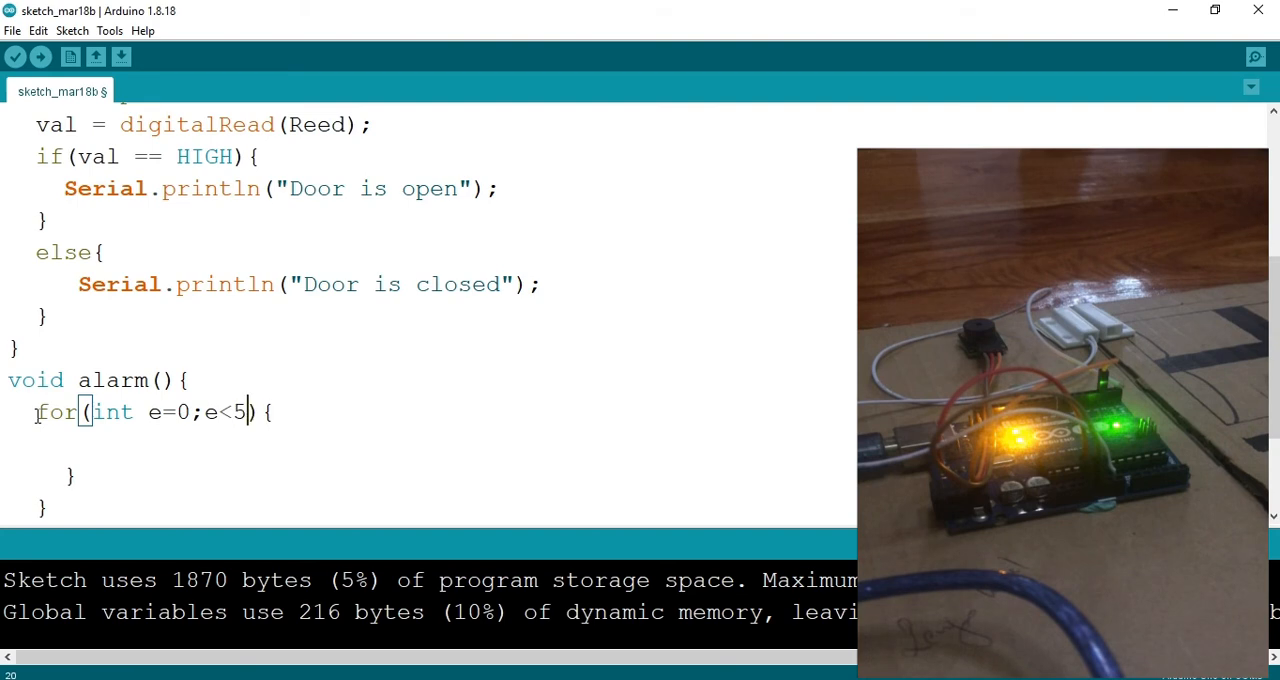
{"action": "type", "text": "e"}
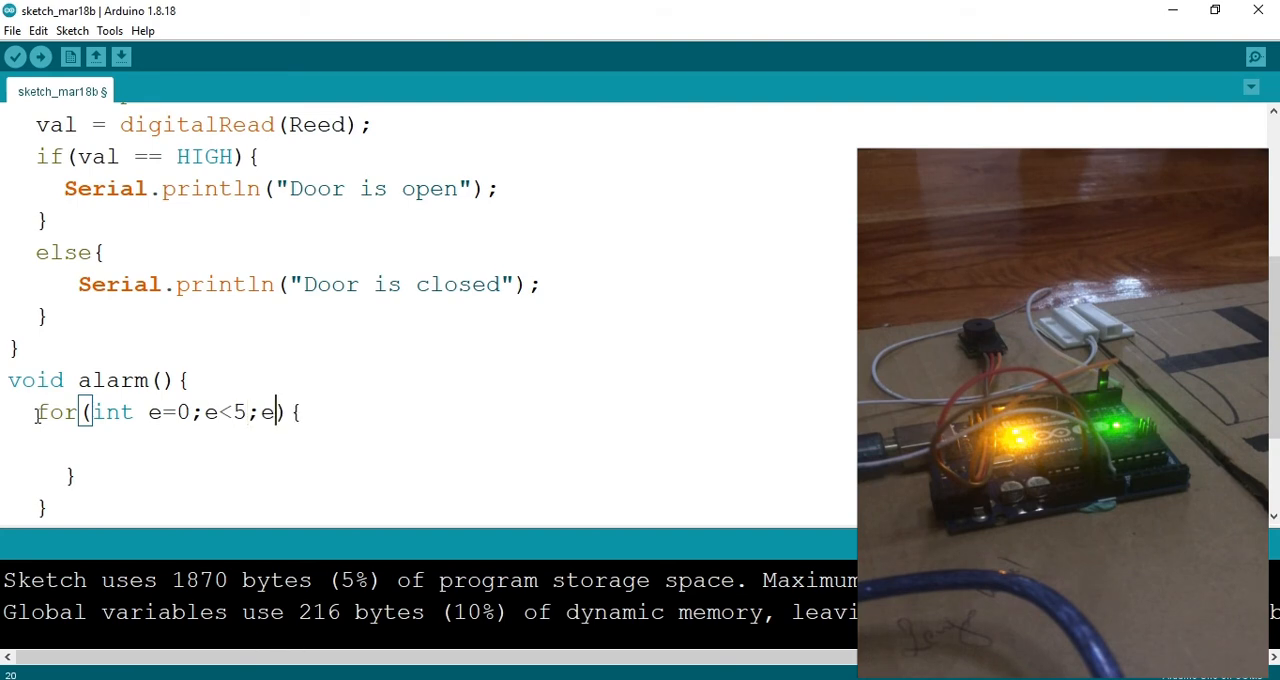
{"action": "type", "text": "++"}
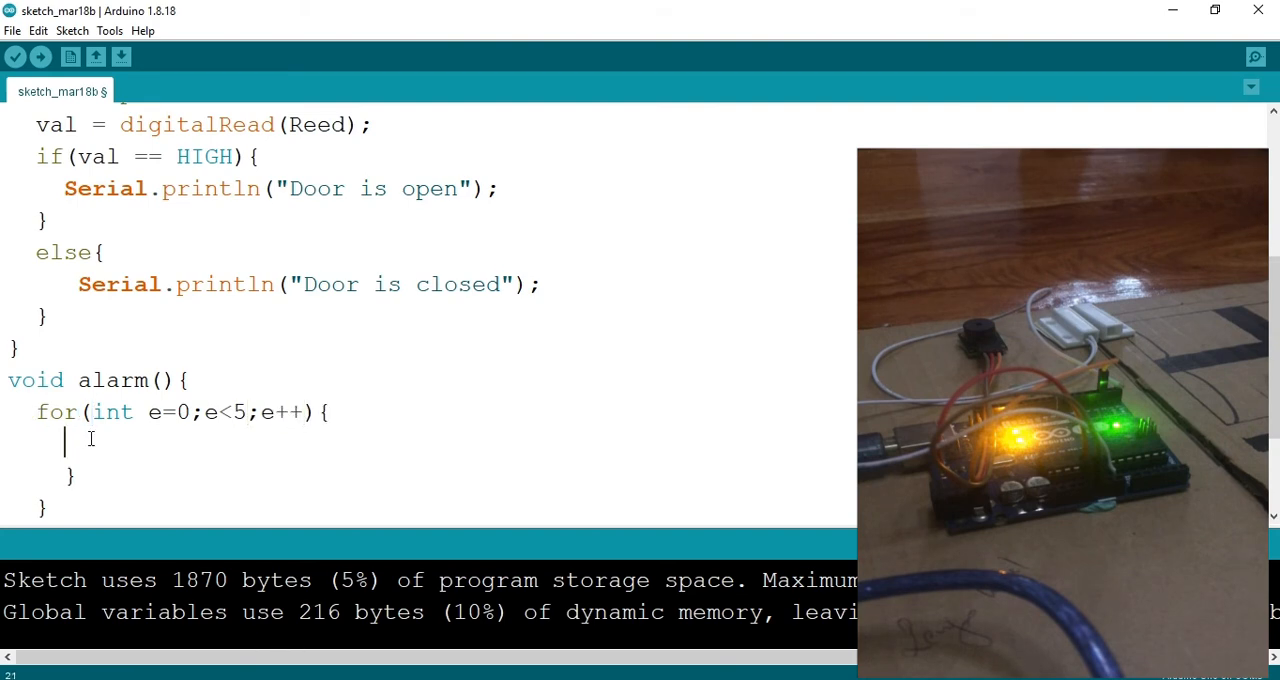
Step: Add digitalWrite(Buzzer, HIGH) followed by delay(50) inside the alarm for loop
{"action": "type", "text": "d"}
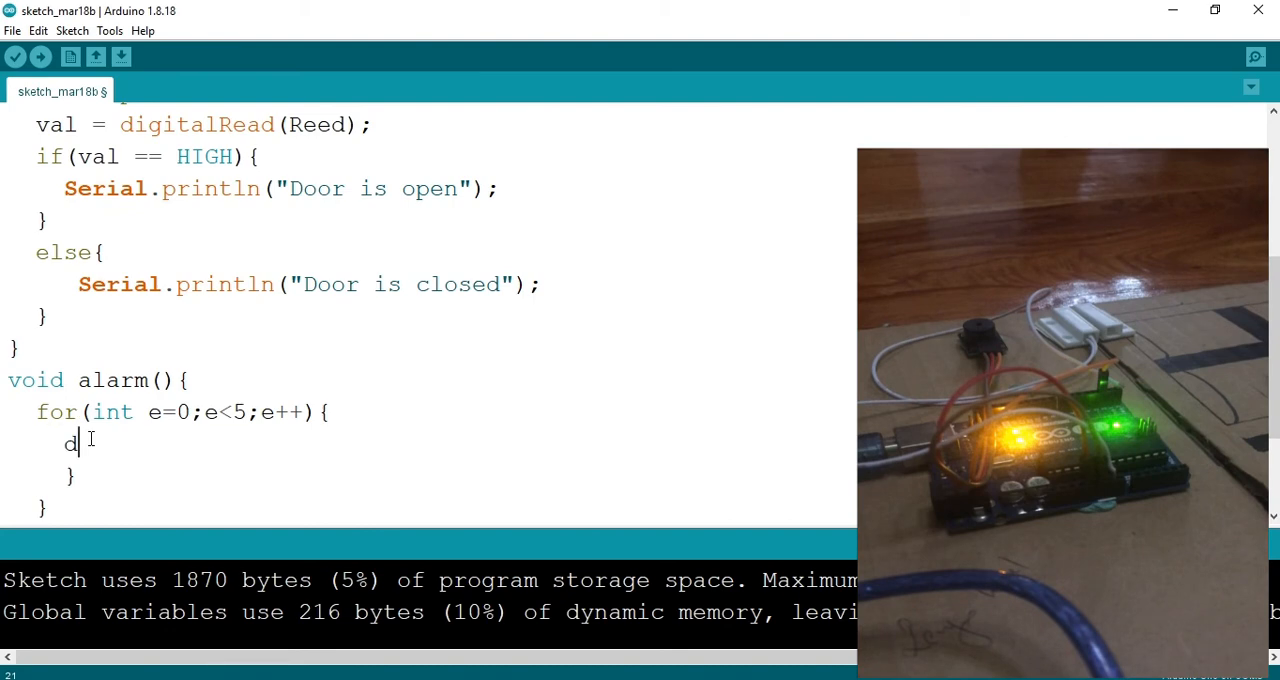
{"action": "key", "text": "backspace"}
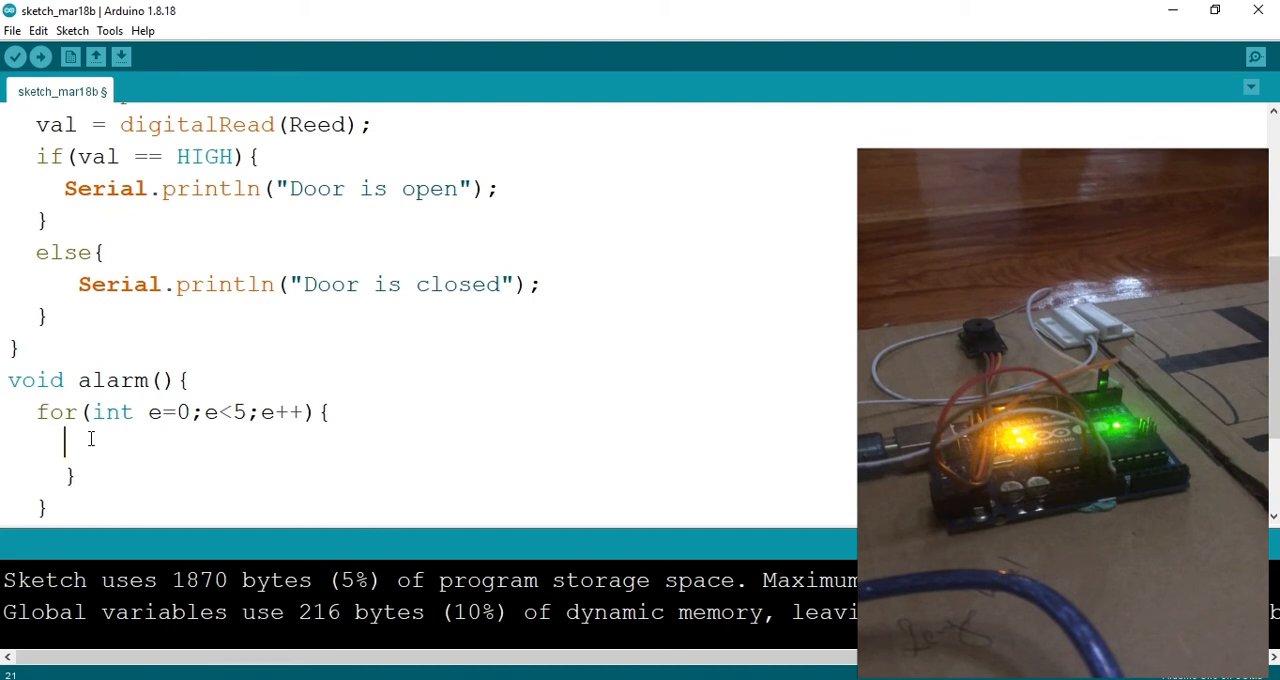
{"action": "type", "text": "digi"}
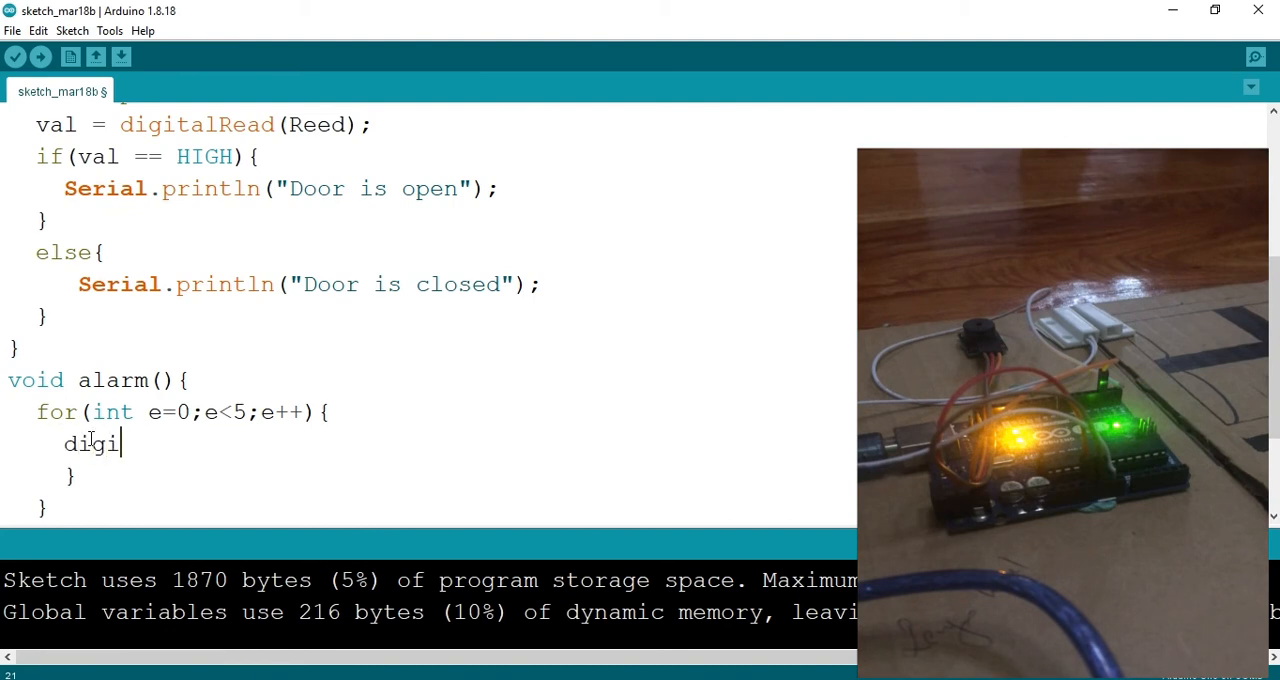
{"action": "type", "text": "talW"}
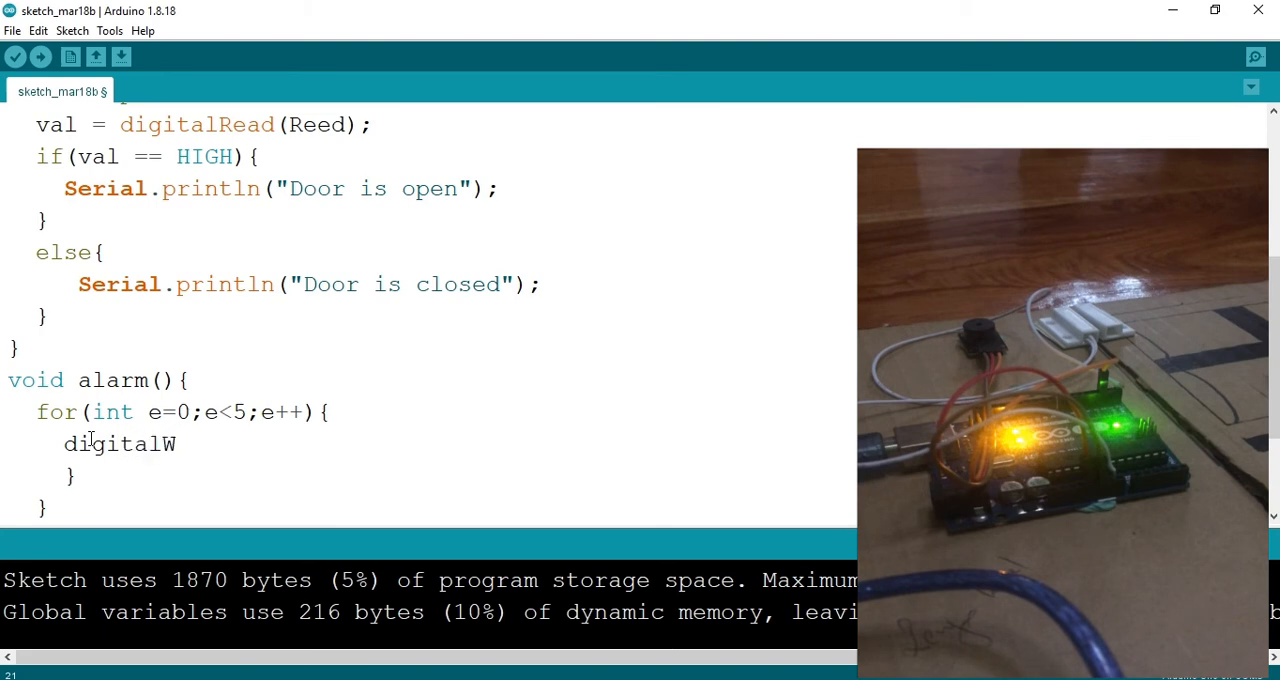
{"action": "type", "text": "rite()"}
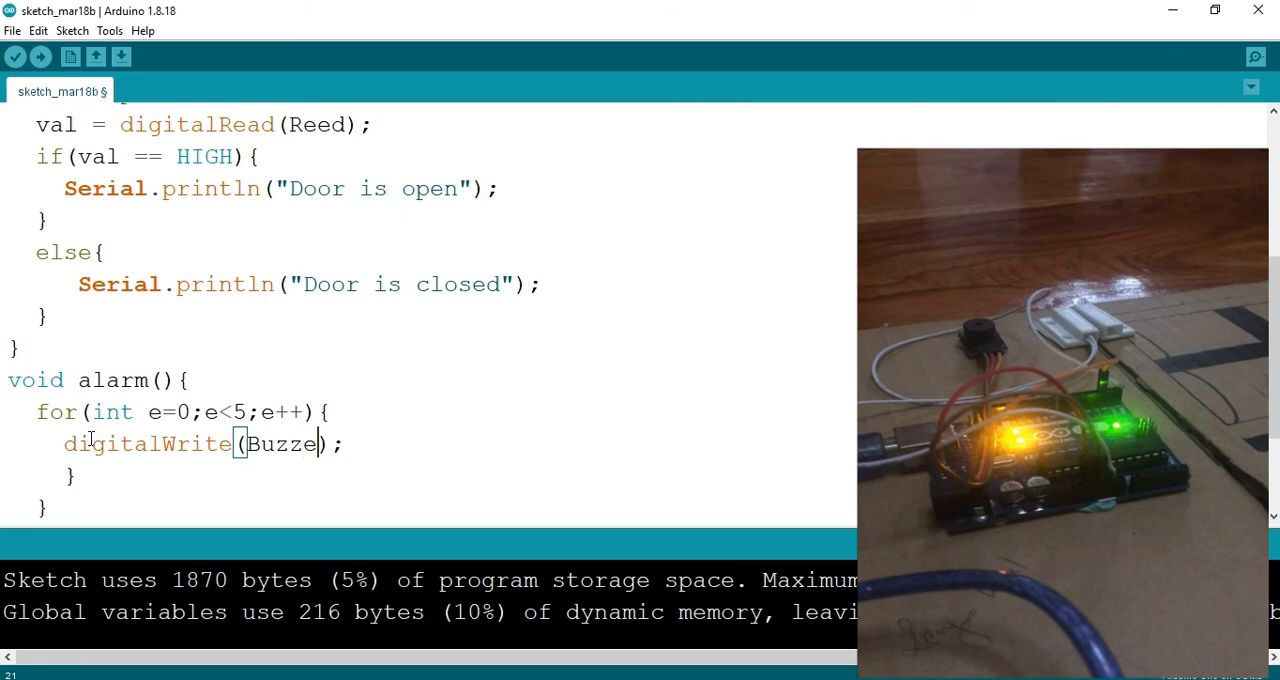
{"action": "type", "text": "r"}
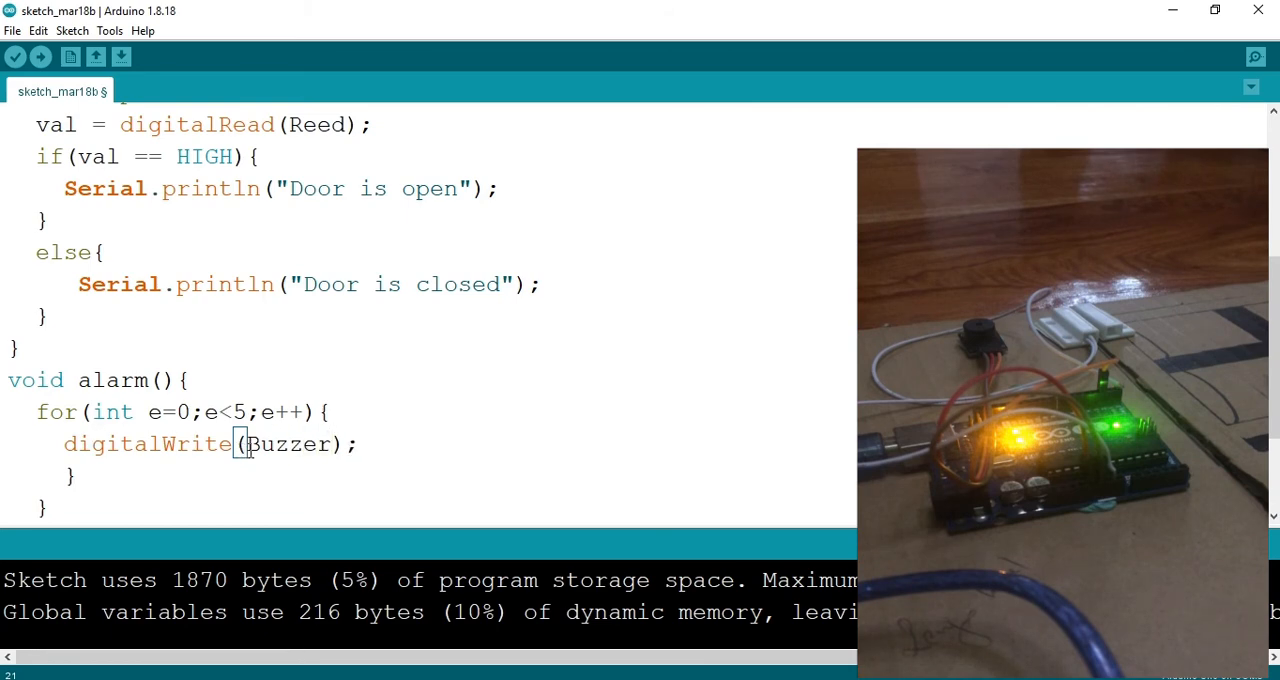
{"action": "type", "text": ","}
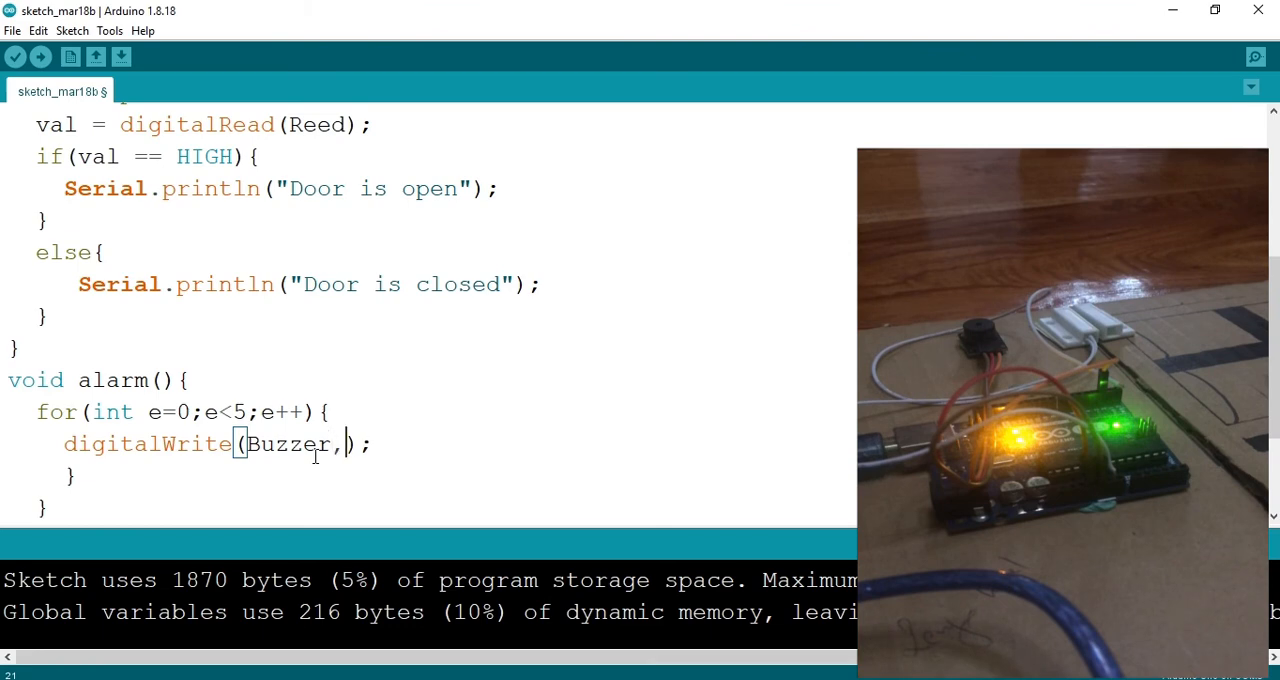
{"action": "type", "text": "HI"}
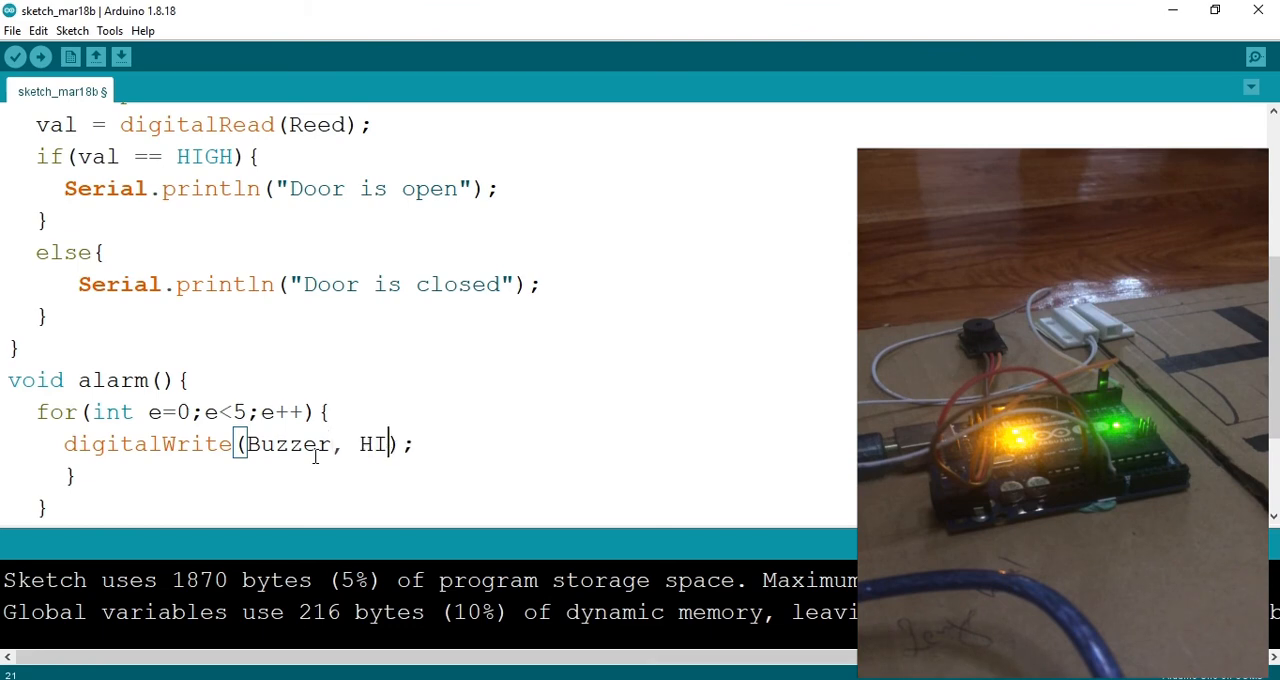
{"action": "type", "text": "GH"}
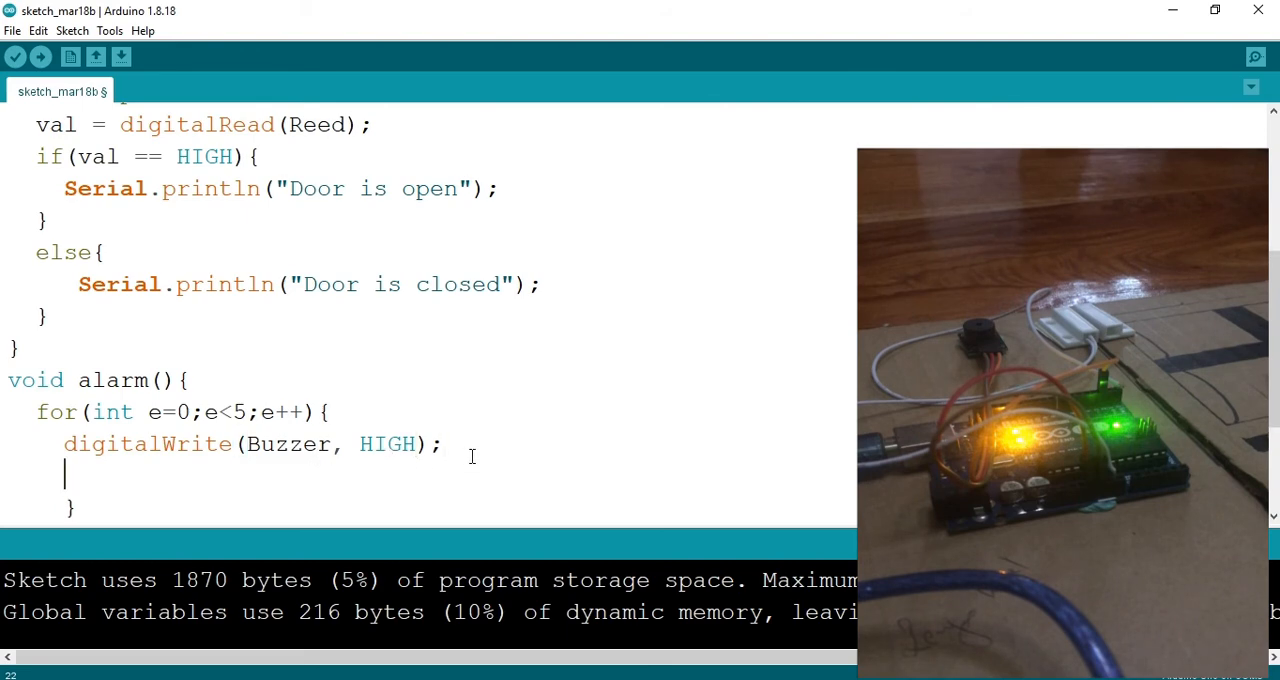
{"action": "type", "text": "delay(50);"}
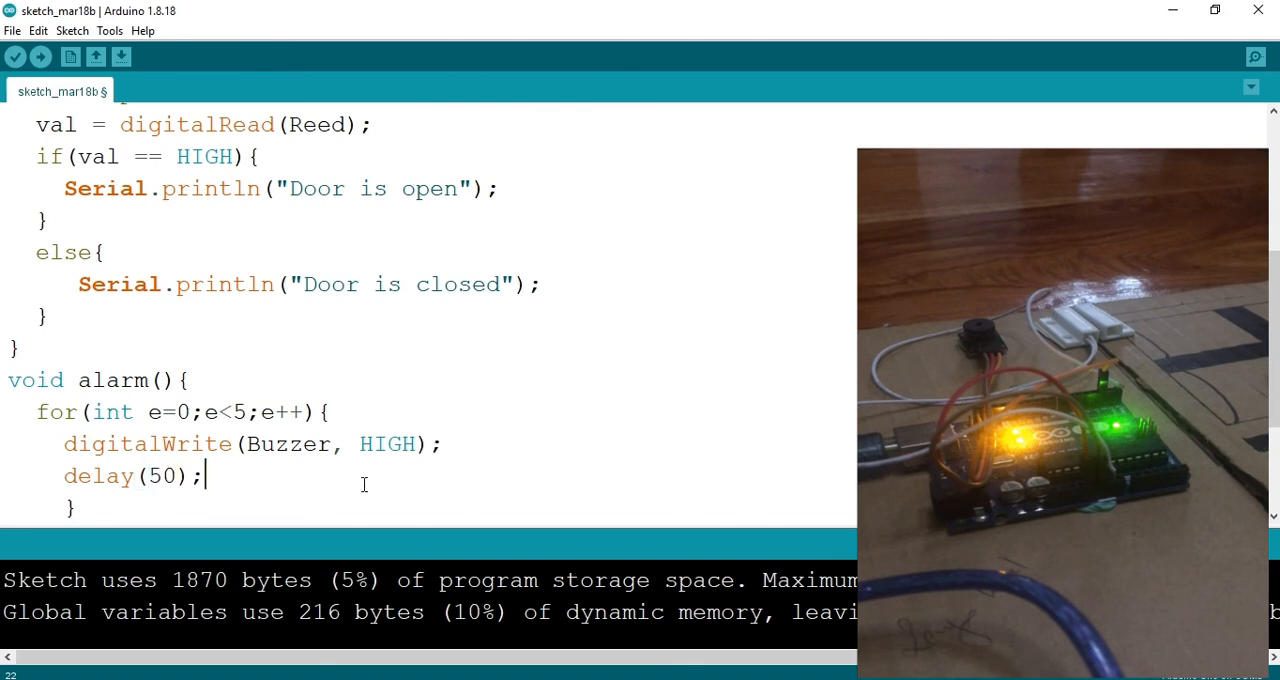
{"action": "key", "text": "Return"}
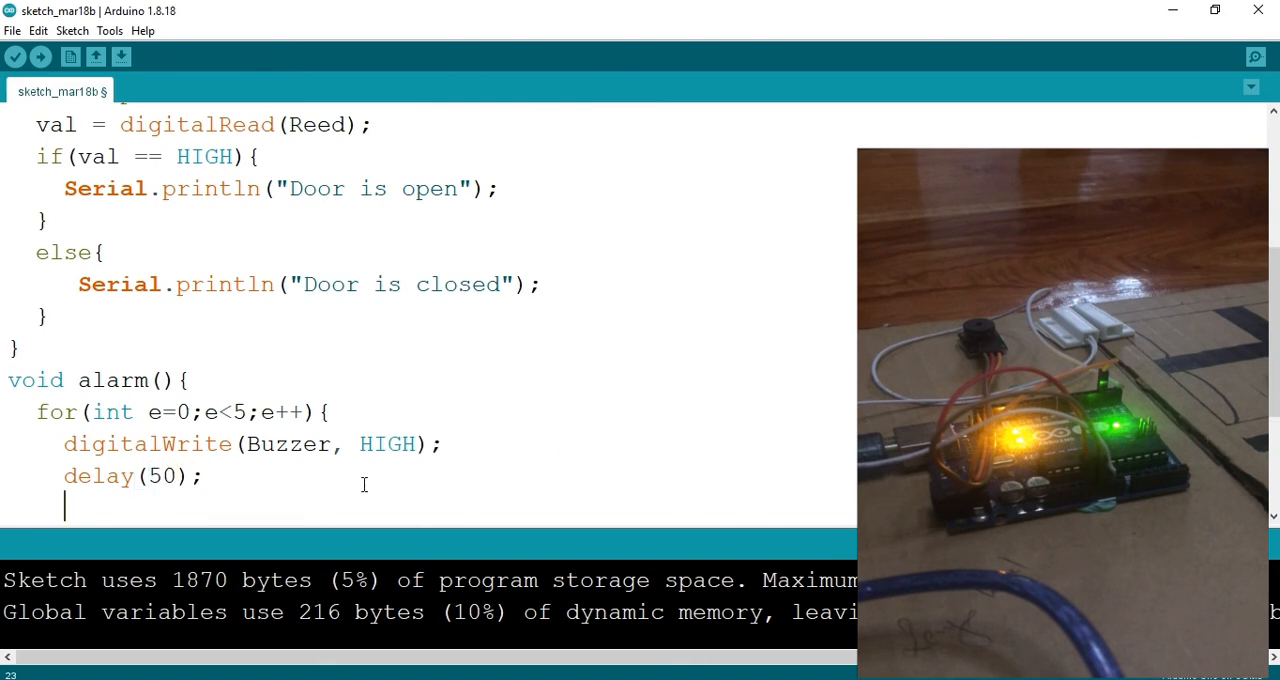
Step: Add digitalWrite(buzzer, LOW) to the alarm loop
{"action": "scroll", "scroll_direction": "down", "scroll_amount": 3}
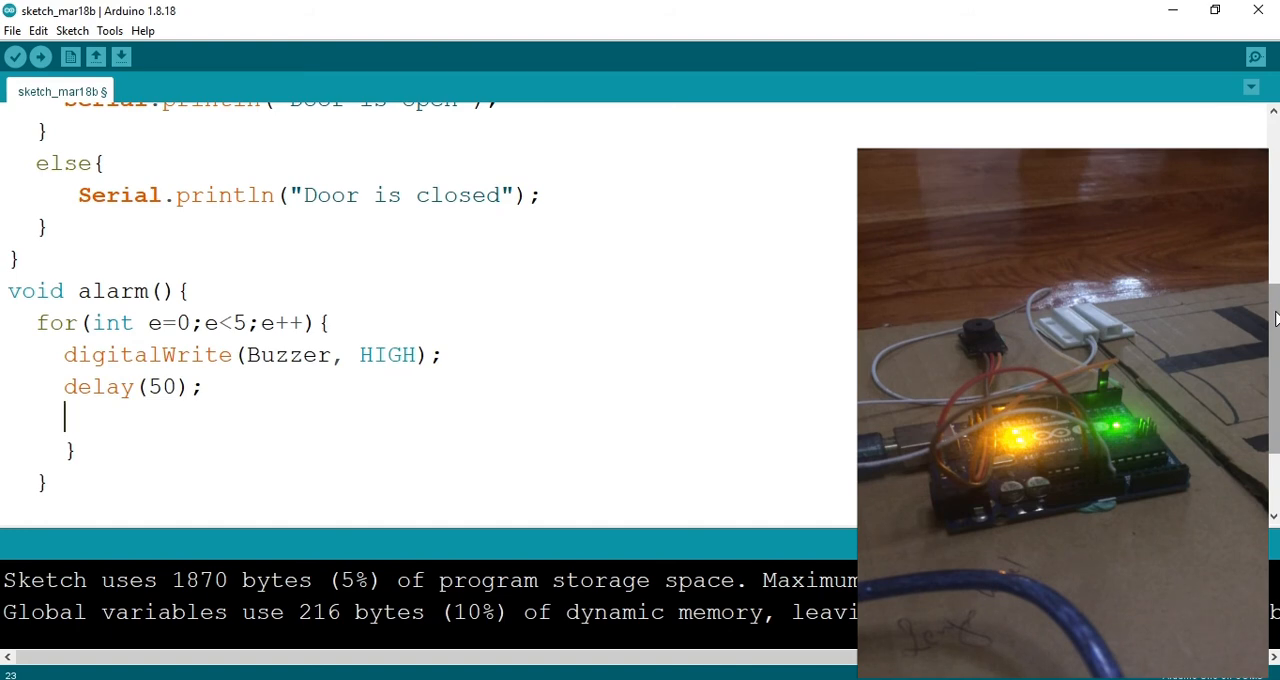
{"action": "type", "text": "d"}
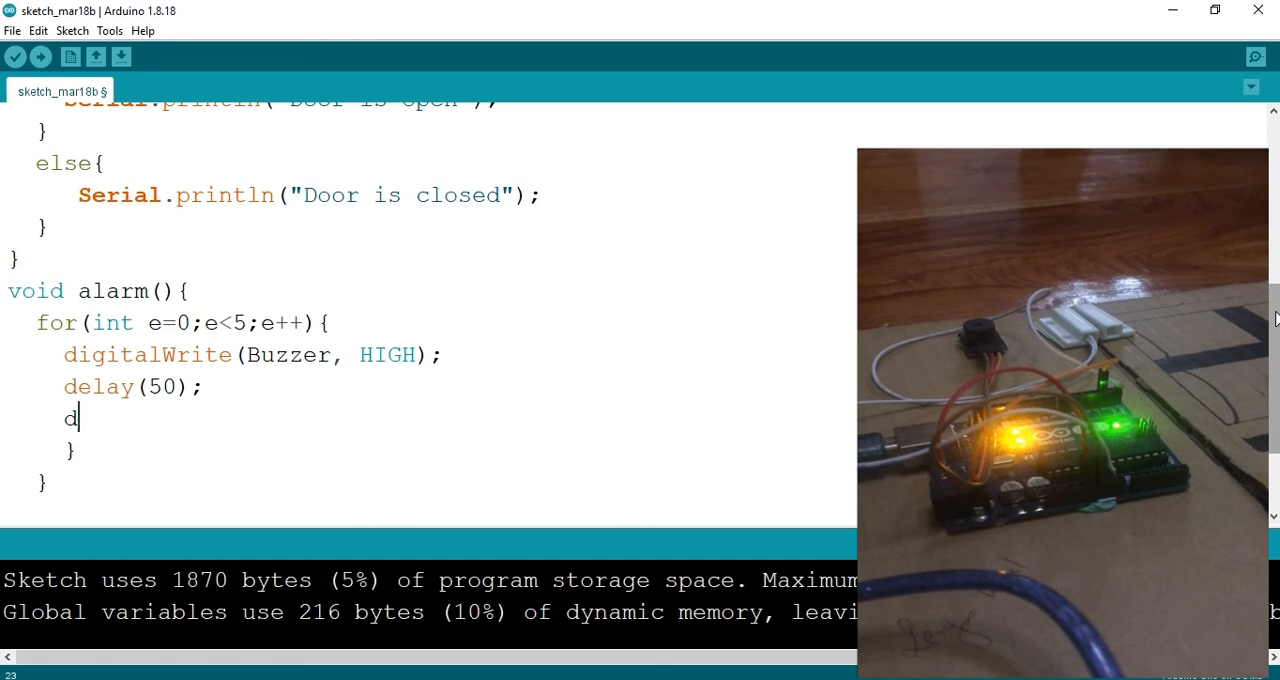
{"action": "type", "text": "i"}
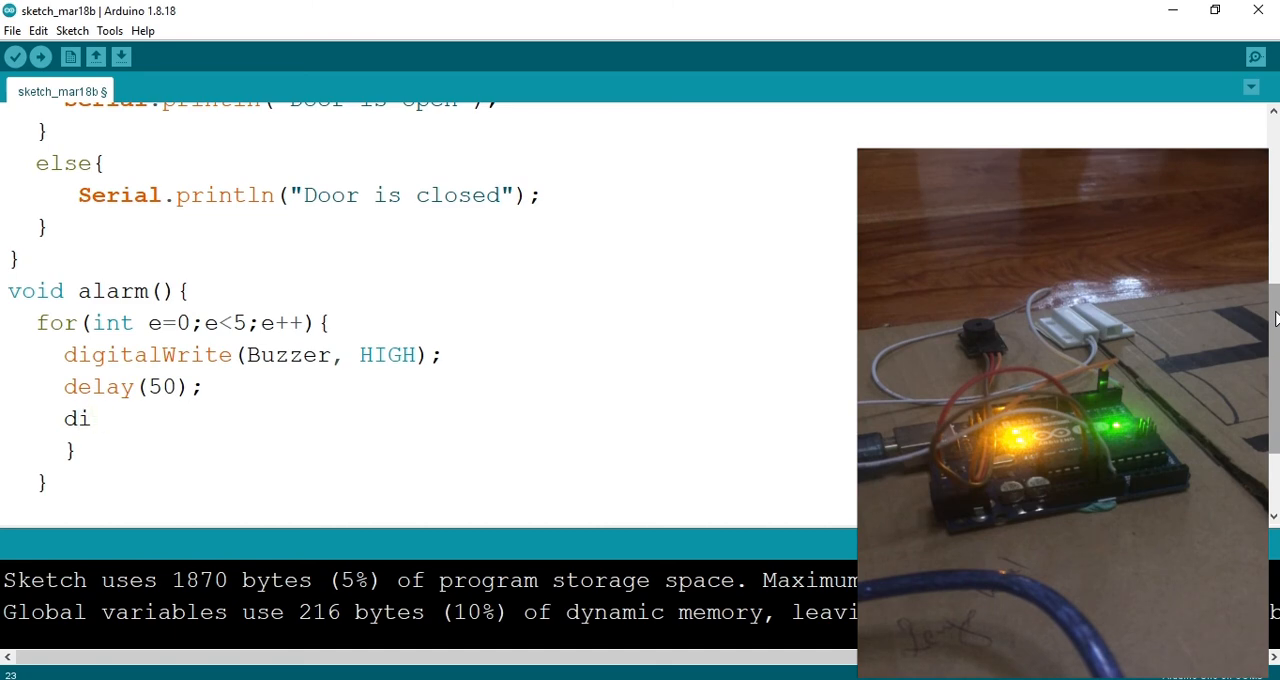
{"action": "type", "text": "gital"}
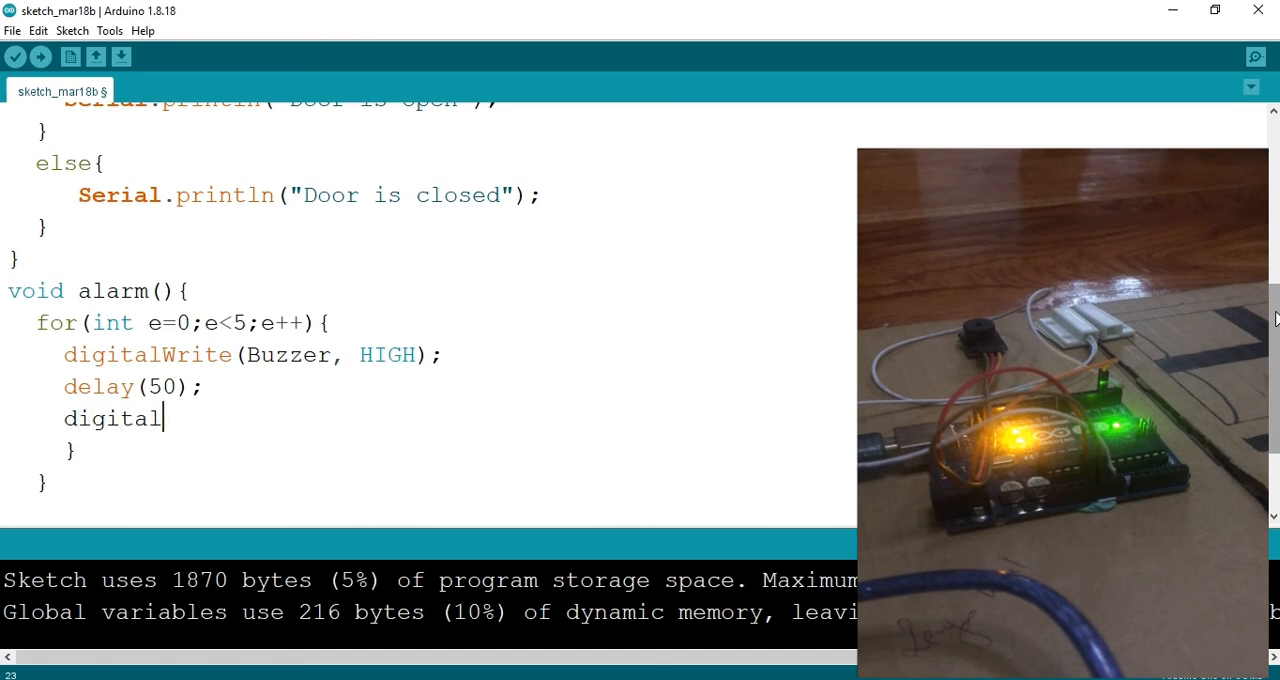
{"action": "type", "text": "Write()"}
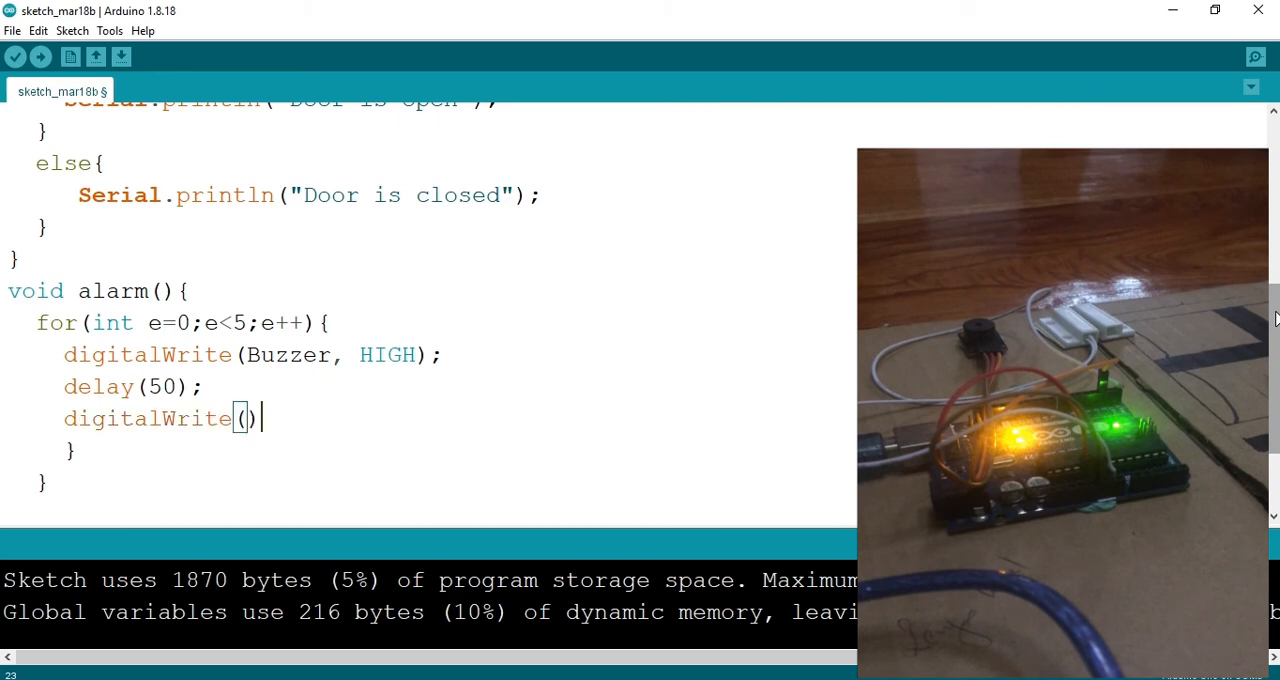
{"action": "type", "text": "buzzer,"}
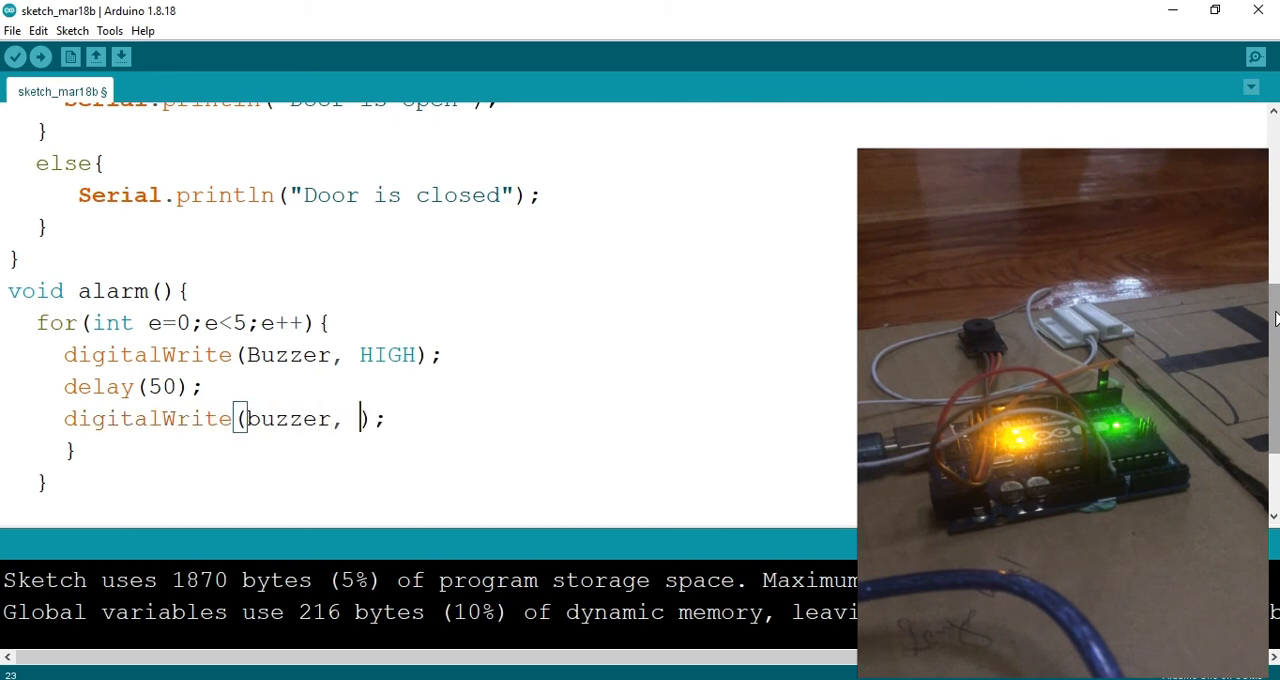
{"action": "type", "text": "LOW"}
{"action": "left_click", "coordinate": [252, 355]}
{"action": "type", "text": "b"}
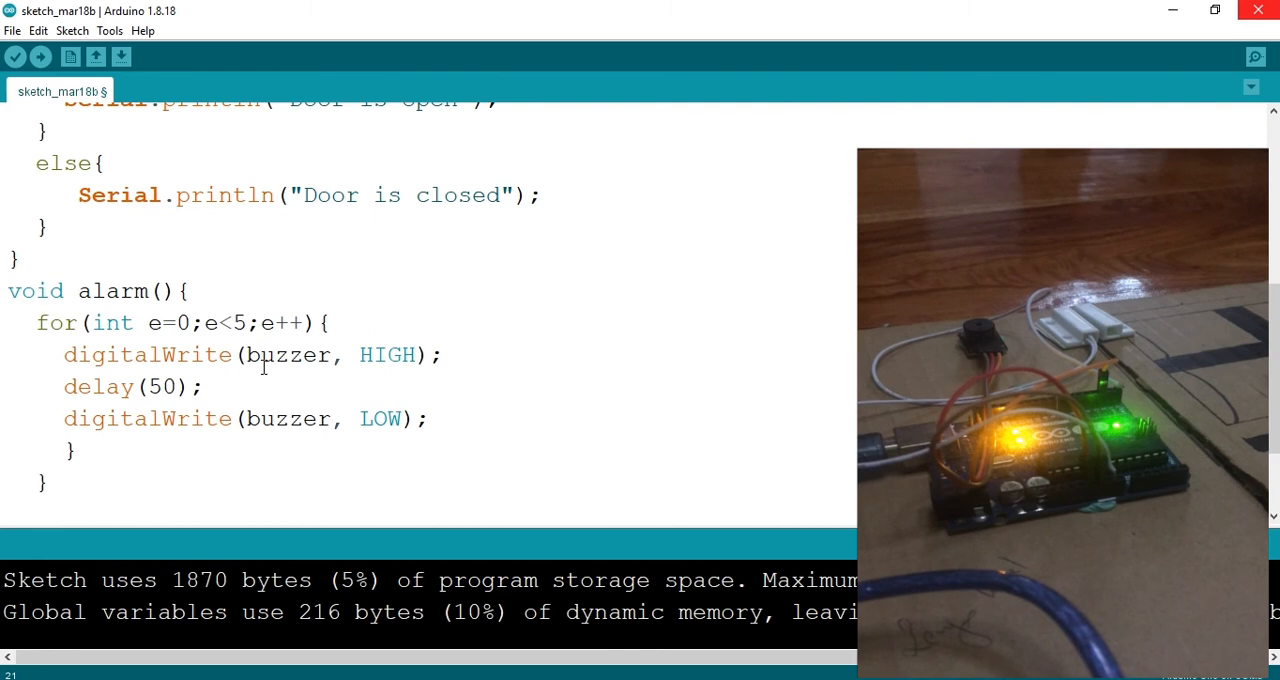
Step: Follow the LOW line with another delay(50);
{"action": "type", "text": "d"}
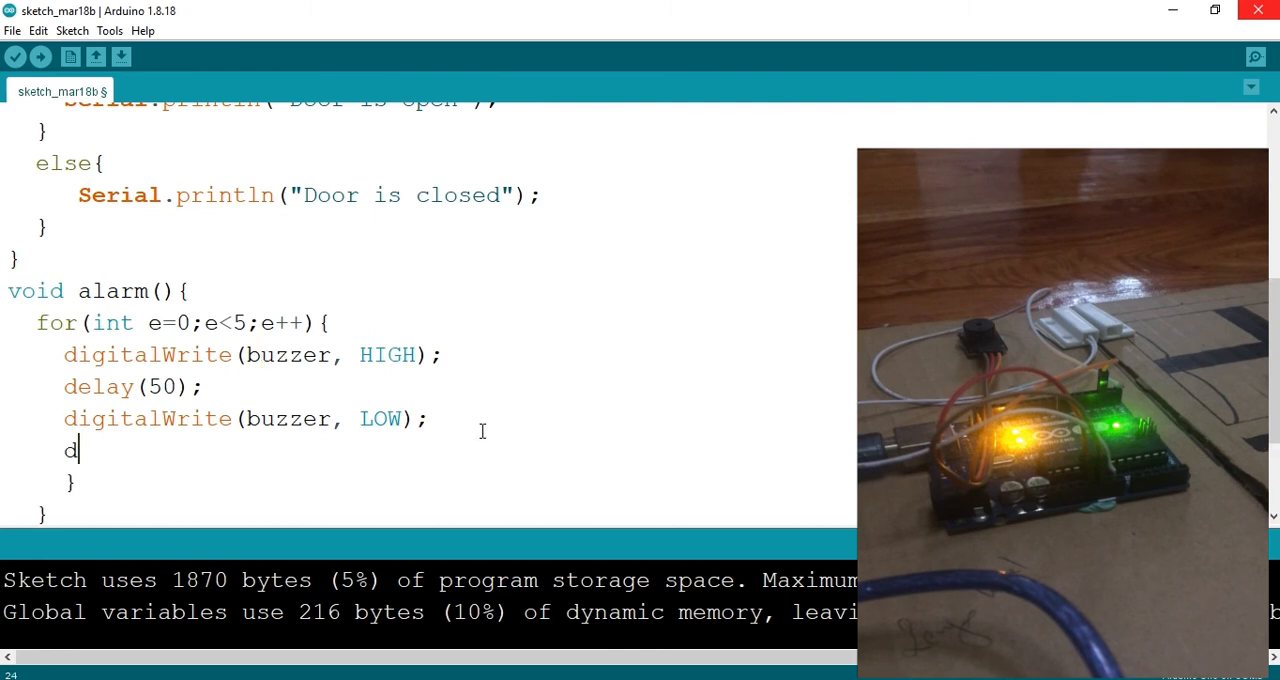
{"action": "type", "text": "elay("}
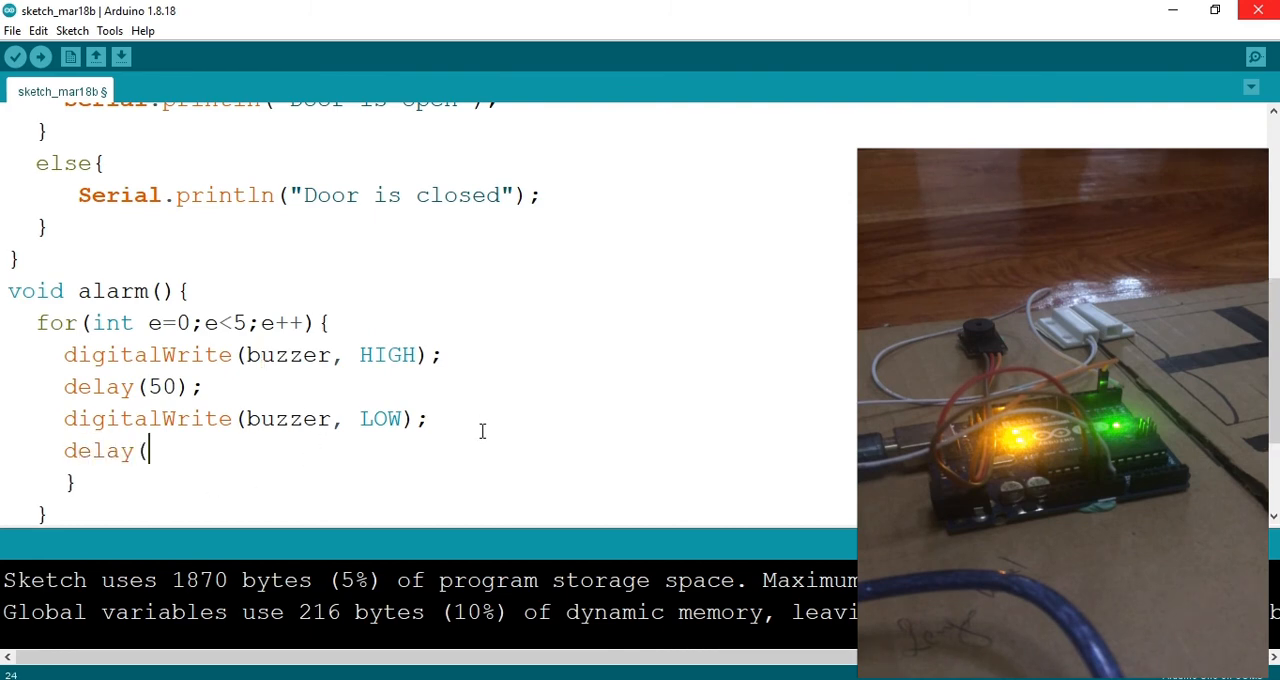
{"action": "type", "text": "50"}
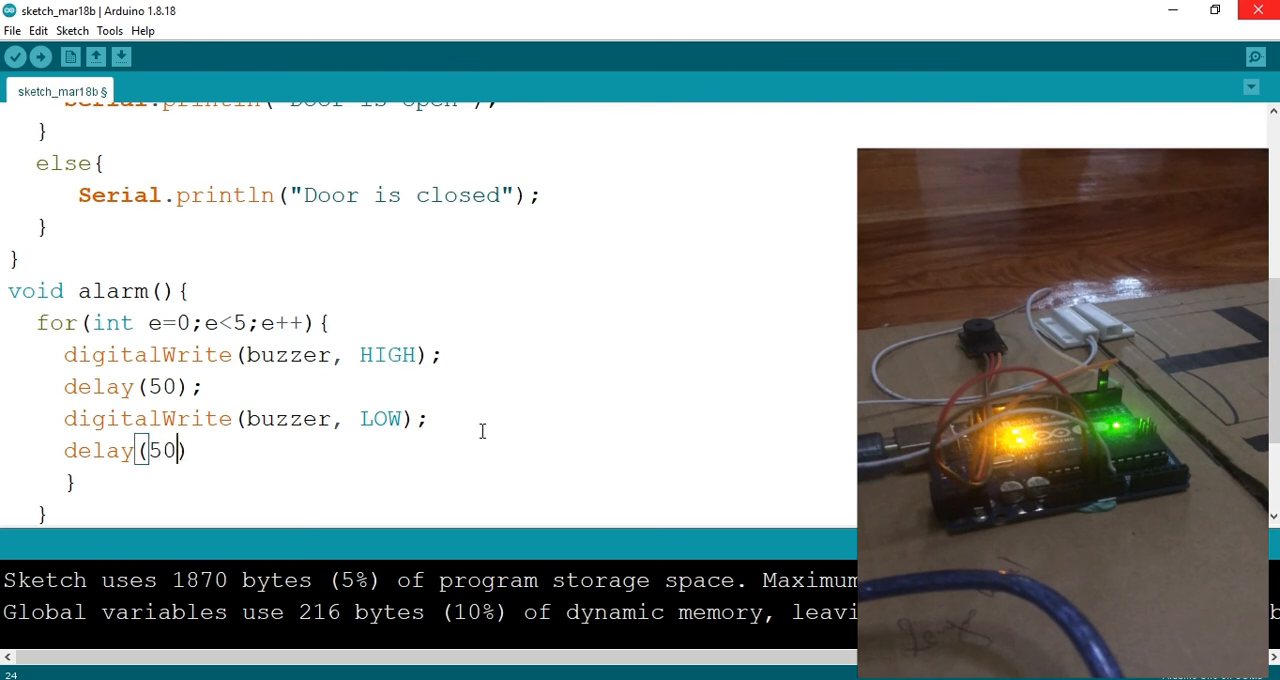
{"action": "type", "text": ";"}
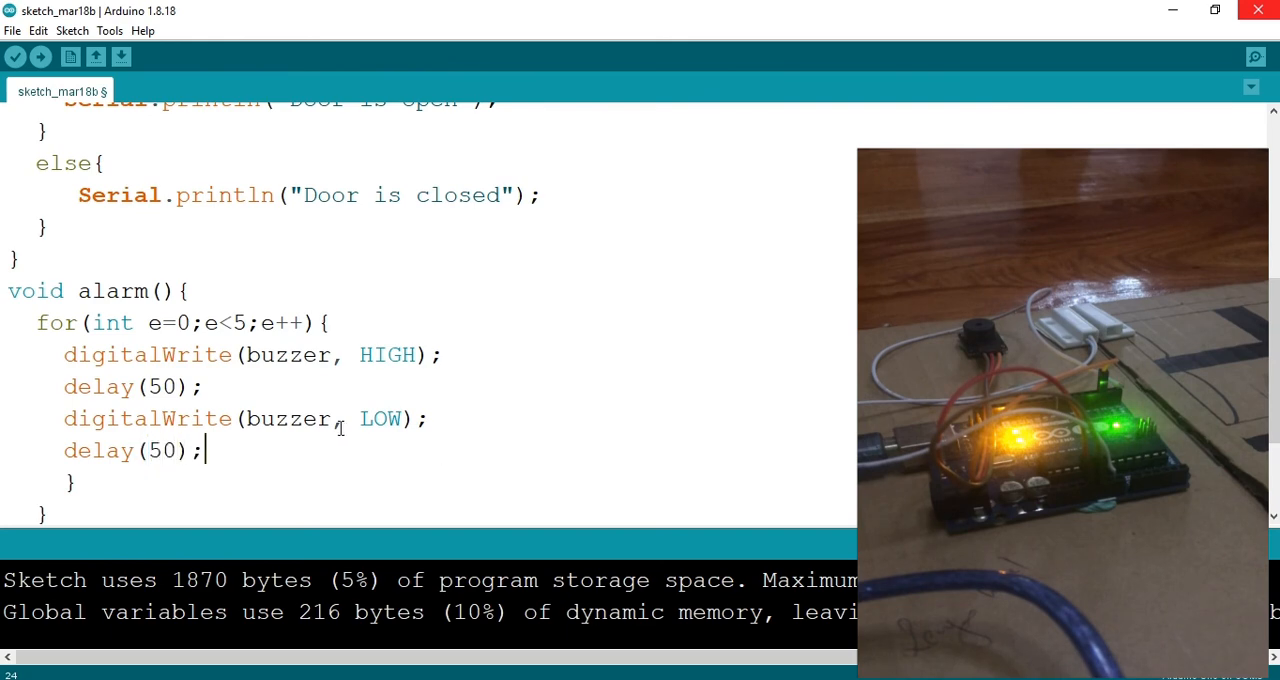
{"action": "scroll", "scroll_direction": "up", "scroll_amount": 3}
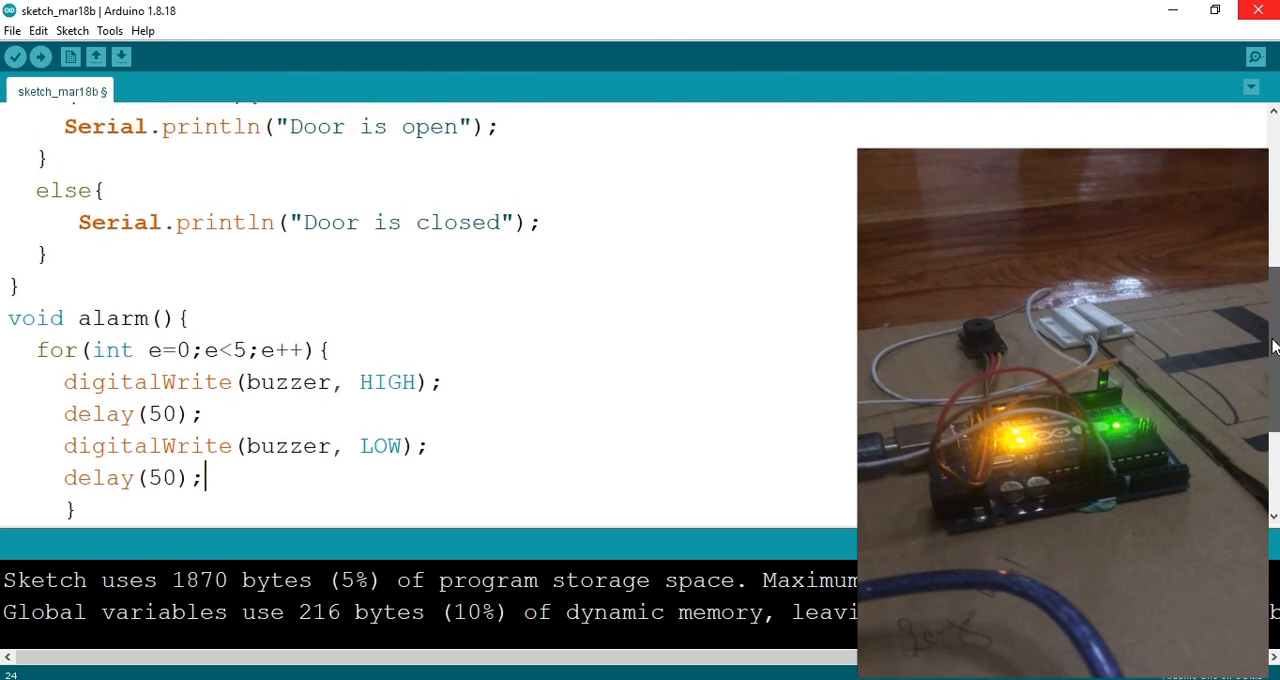
Step: Insert alarm(); in loop() right after Serial.println("Door is open")
{"action": "scroll", "scroll_direction": "up", "scroll_amount": 3}
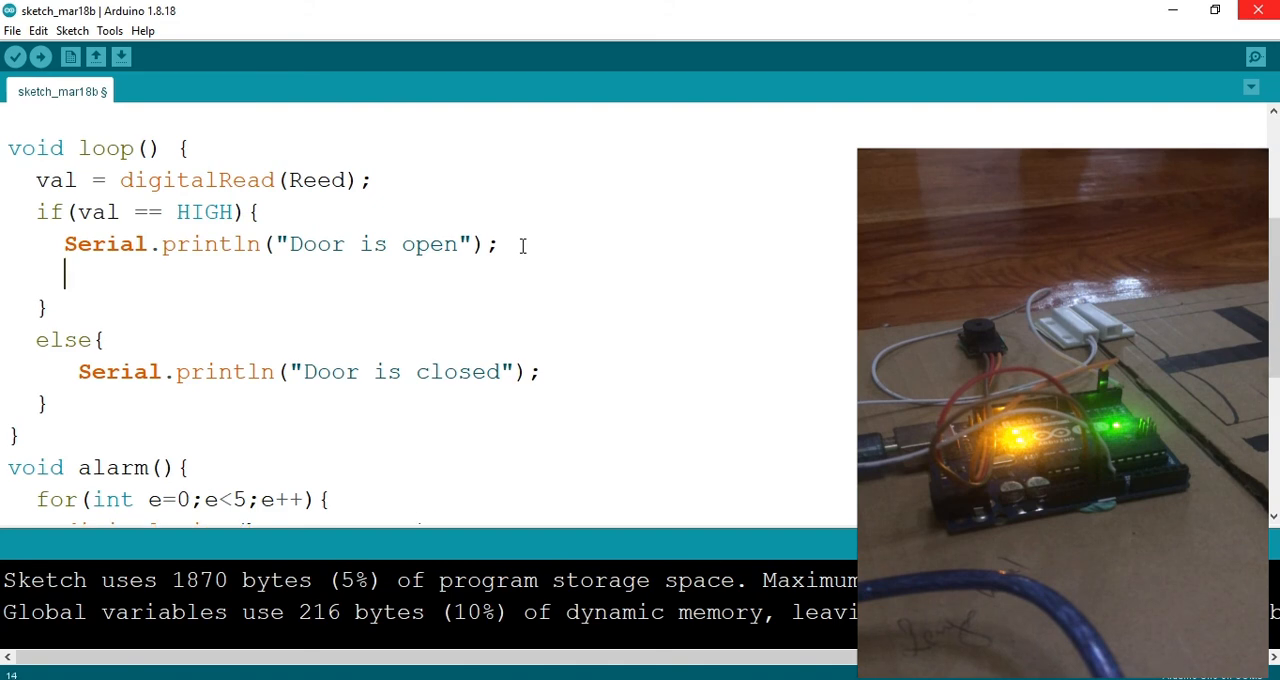
{"action": "type", "text": "alr"}
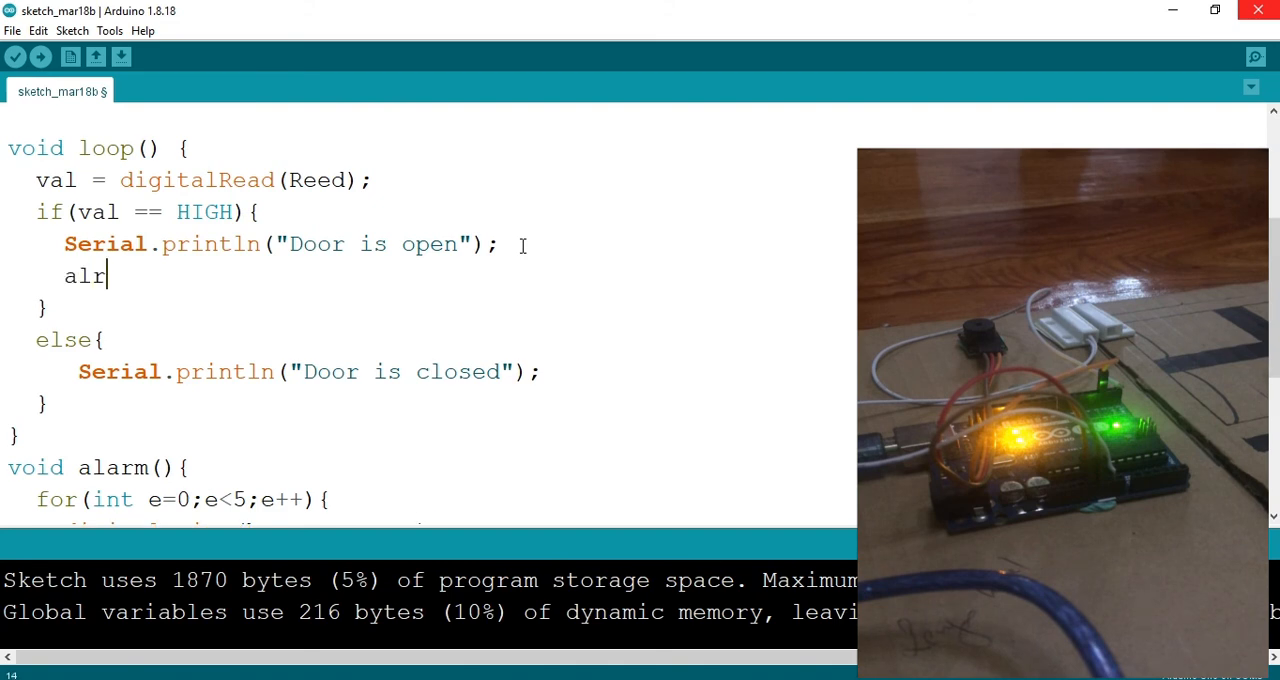
{"action": "type", "text": "am"}
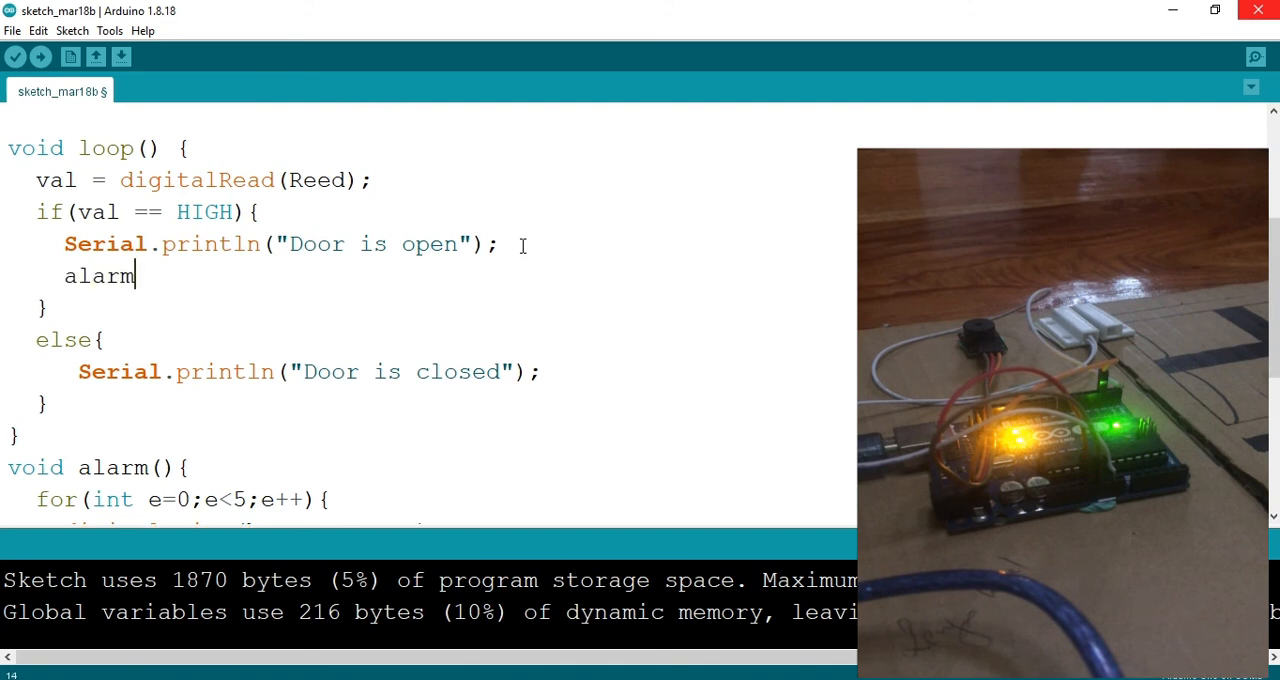
{"action": "type", "text": "();"}
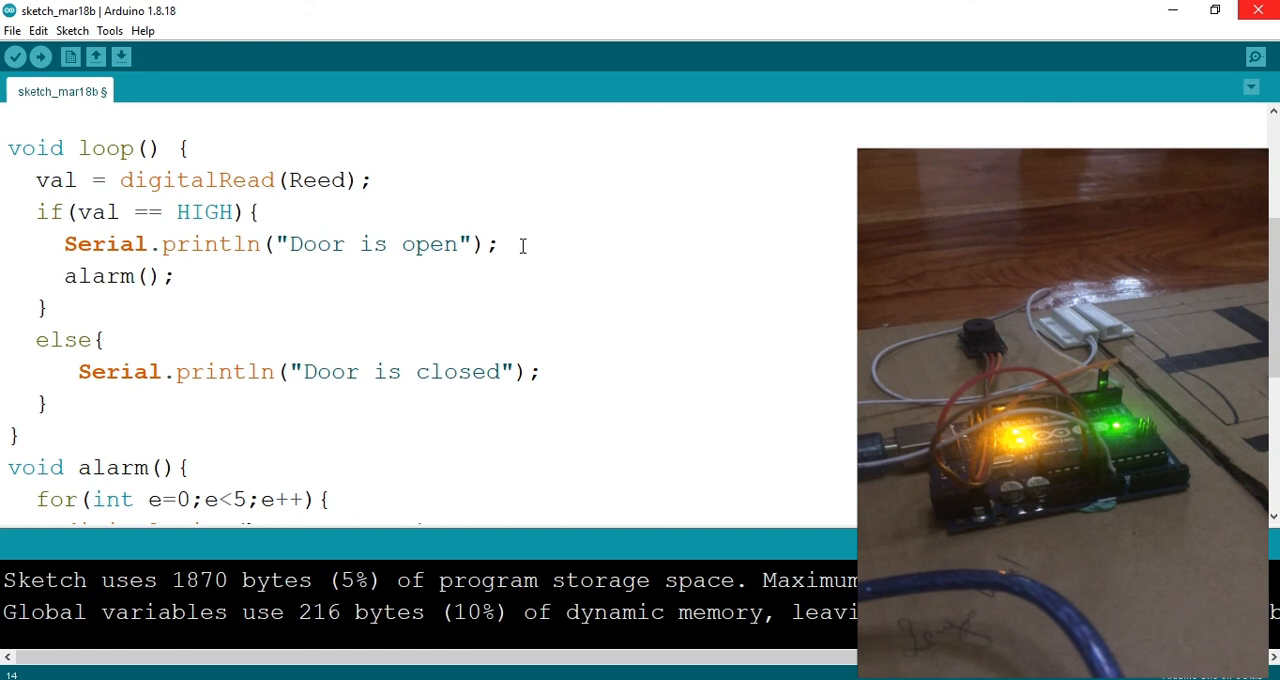
{"action": "mouse_move", "coordinate": [406, 407]}
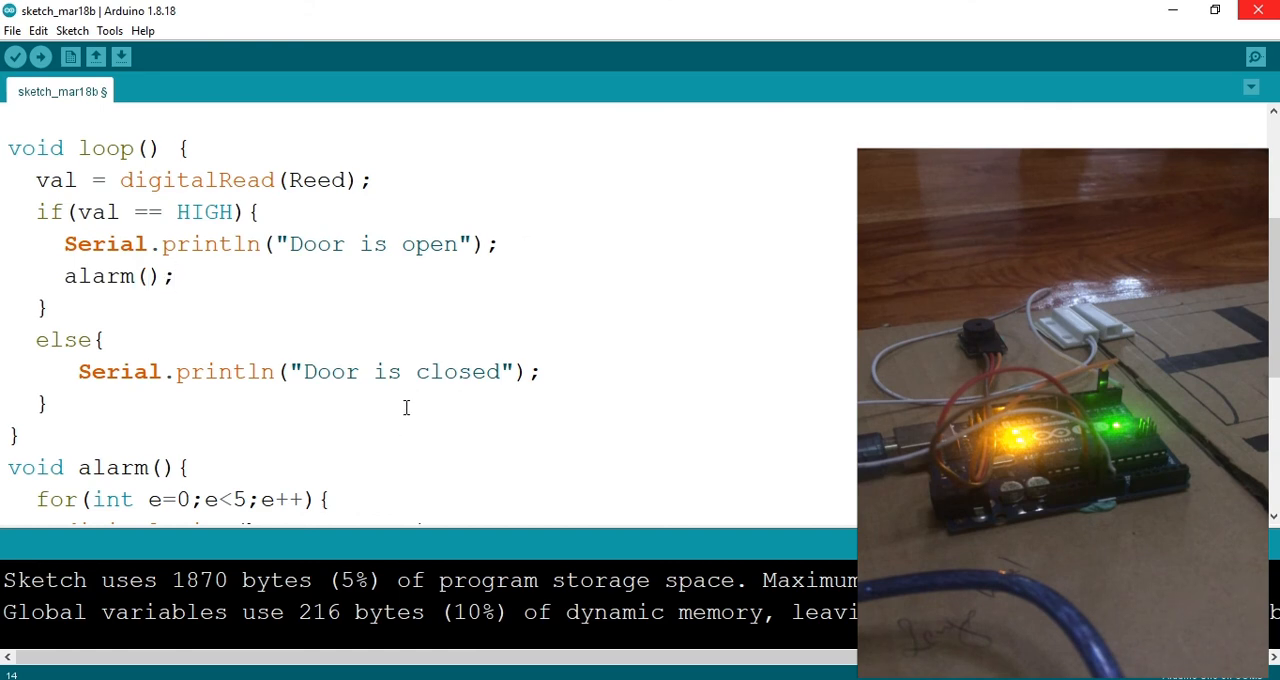
{"action": "scroll", "scroll_direction": "down", "scroll_amount": 3}
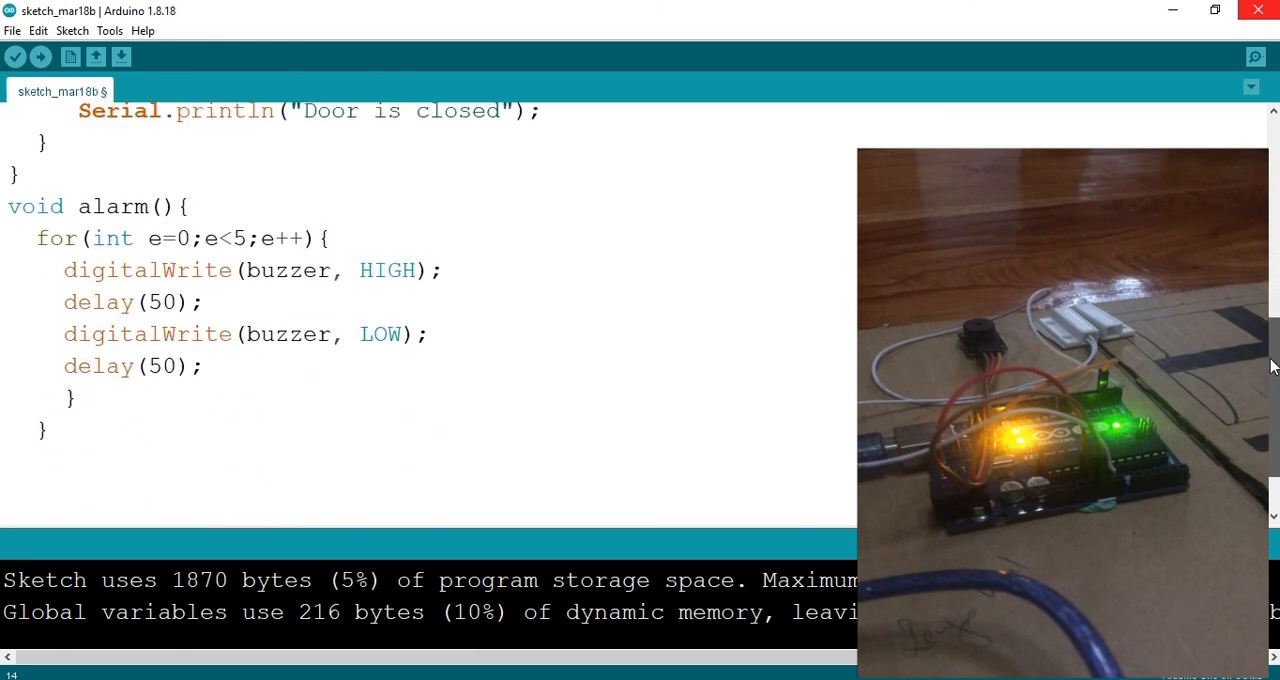
{"action": "scroll", "scroll_direction": "up", "scroll_amount": 3}
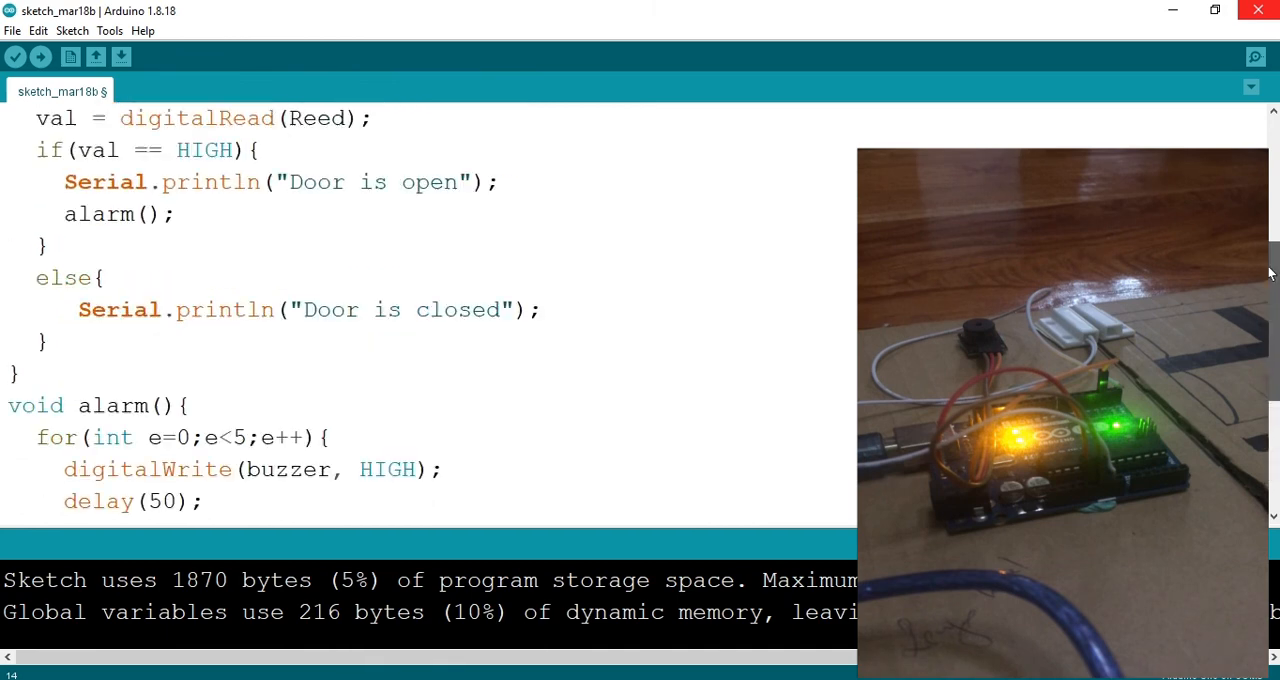
Step: Upload the alarm-enabled door sketch to the board (2188 bytes of storage)
{"action": "scroll", "scroll_direction": "up", "scroll_amount": 3}
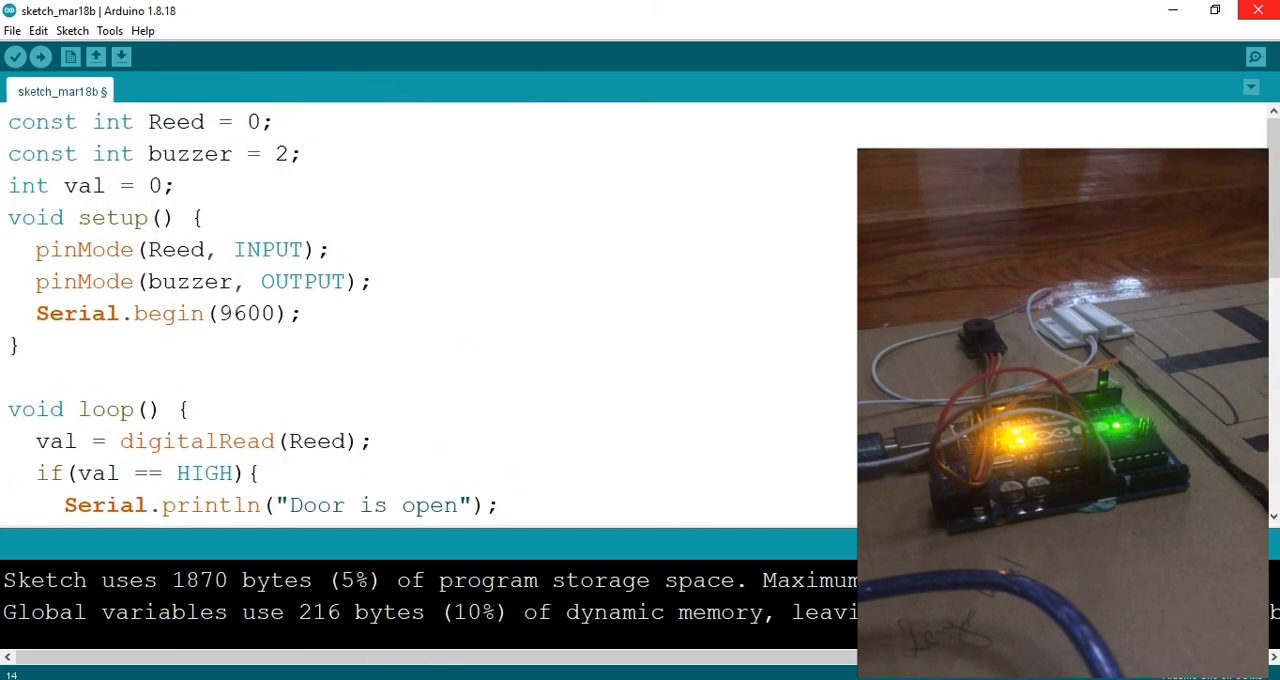
{"action": "mouse_move", "coordinate": [15, 57]}
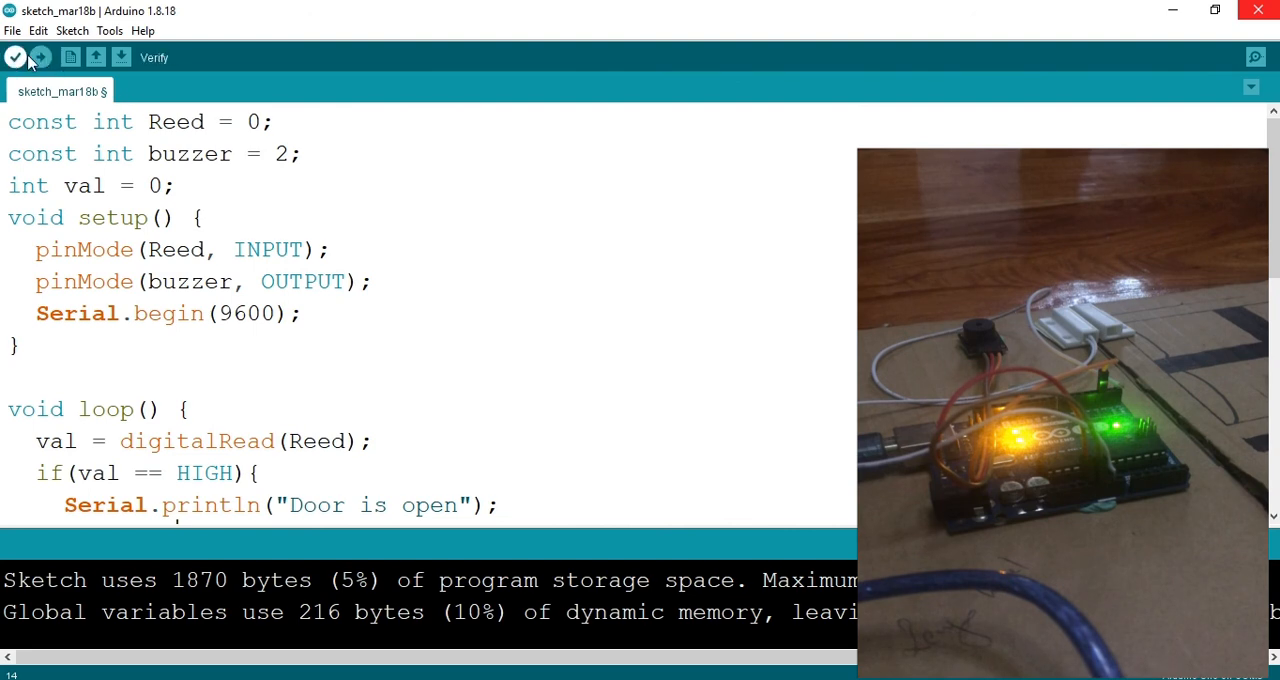
{"action": "mouse_move", "coordinate": [41, 57]}
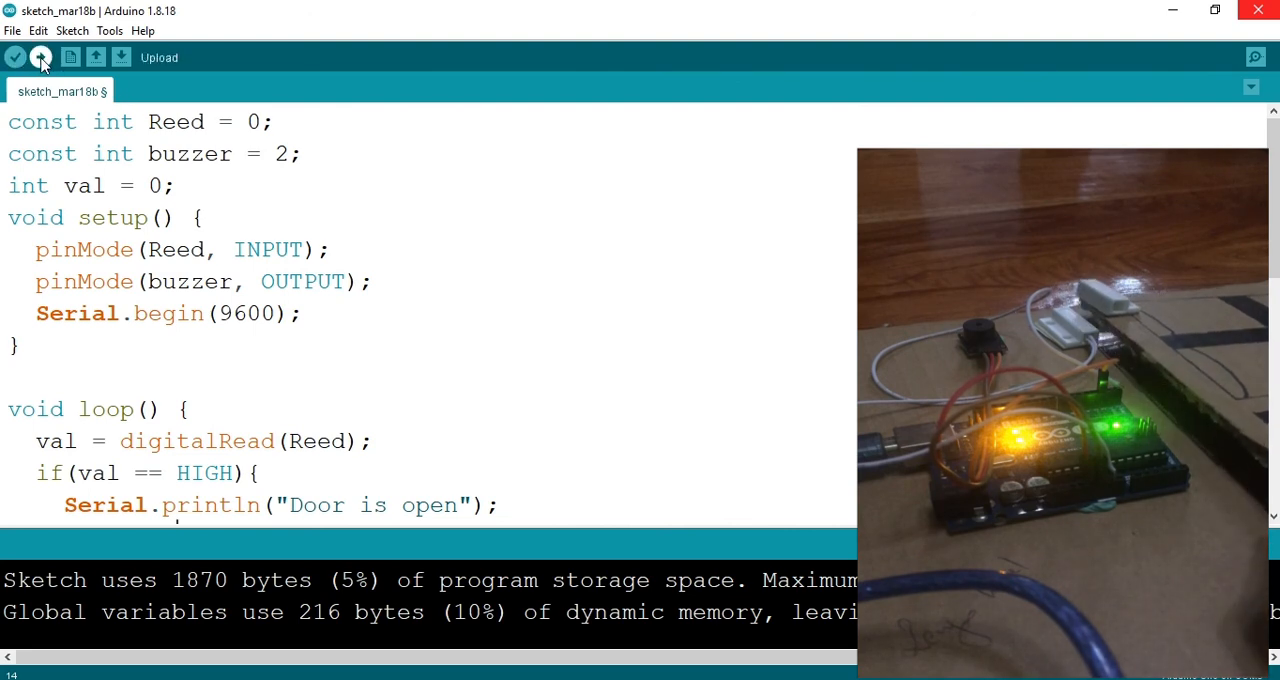
{"action": "left_click", "coordinate": [15, 57]}
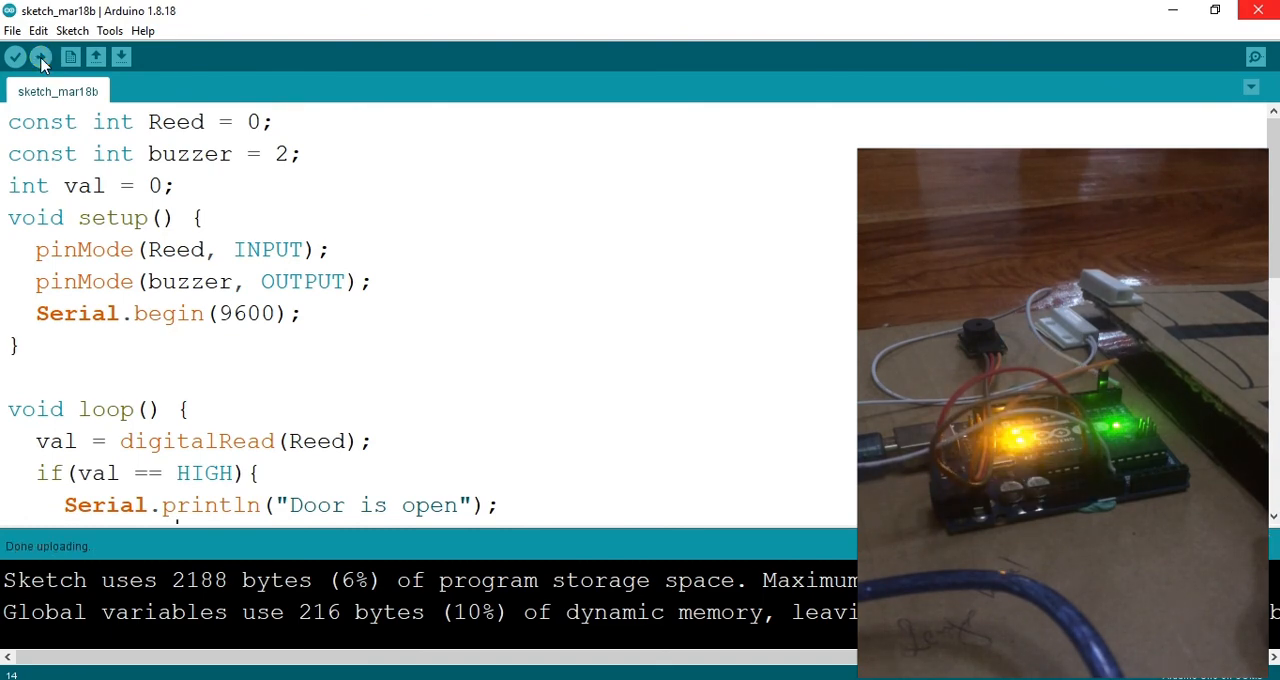
{"action": "mouse_move", "coordinate": [1204, 103]}
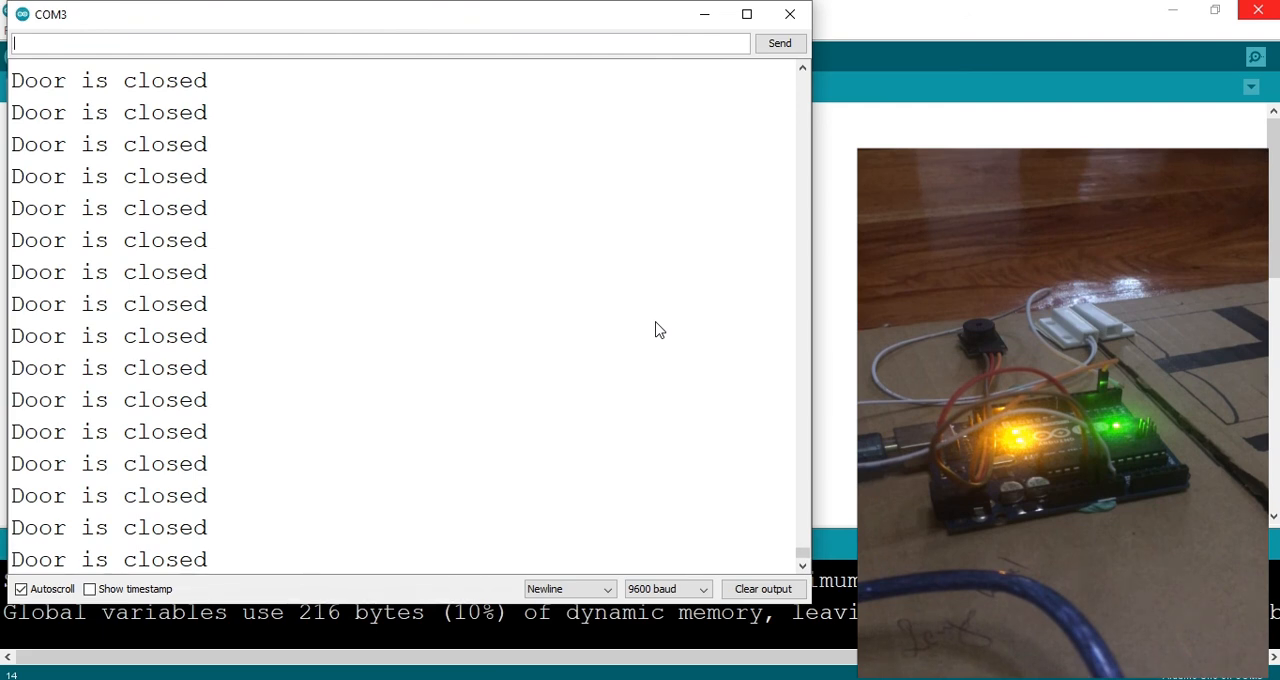
{"action": "left_click", "coordinate": [789, 14]}
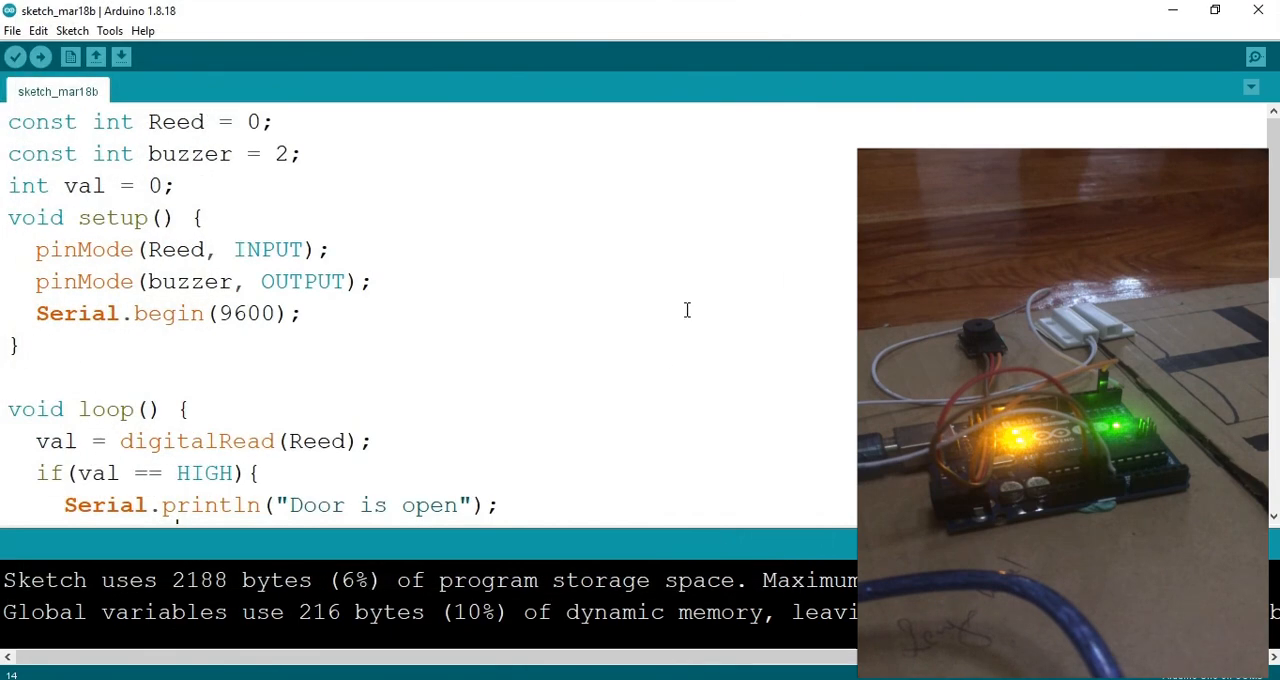